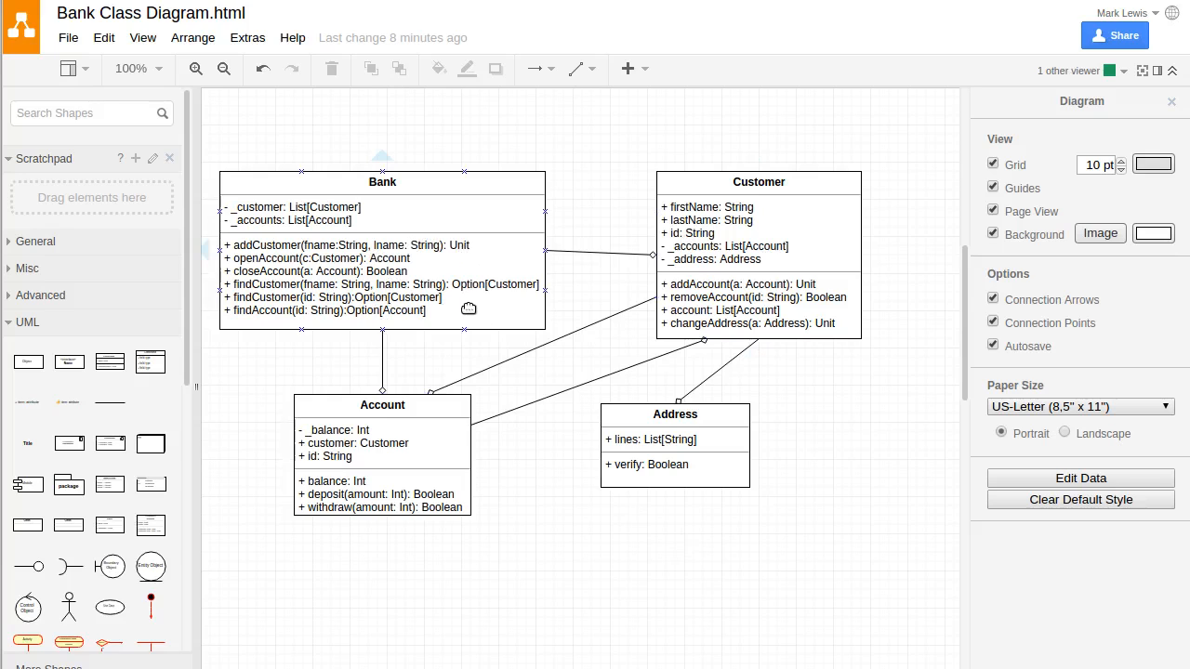
{"action": "mouse_move", "coordinate": [481, 312]}
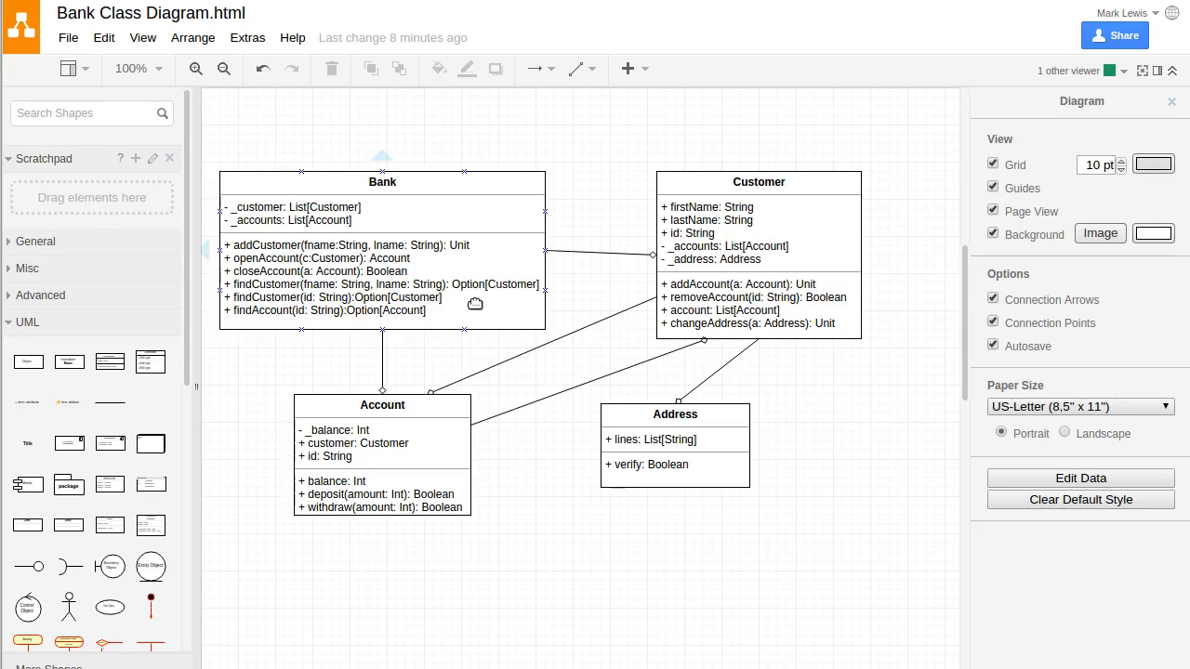
{"action": "mouse_move", "coordinate": [461, 308]}
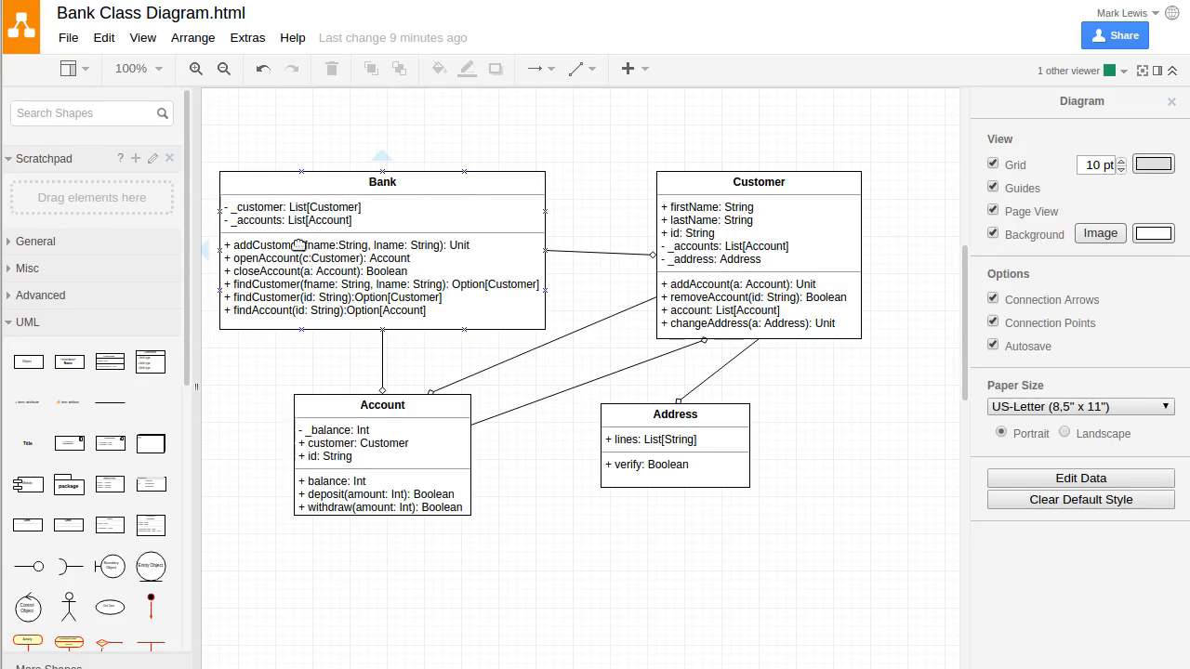
{"action": "mouse_move", "coordinate": [513, 301]}
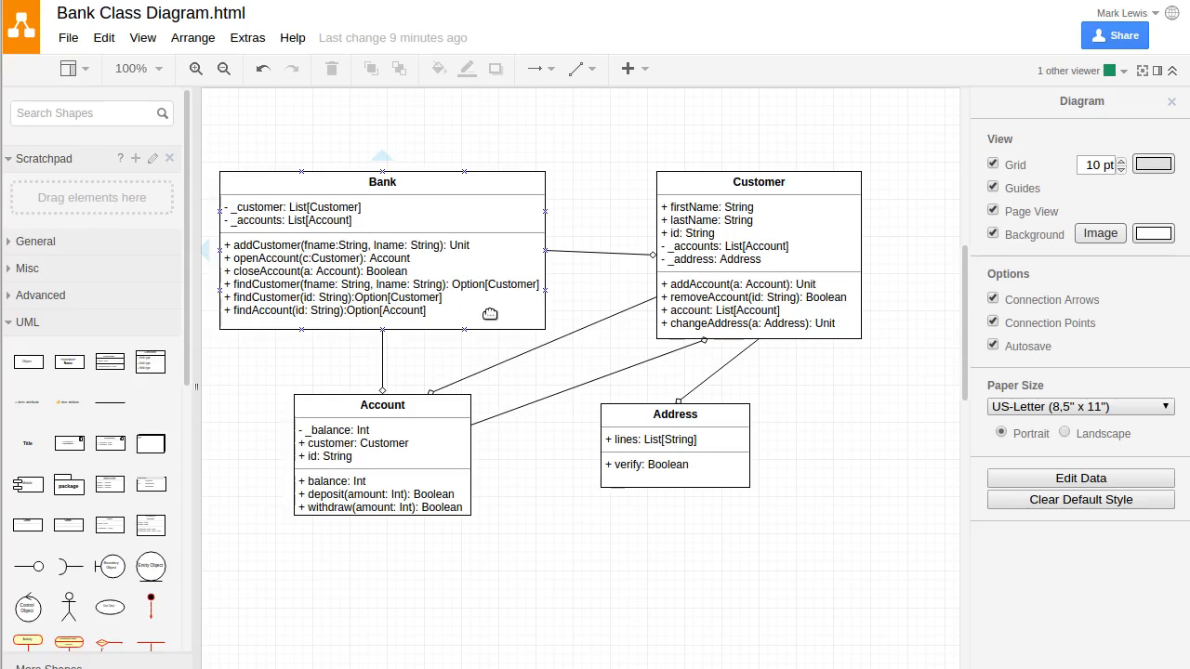
{"action": "mouse_move", "coordinate": [472, 309]}
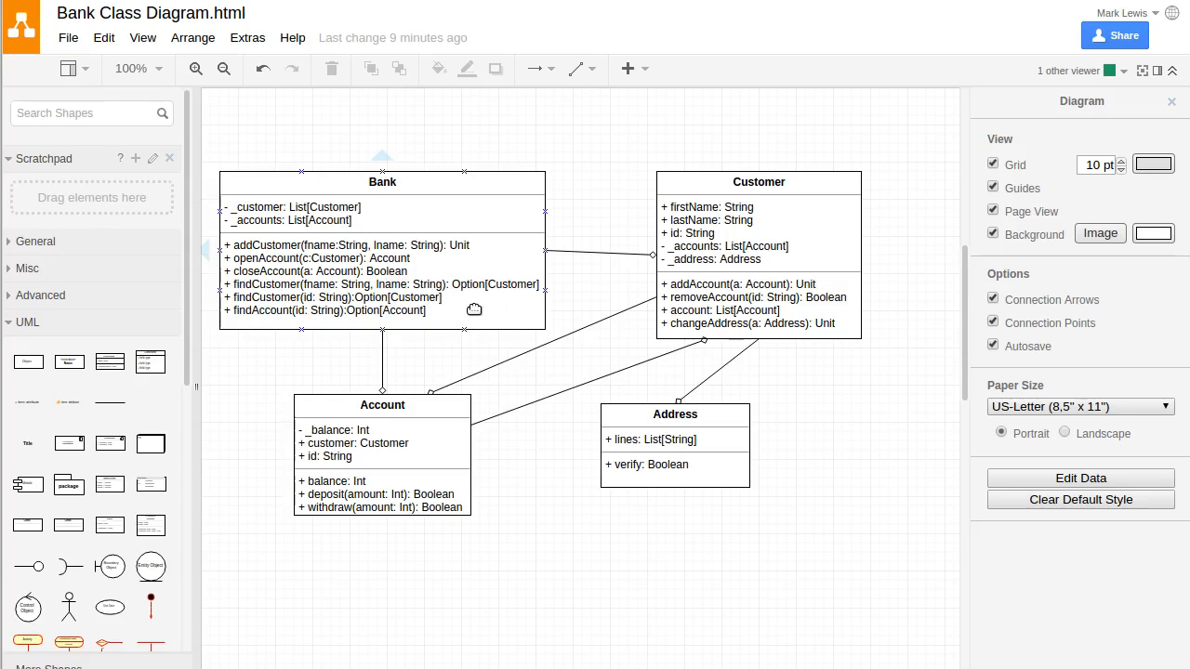
Place a blank UML class shape below Address and move the Address box right
{"action": "left_click", "coordinate": [594, 286]}
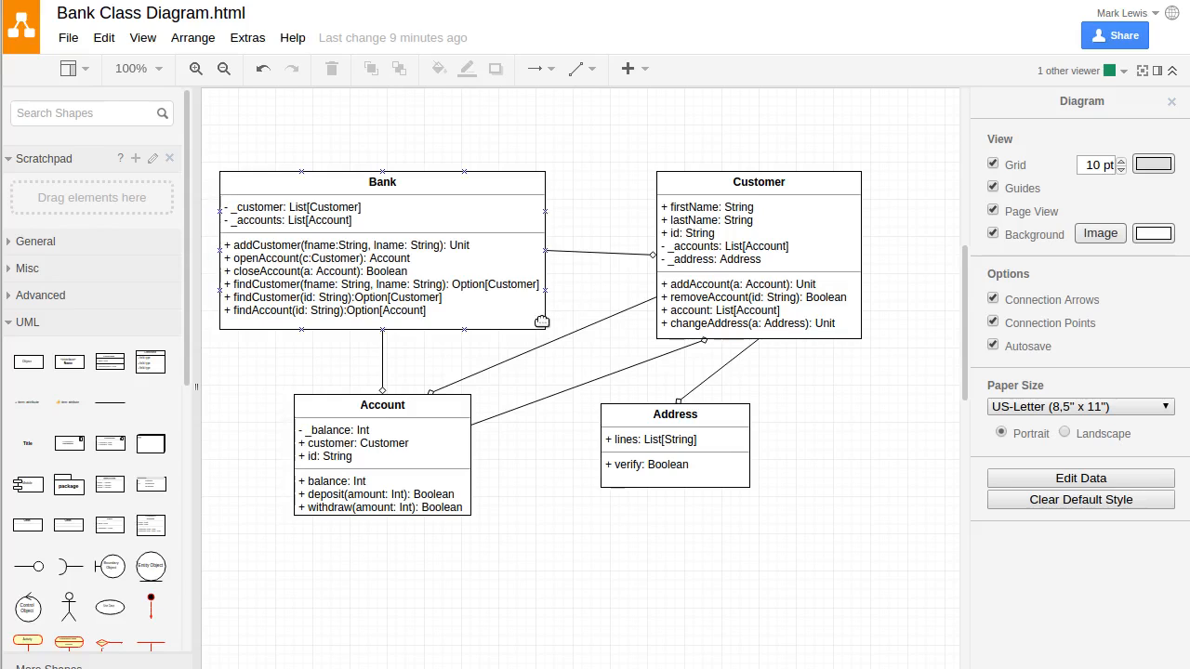
{"action": "left_click", "coordinate": [629, 331]}
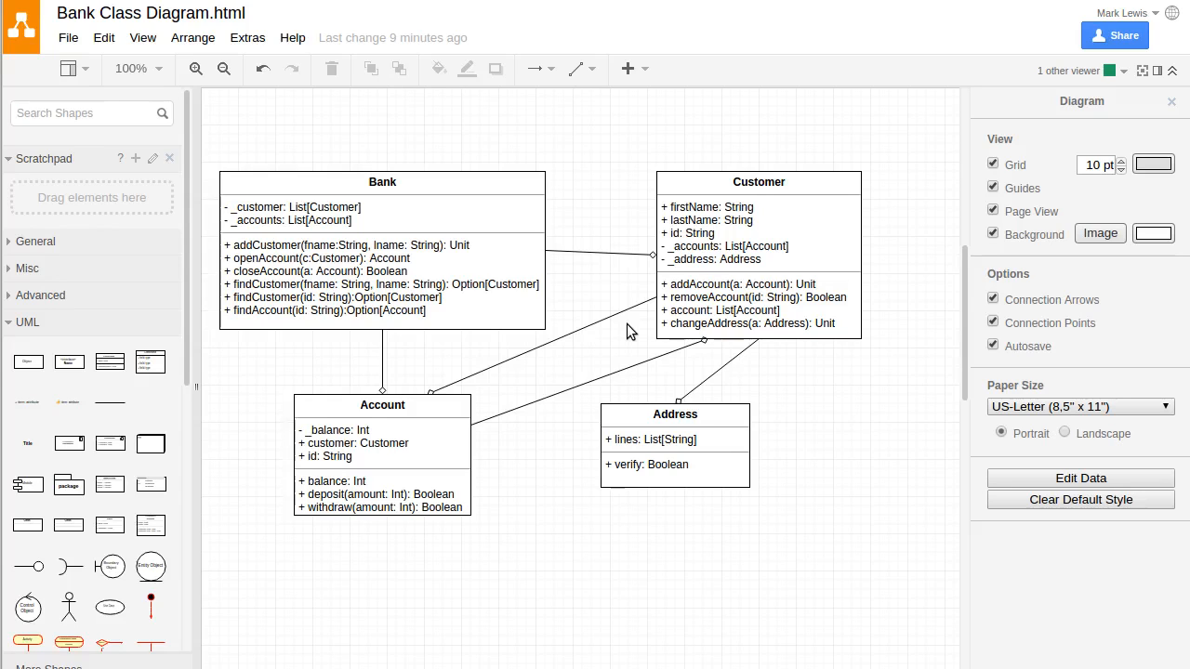
{"action": "mouse_move", "coordinate": [602, 338]}
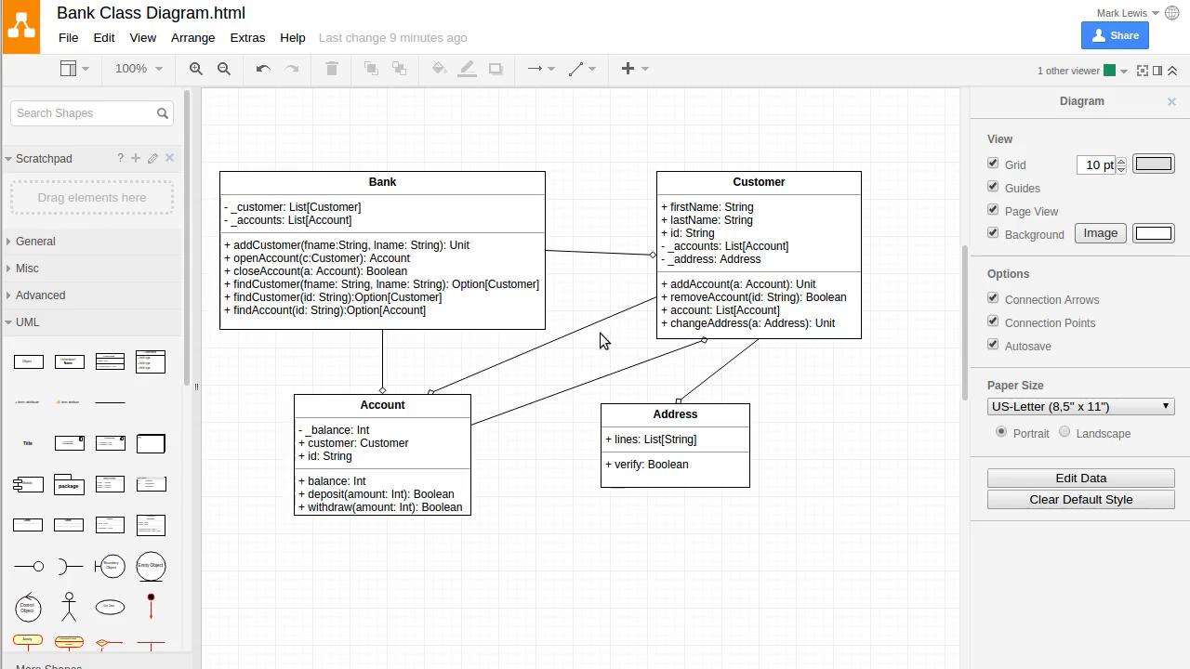
{"action": "mouse_move", "coordinate": [604, 353]}
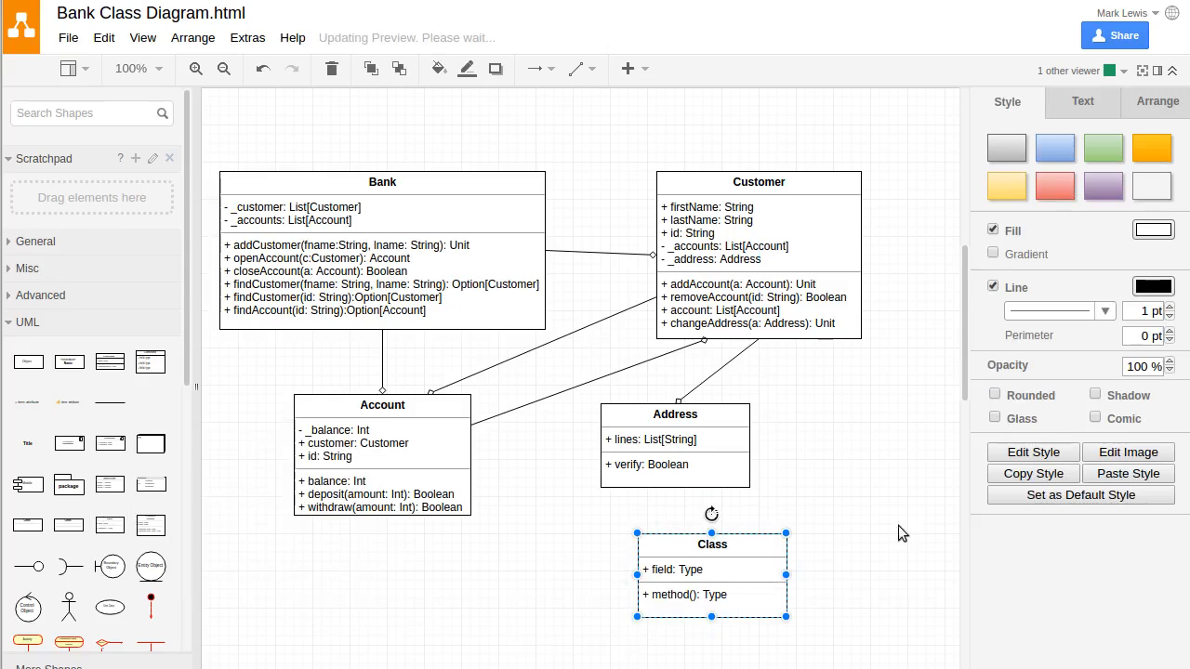
{"action": "left_click", "coordinate": [994, 394]}
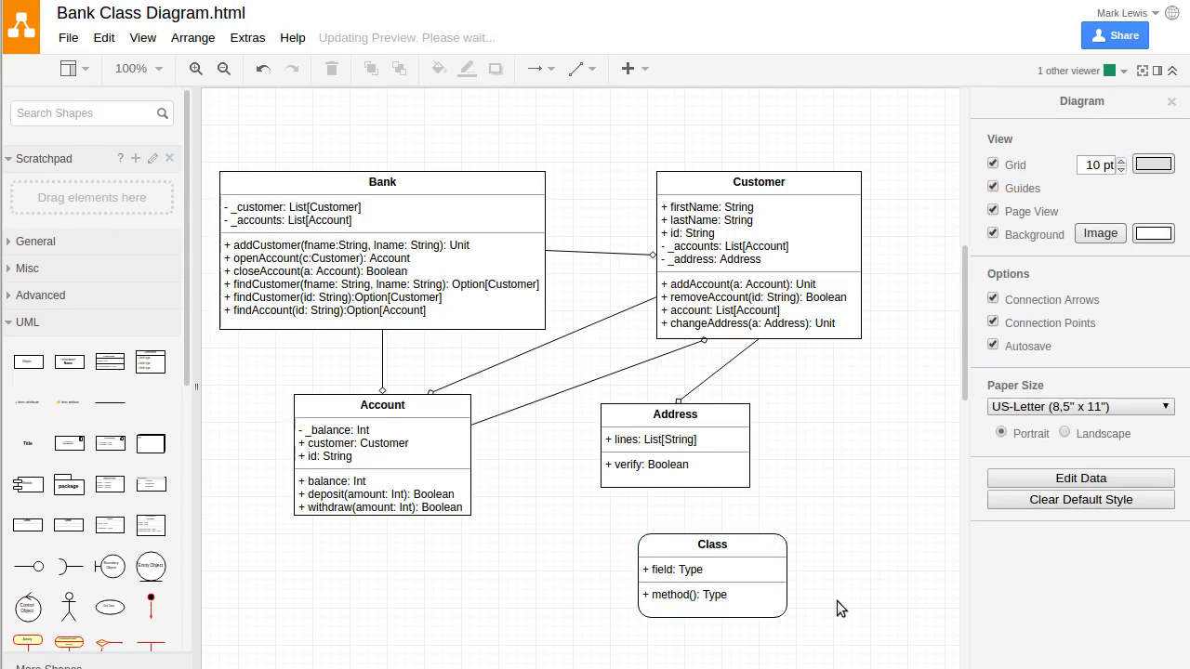
{"action": "mouse_move", "coordinate": [858, 599]}
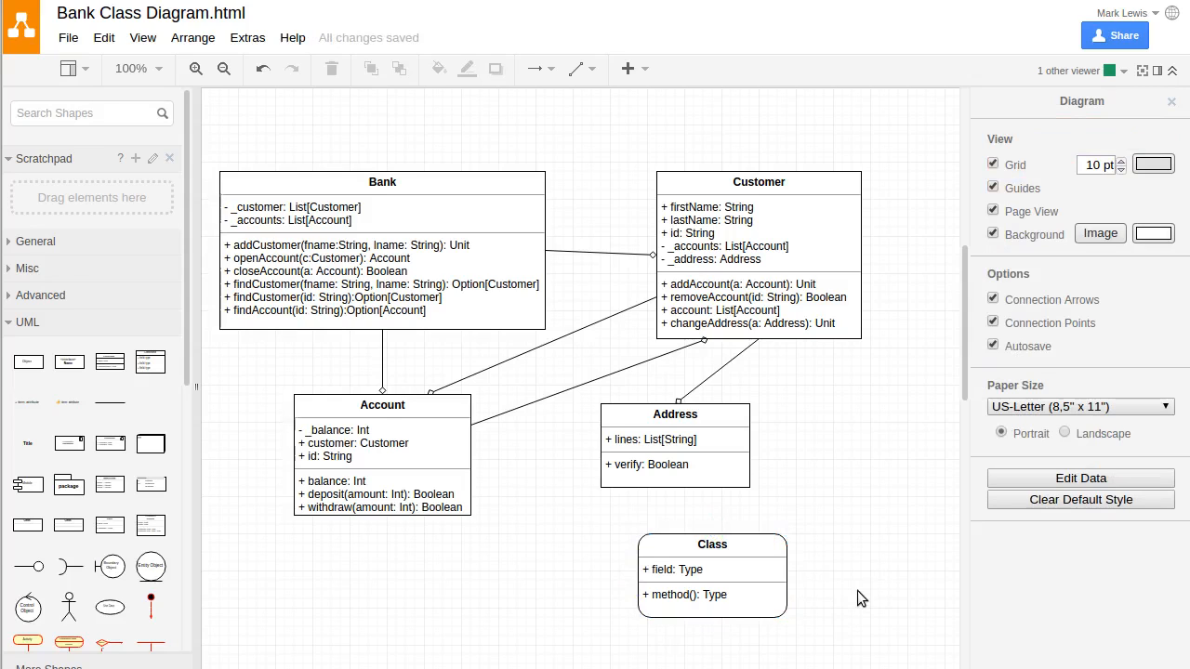
{"action": "mouse_move", "coordinate": [874, 583]}
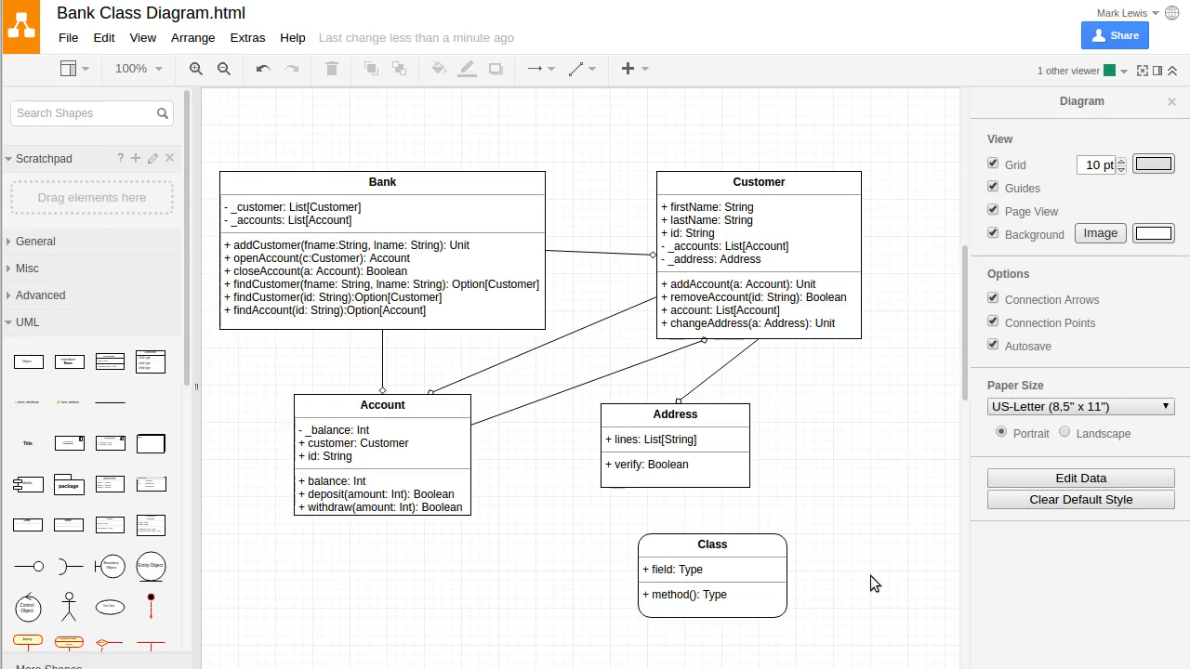
{"action": "mouse_move", "coordinate": [855, 568]}
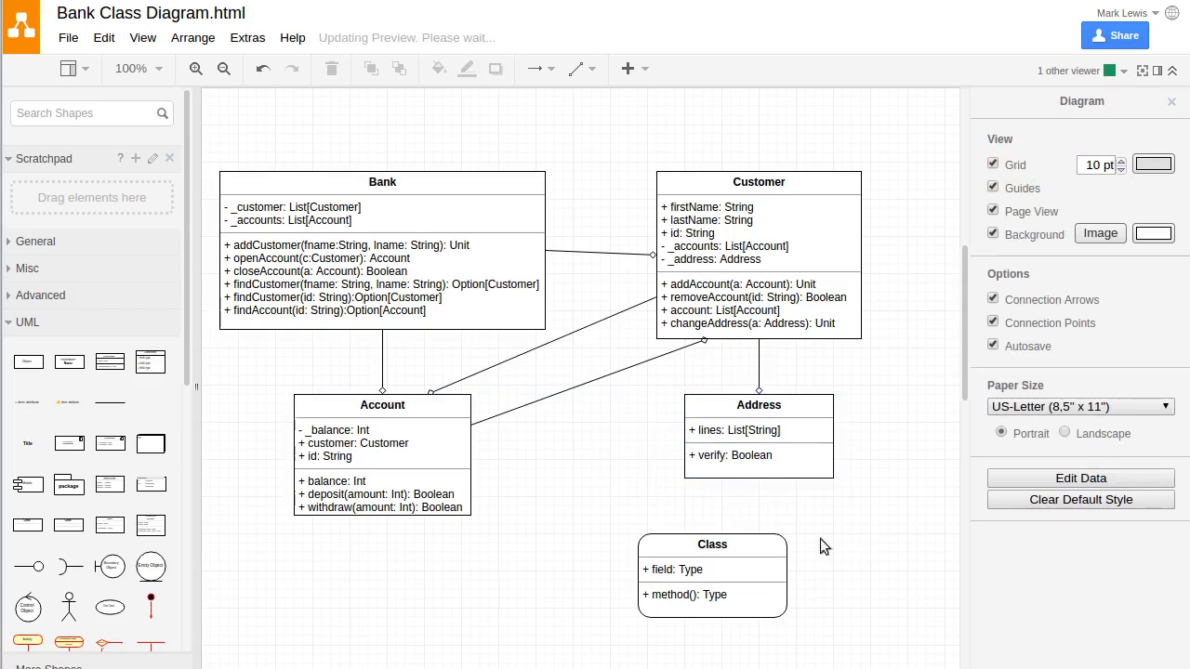
Rename the new class shape to BankMain
{"action": "left_click", "coordinate": [711, 545]}
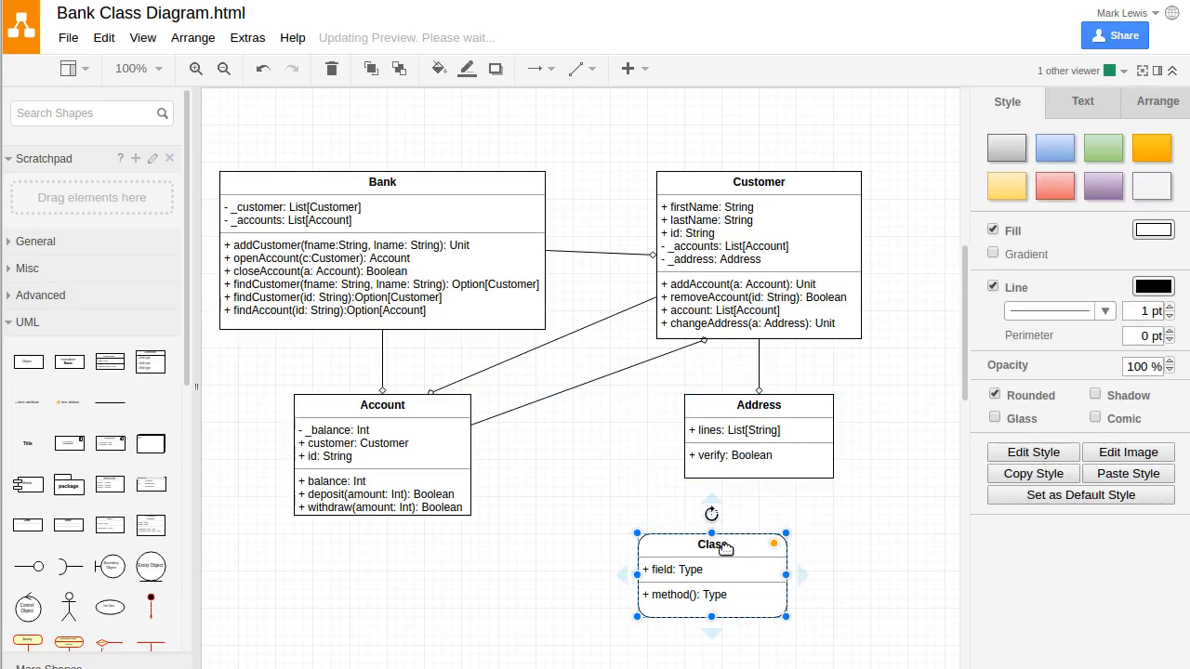
{"action": "double_click", "coordinate": [712, 545]}
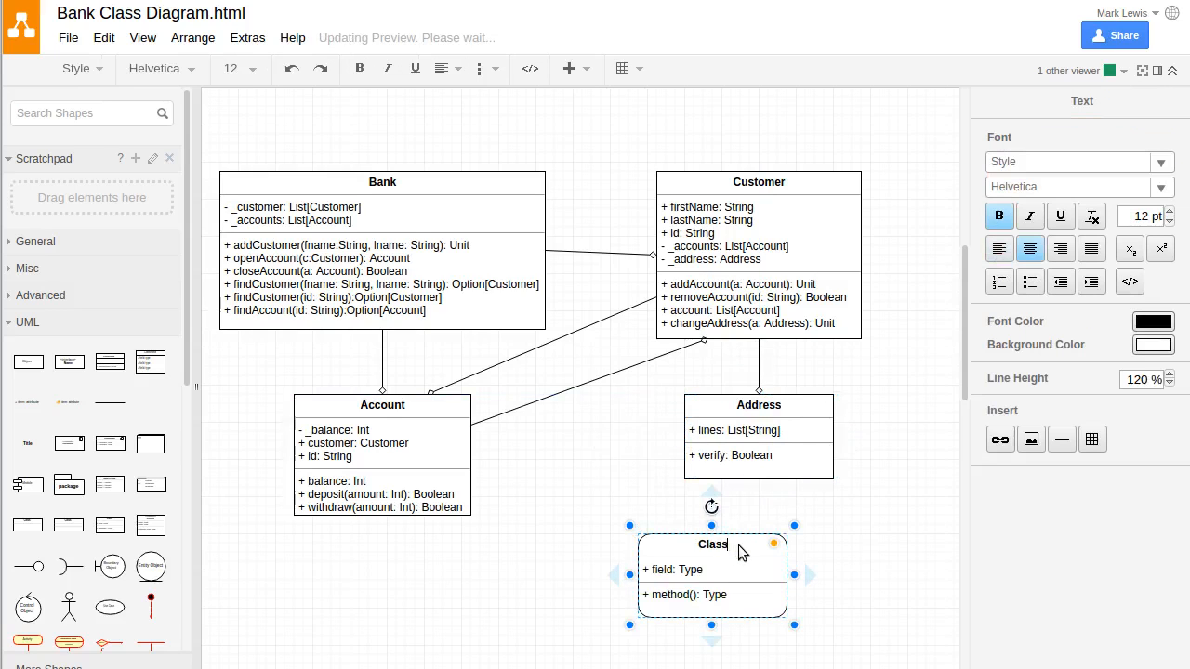
{"action": "type", "text": "B"}
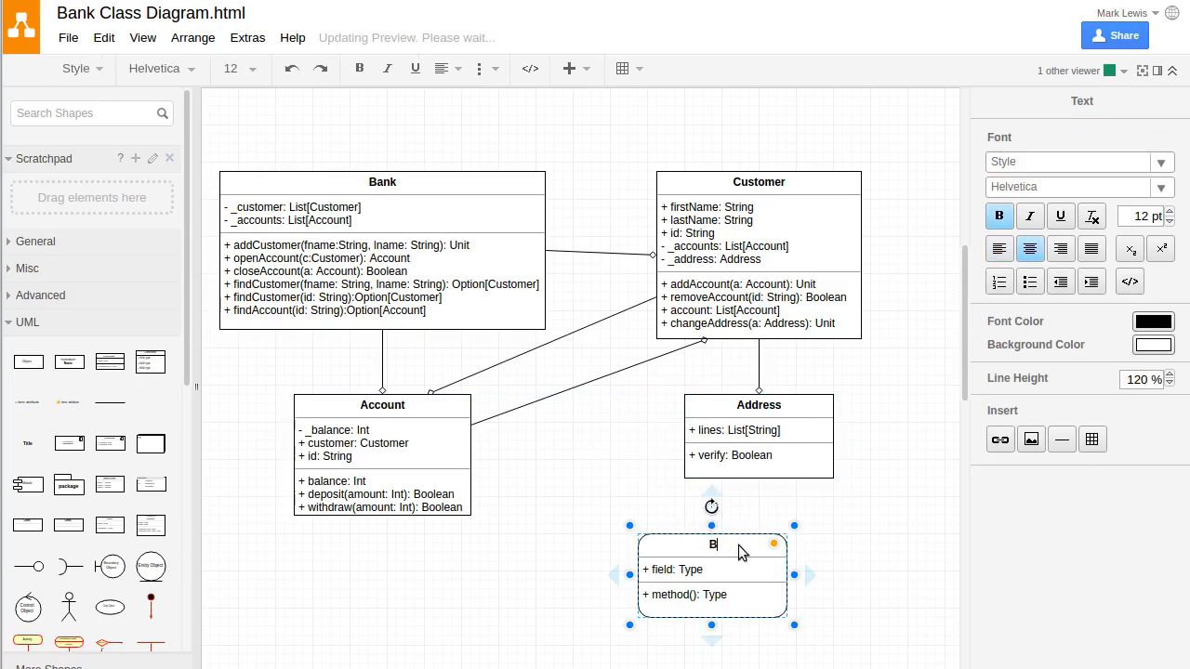
{"action": "type", "text": "ankMain"}
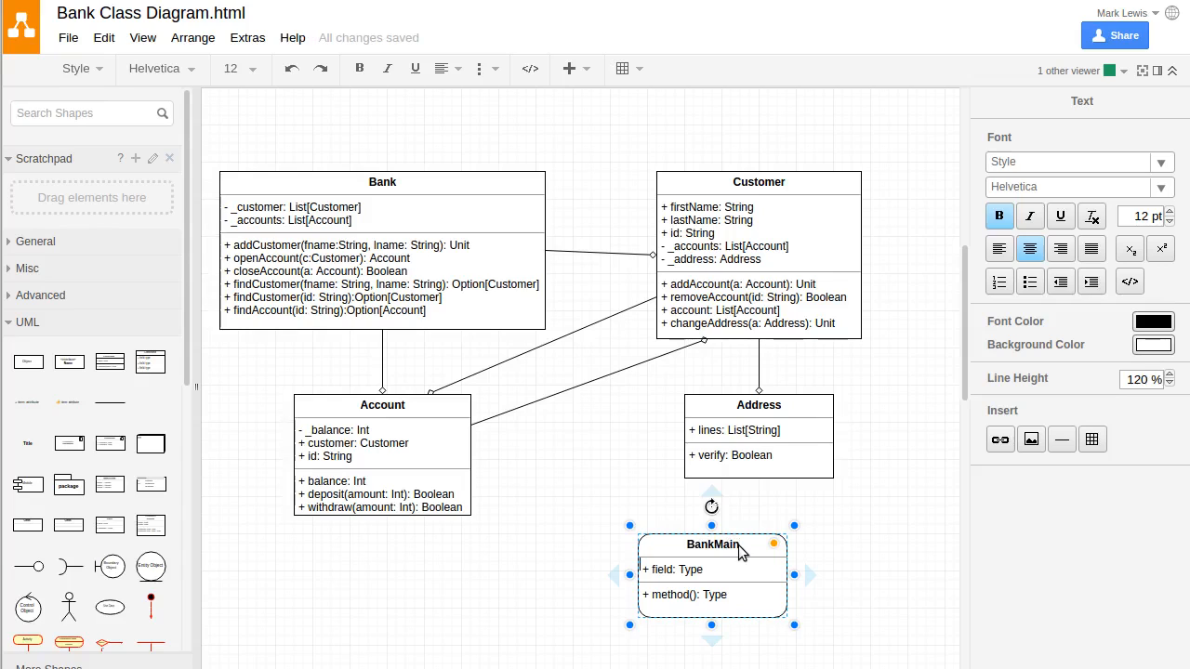
Edit the method row to main(args: Array[String]): Unit
{"action": "double_click", "coordinate": [673, 569]}
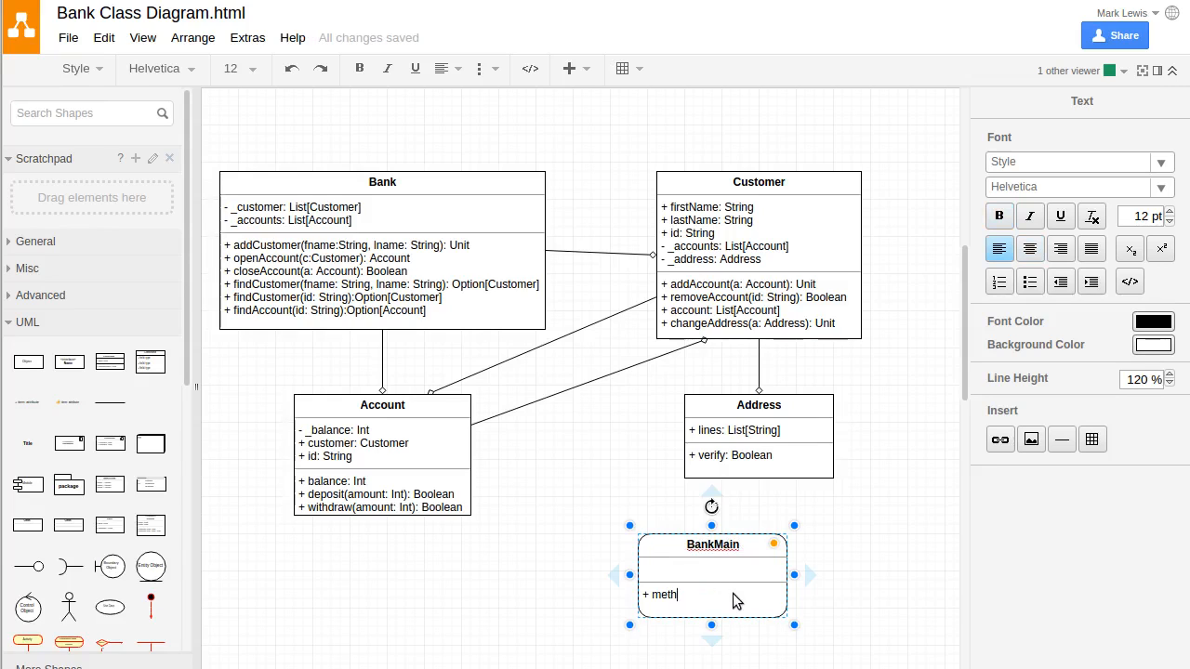
{"action": "type", "text": "ain("}
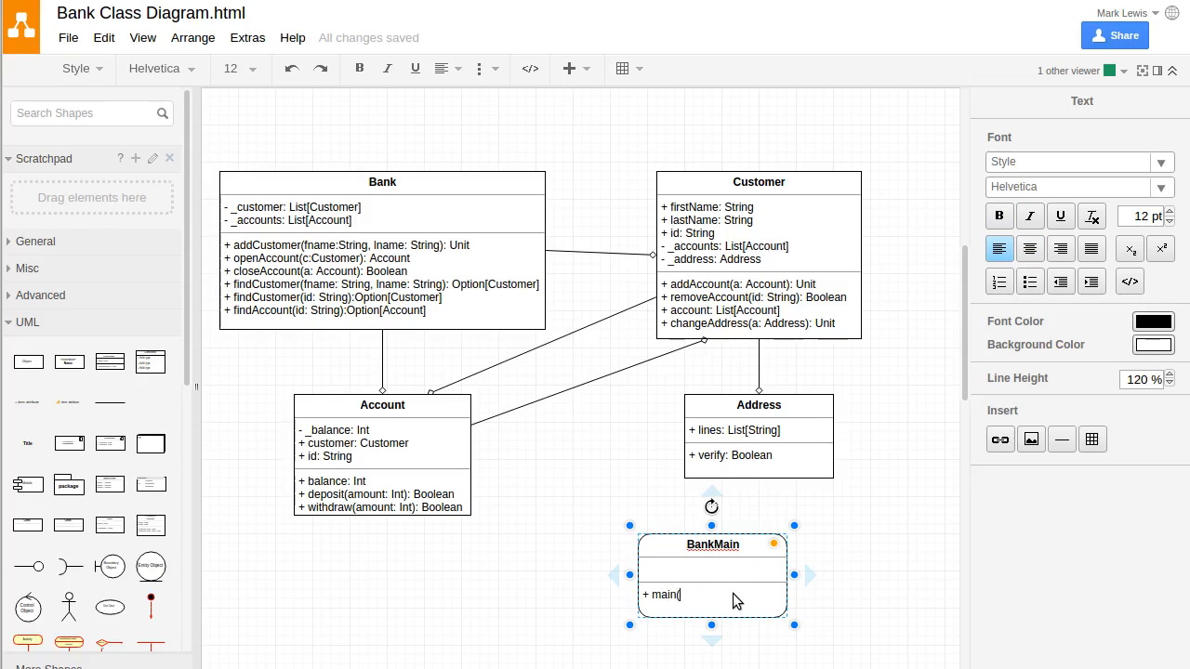
{"action": "type", "text": "args: Array"}
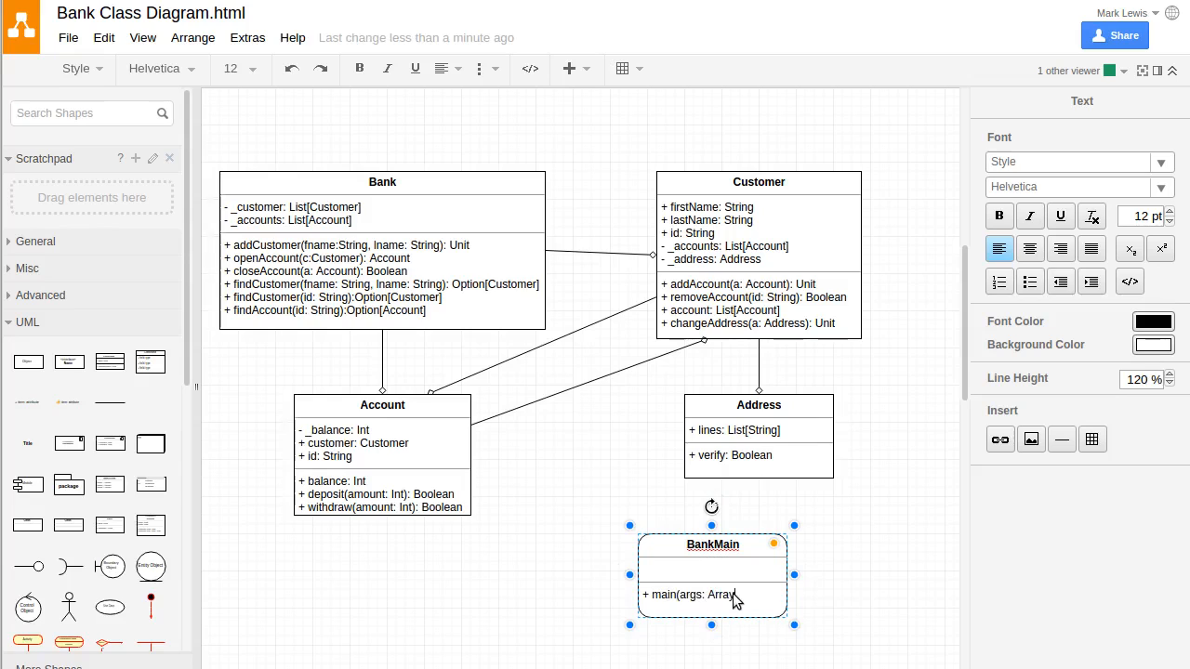
{"action": "type", "text": "String]"}
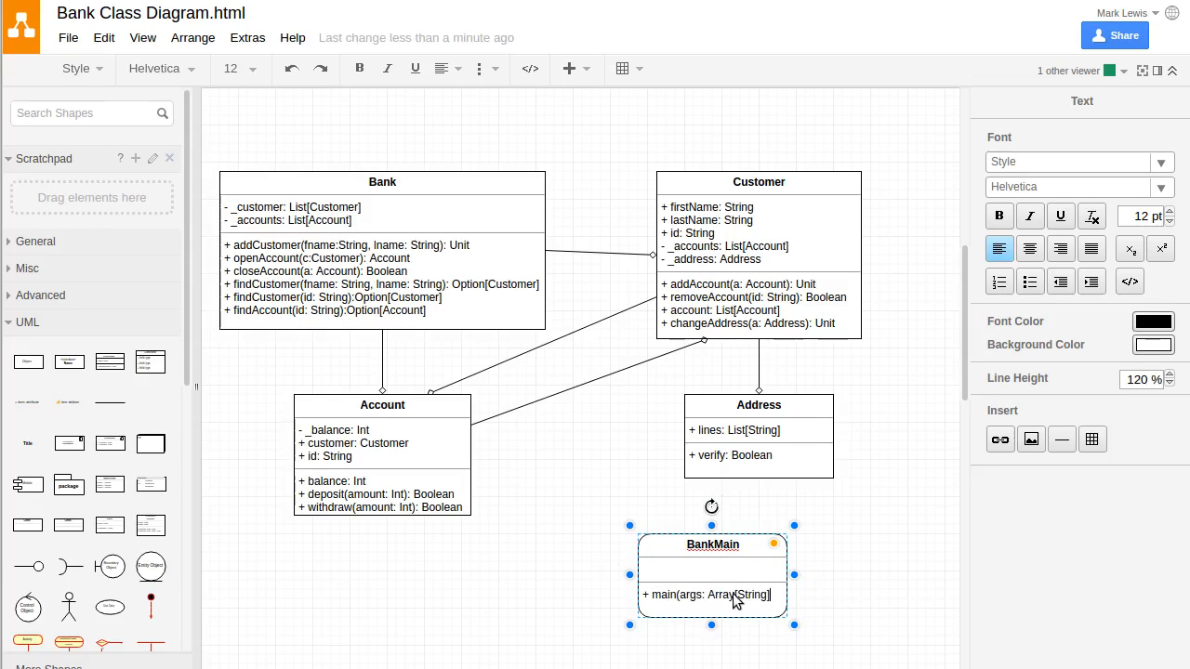
{"action": "type", "text": ": Unit"}
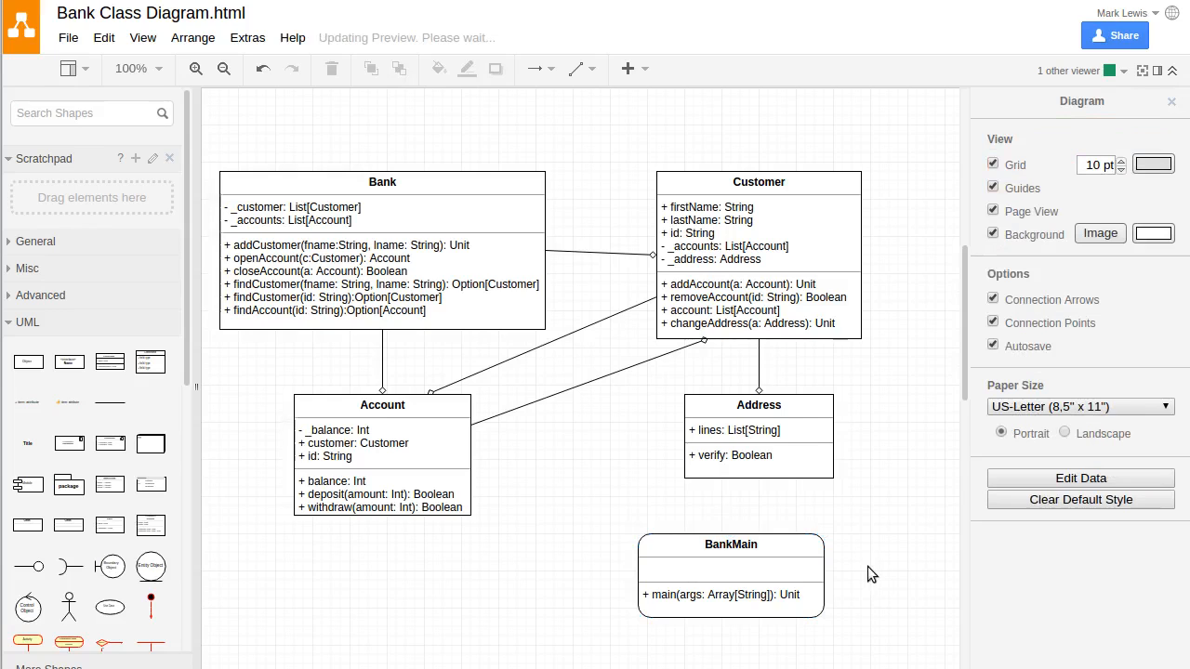
{"action": "left_click", "coordinate": [730, 545]}
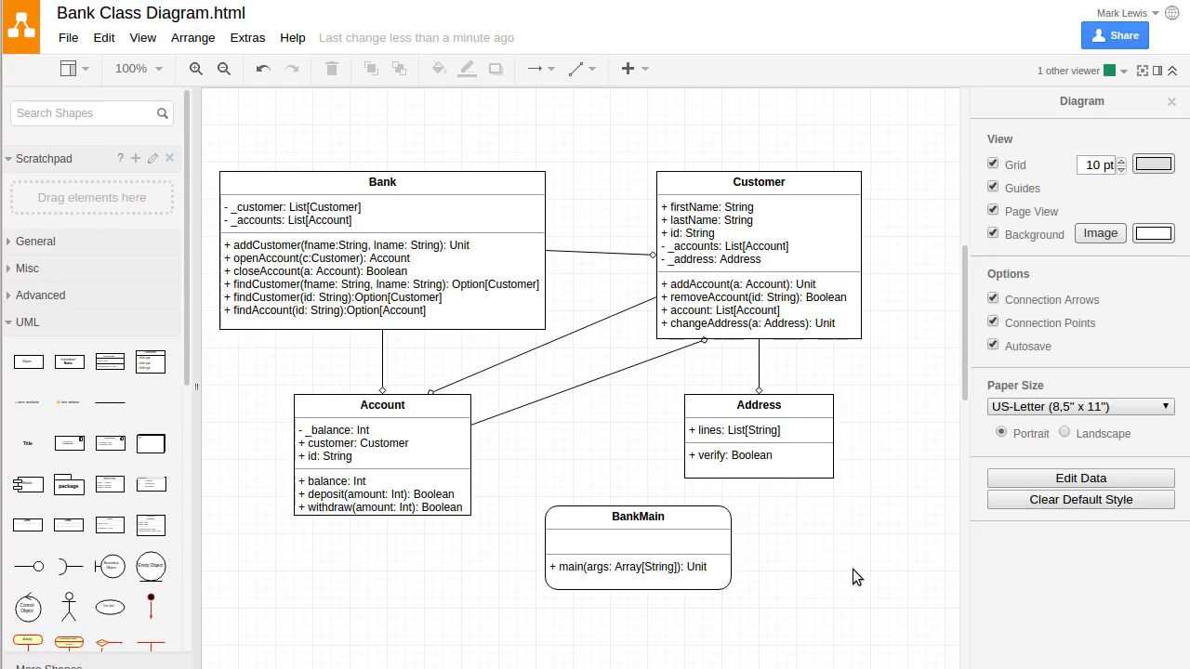
{"action": "mouse_move", "coordinate": [803, 583]}
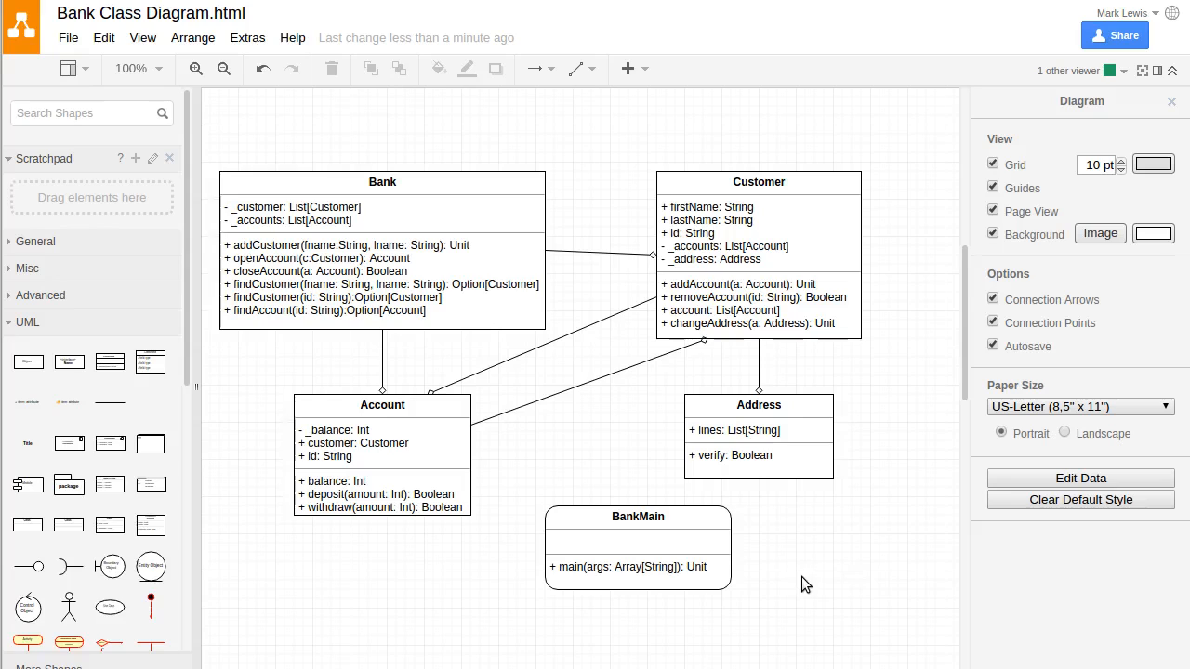
{"action": "left_click", "coordinate": [758, 406]}
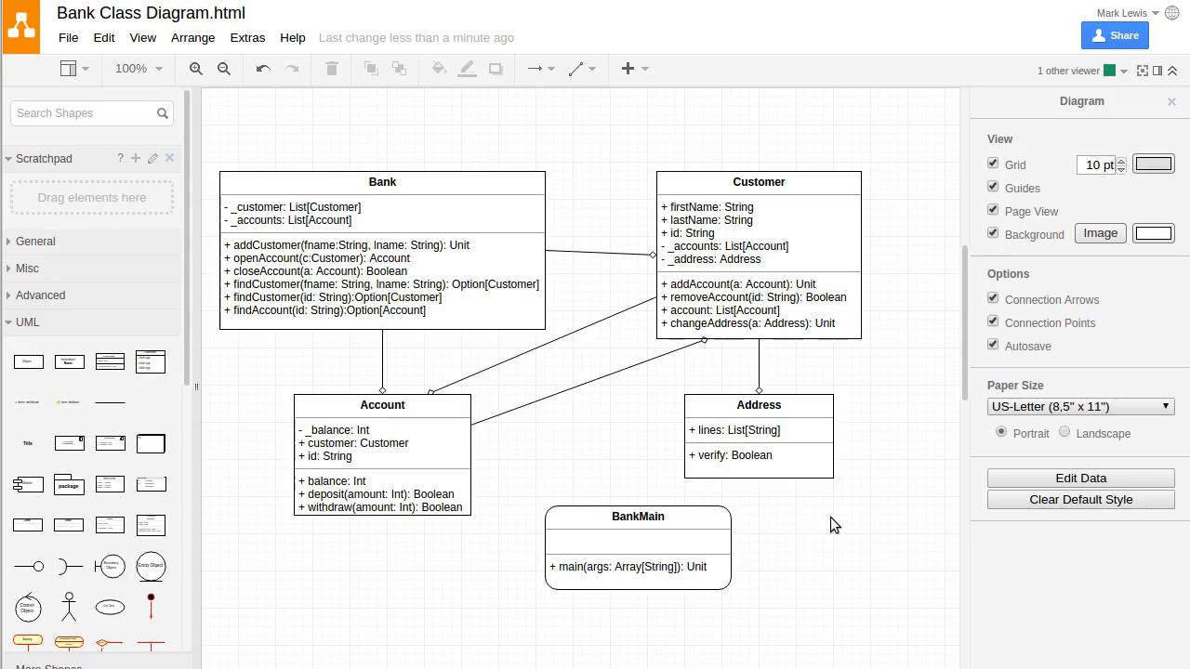
{"action": "left_click", "coordinate": [759, 406]}
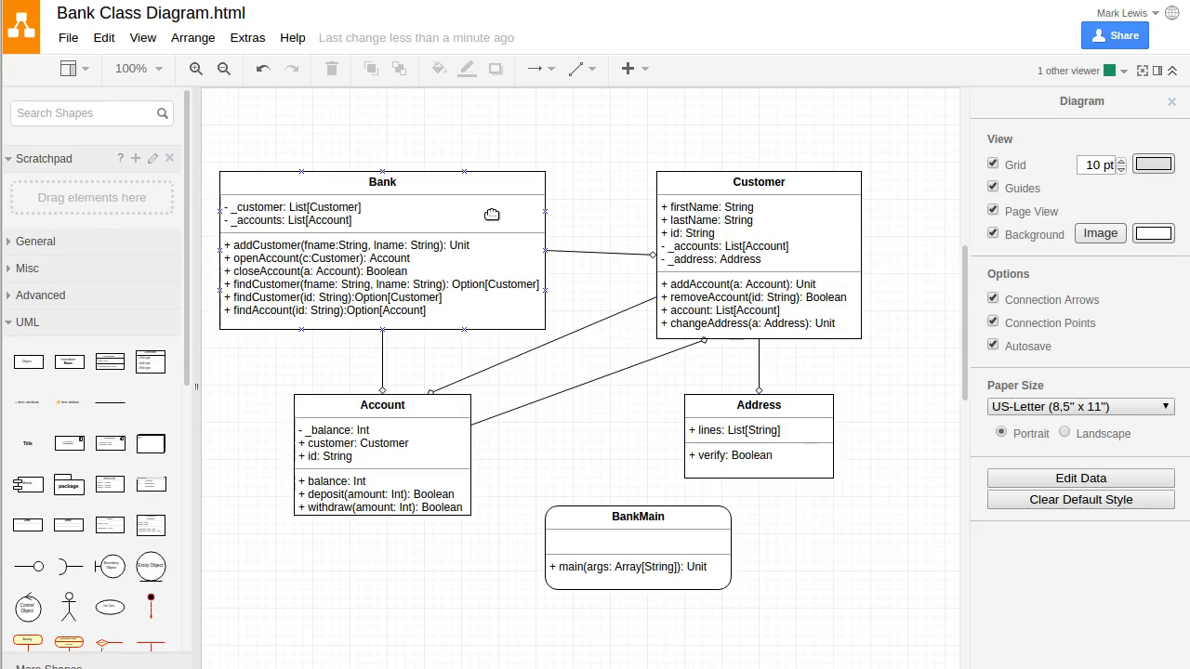
{"action": "left_click", "coordinate": [431, 576]}
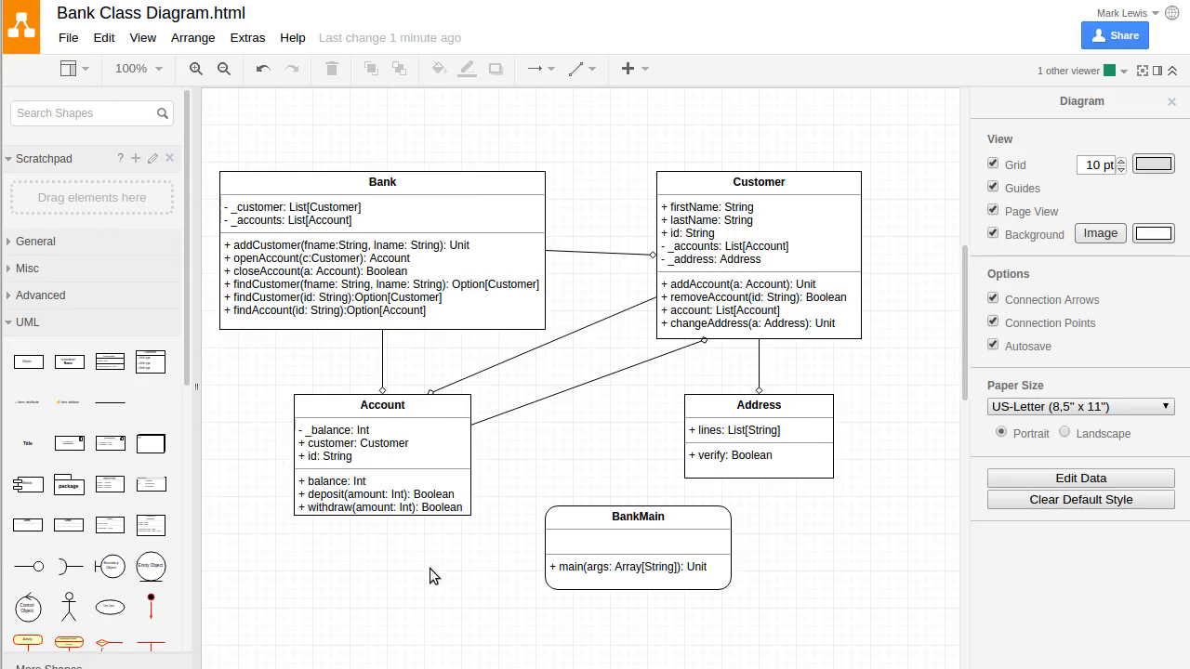
{"action": "mouse_move", "coordinate": [424, 580]}
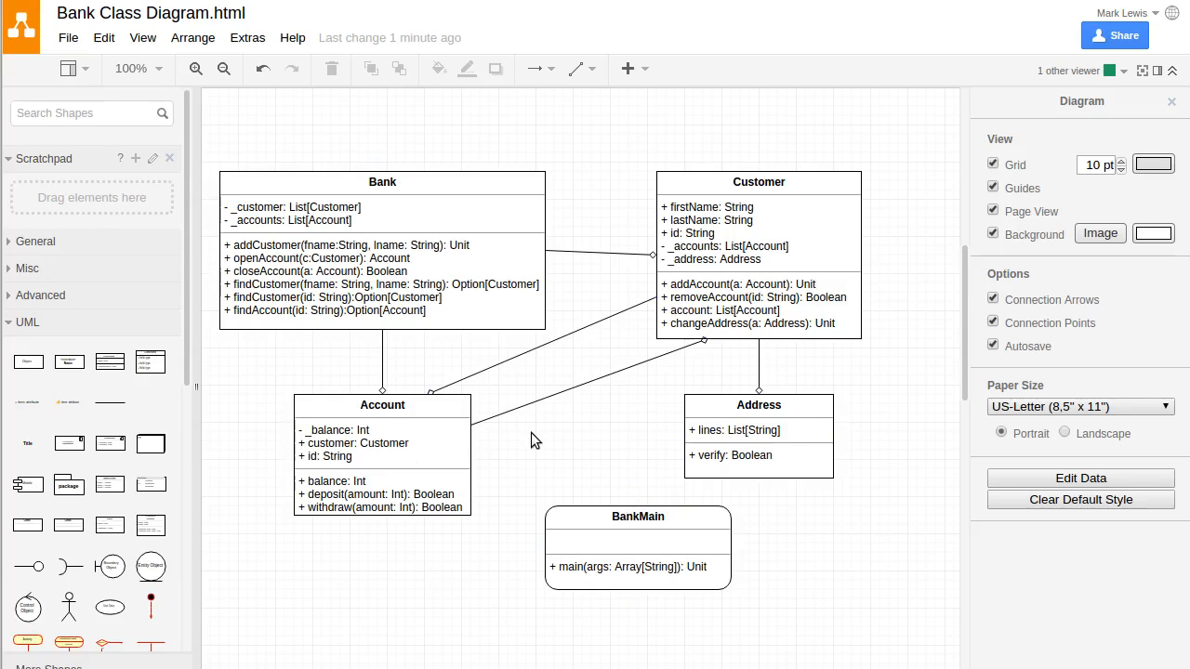
{"action": "mouse_move", "coordinate": [770, 119]}
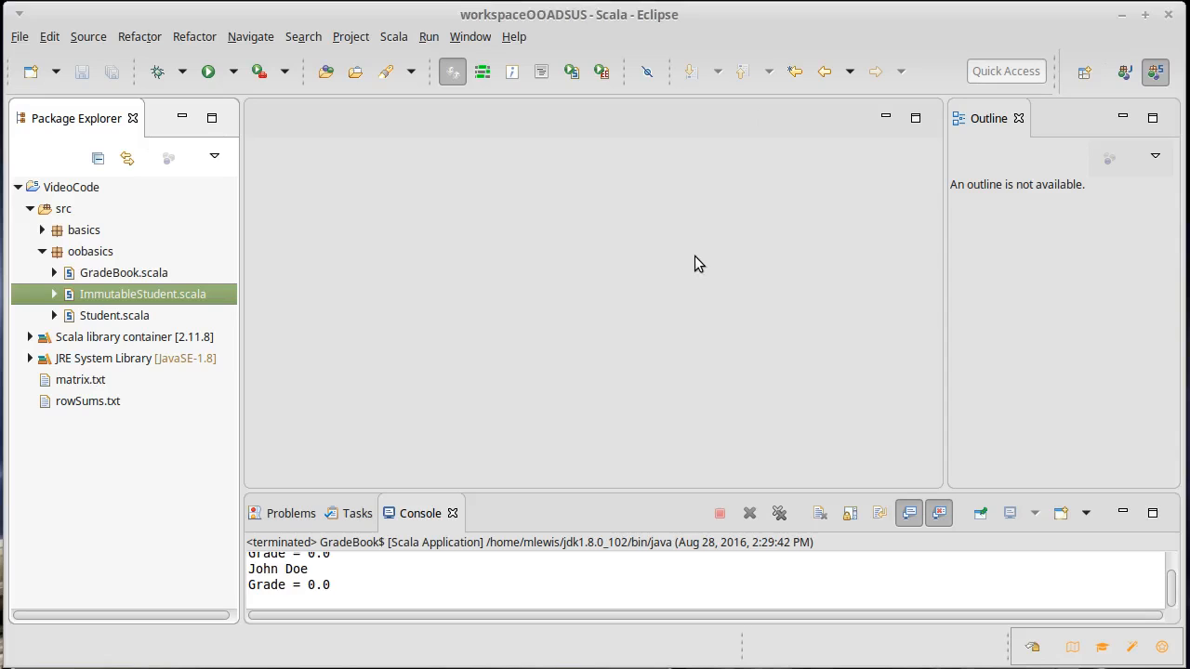
{"action": "mouse_move", "coordinate": [202, 284]}
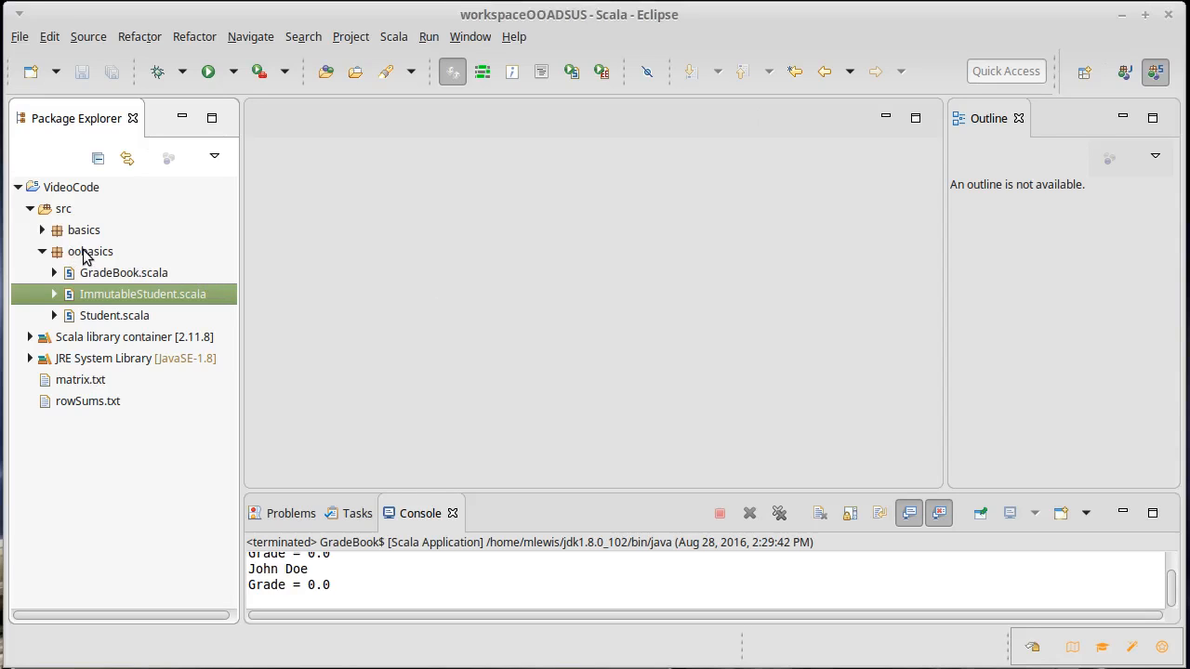
Create the package oobasics.bank under the VideoCode src folder
{"action": "right_click", "coordinate": [90, 251]}
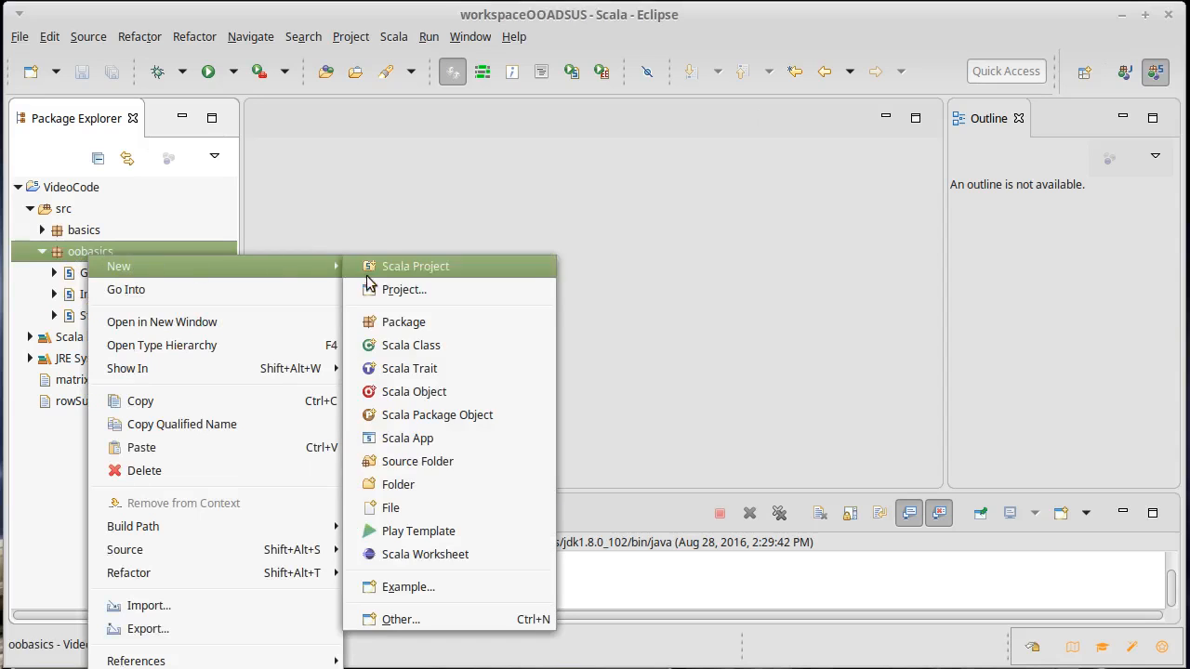
{"action": "left_click", "coordinate": [404, 321]}
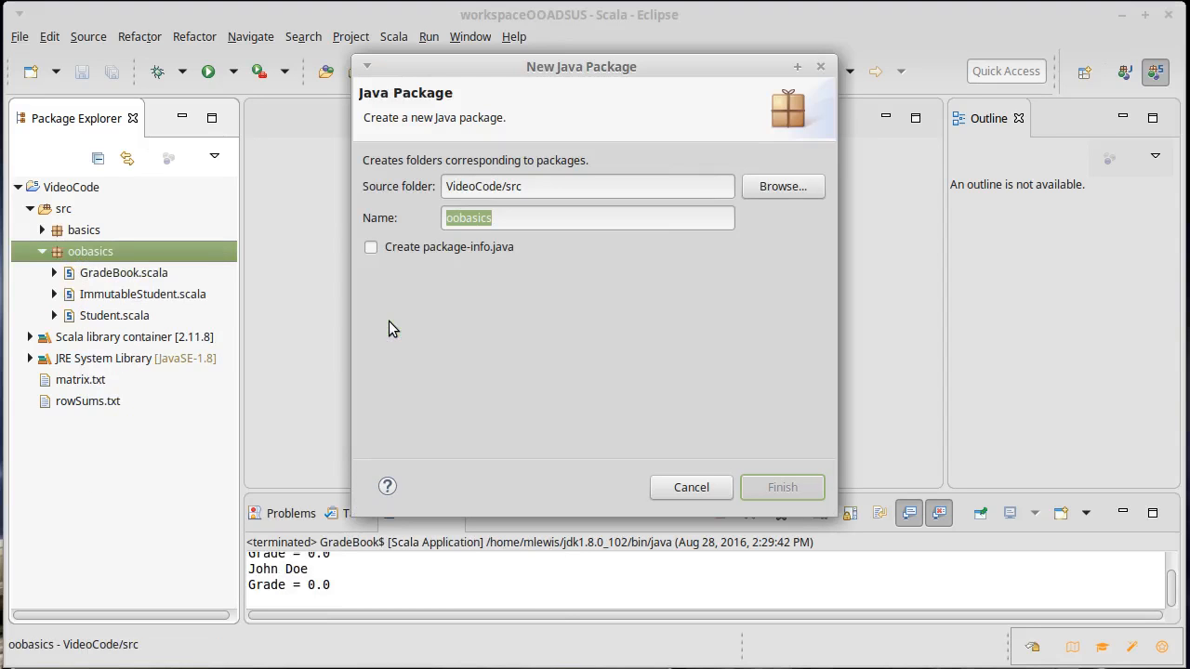
{"action": "type", "text": "."}
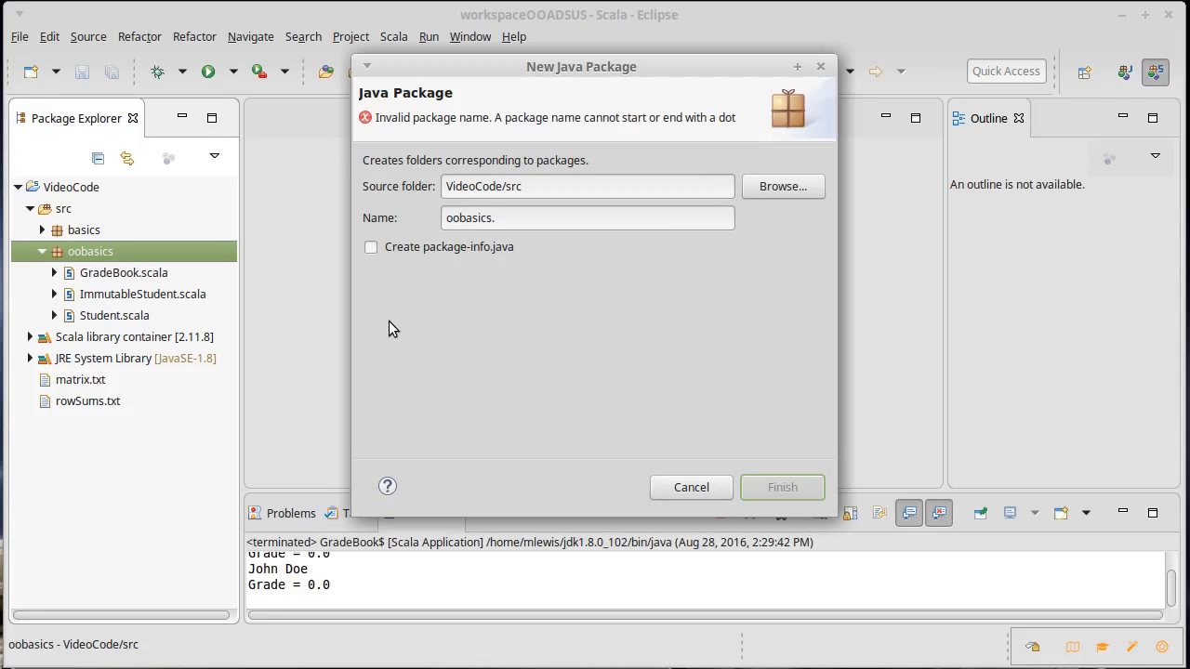
{"action": "type", "text": "ban"}
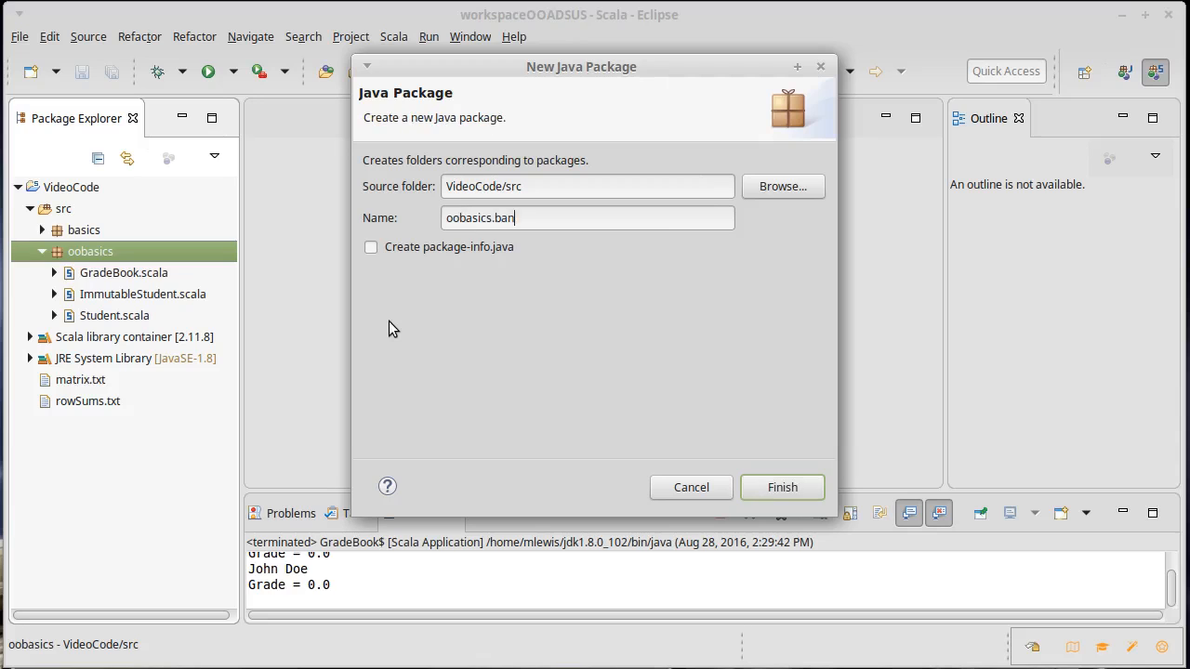
{"action": "type", "text": "k"}
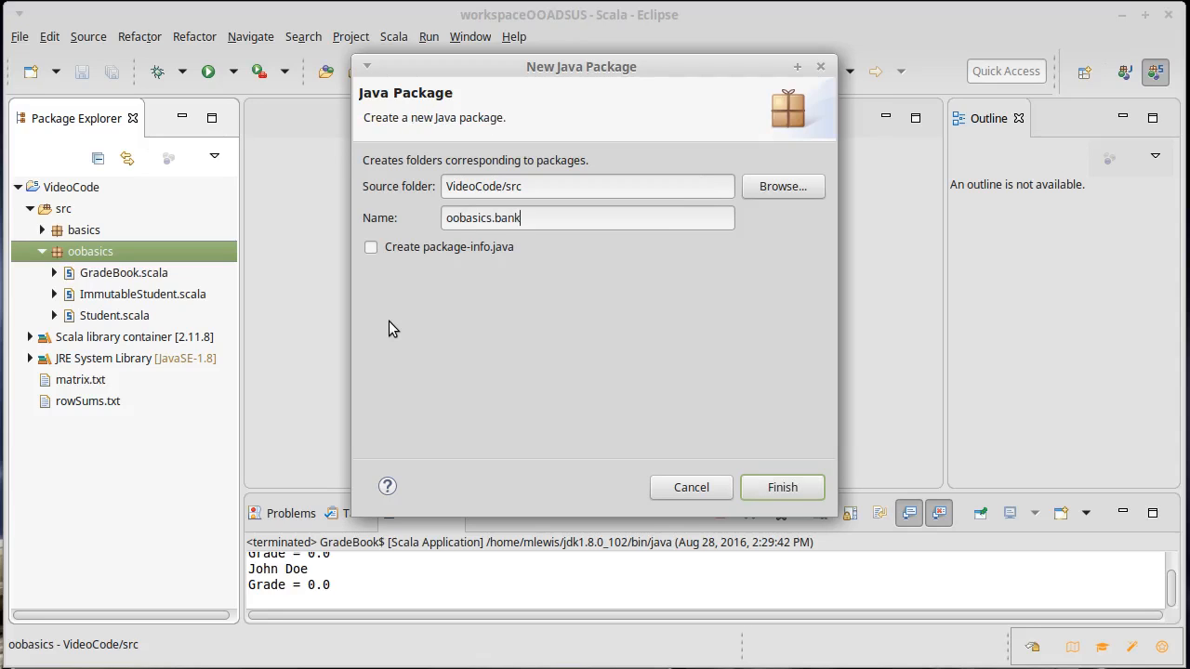
{"action": "left_click", "coordinate": [781, 487]}
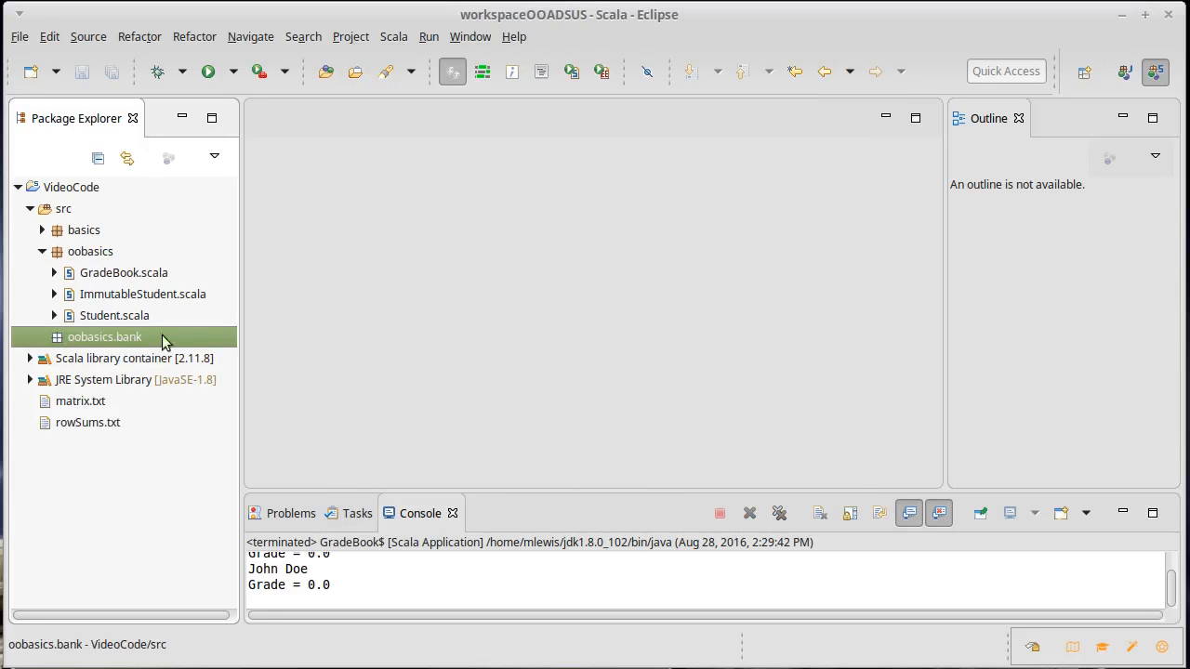
Create empty Scala classes Bank, Customer and Address in oobasics.bank
{"action": "right_click", "coordinate": [104, 337]}
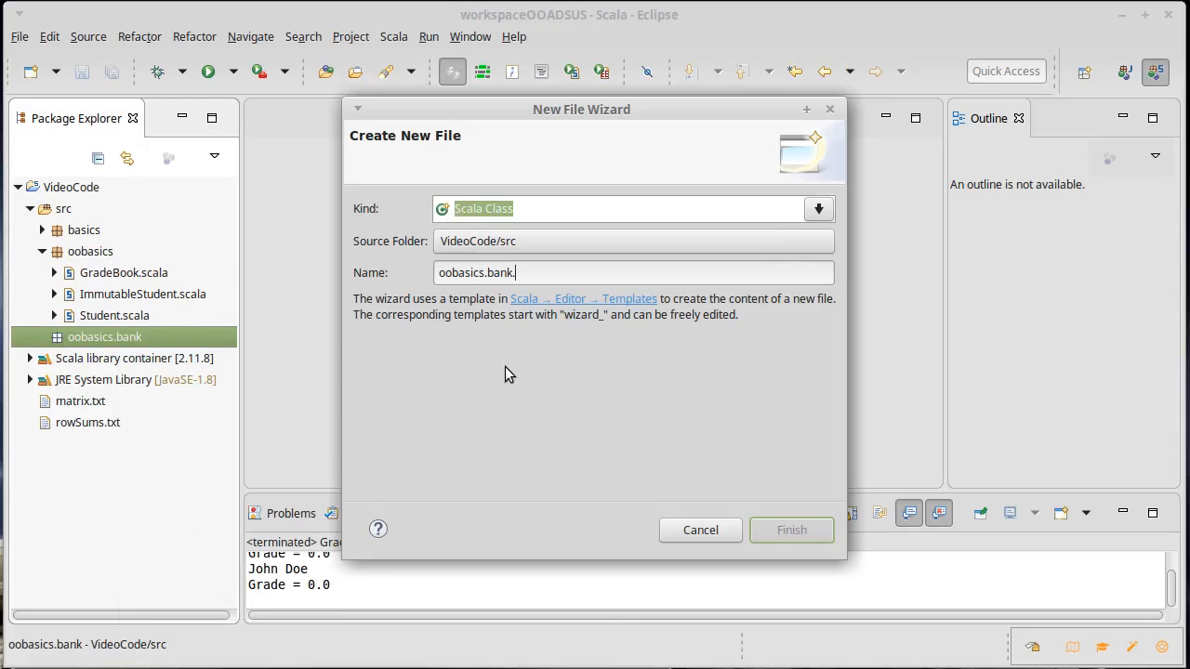
{"action": "type", "text": "Bank"}
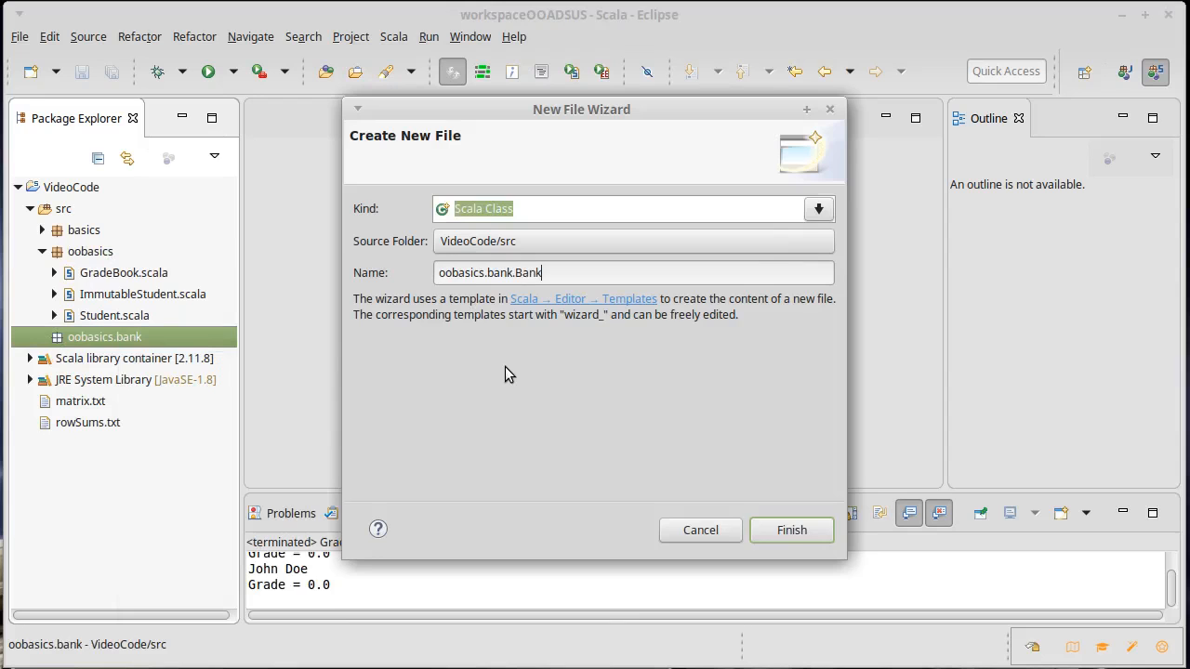
{"action": "left_click", "coordinate": [790, 529]}
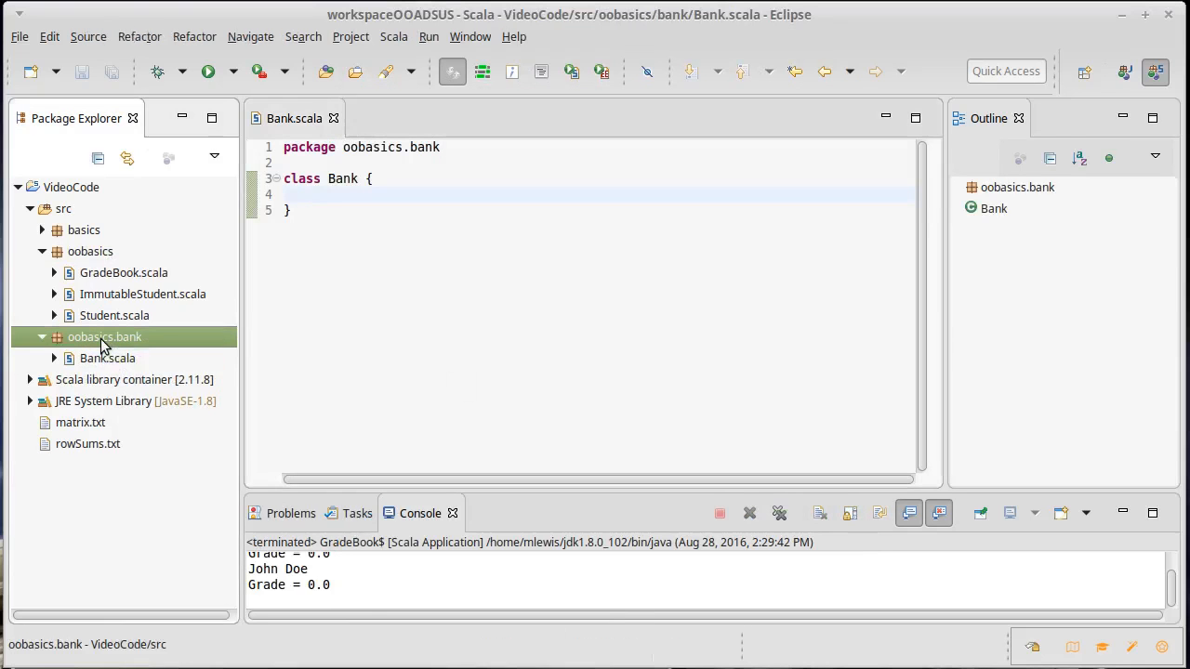
{"action": "right_click", "coordinate": [104, 337]}
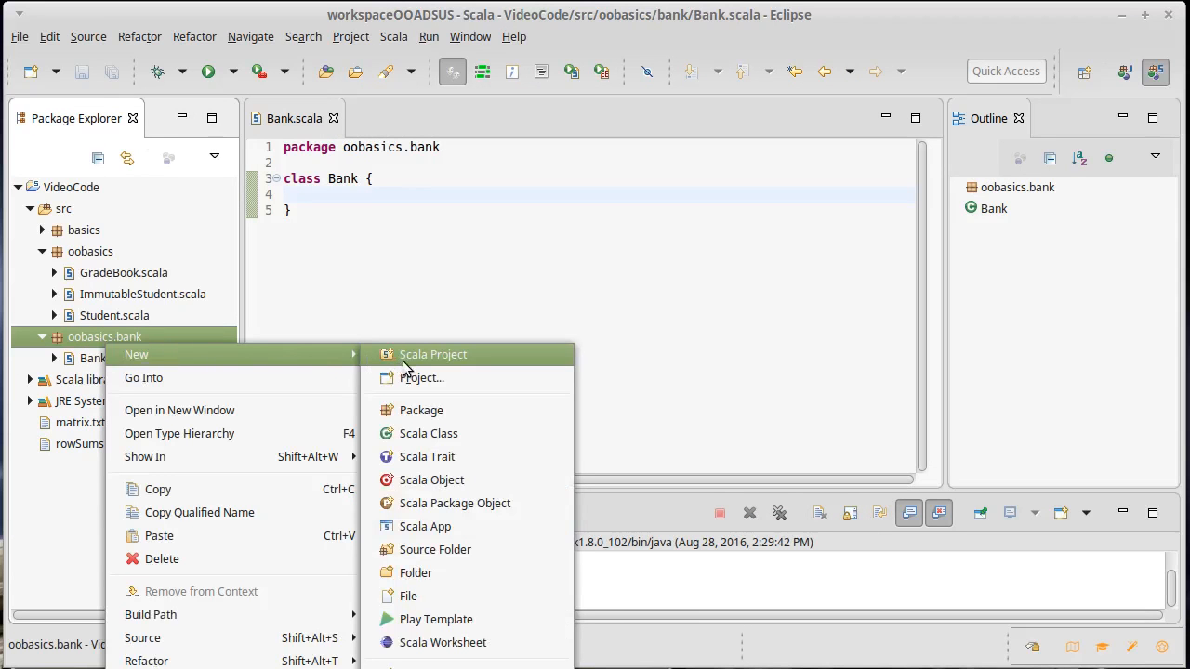
{"action": "mouse_move", "coordinate": [420, 411]}
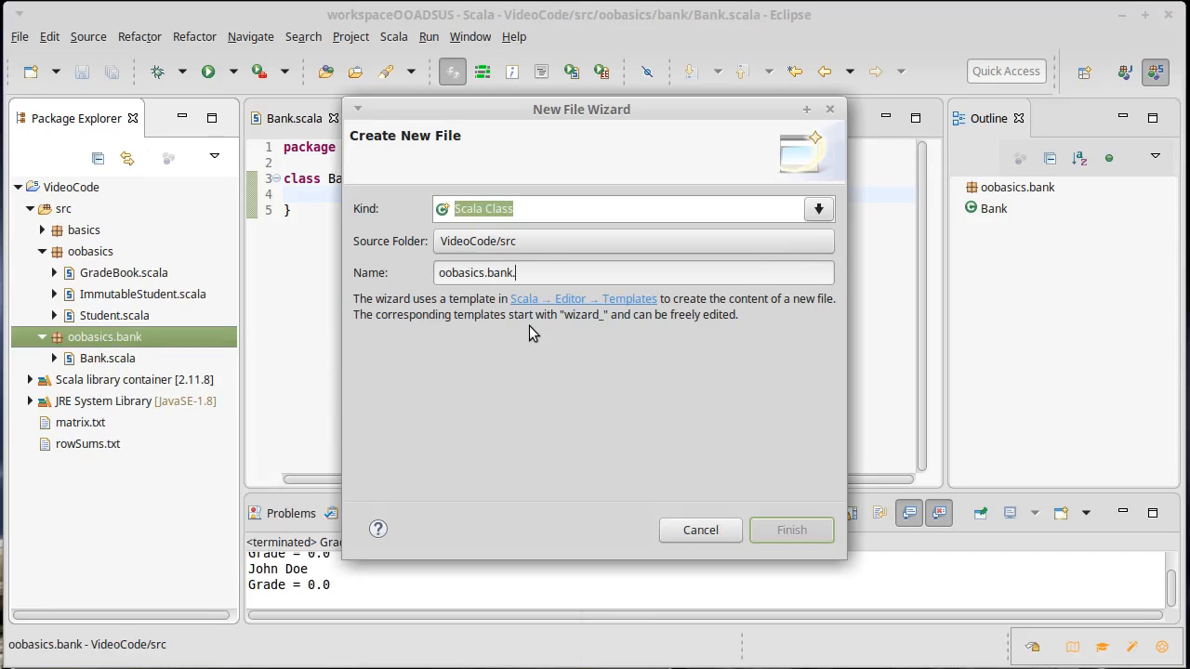
{"action": "type", "text": "Customer"}
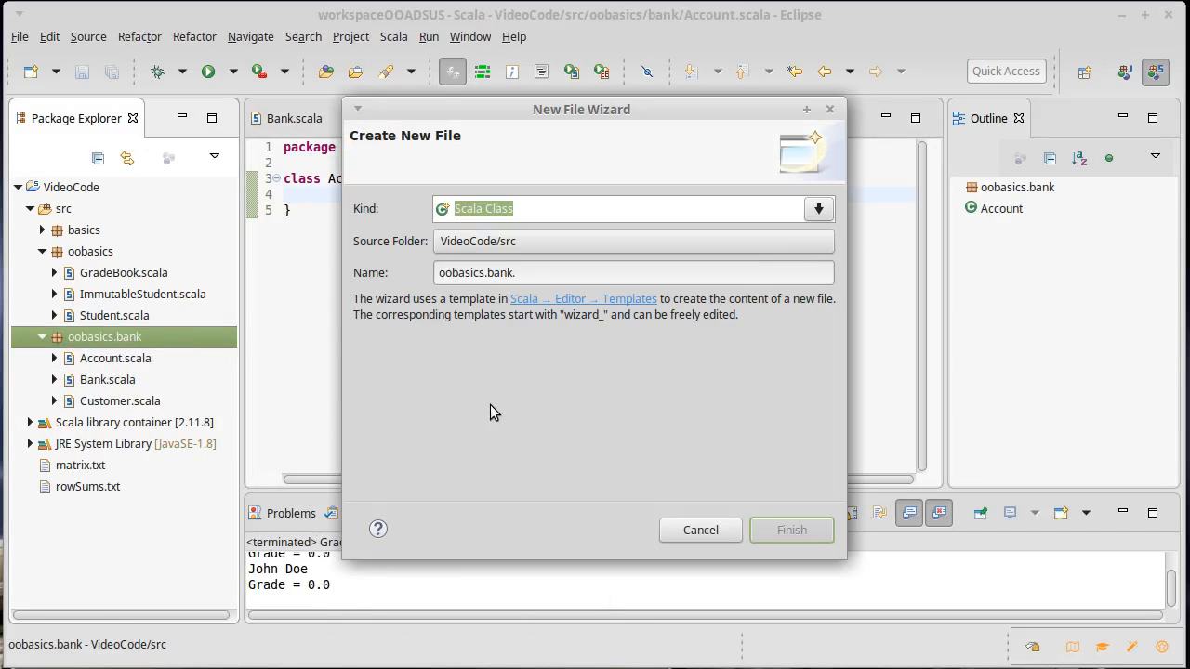
{"action": "type", "text": "Addr"}
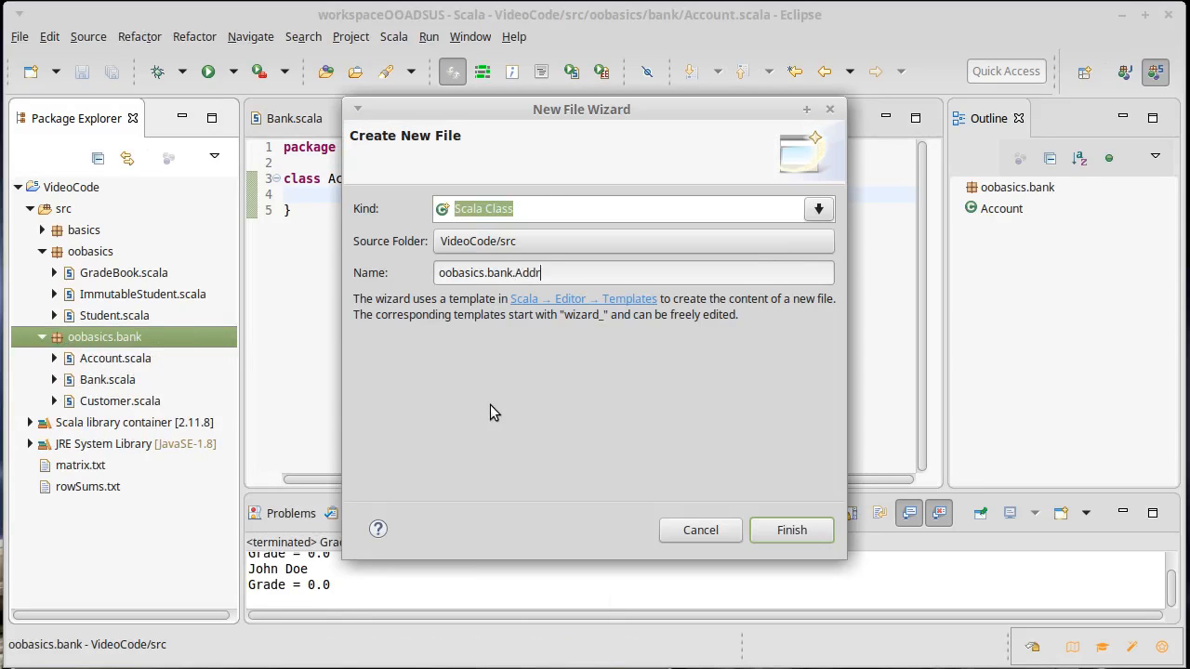
{"action": "left_click", "coordinate": [792, 530]}
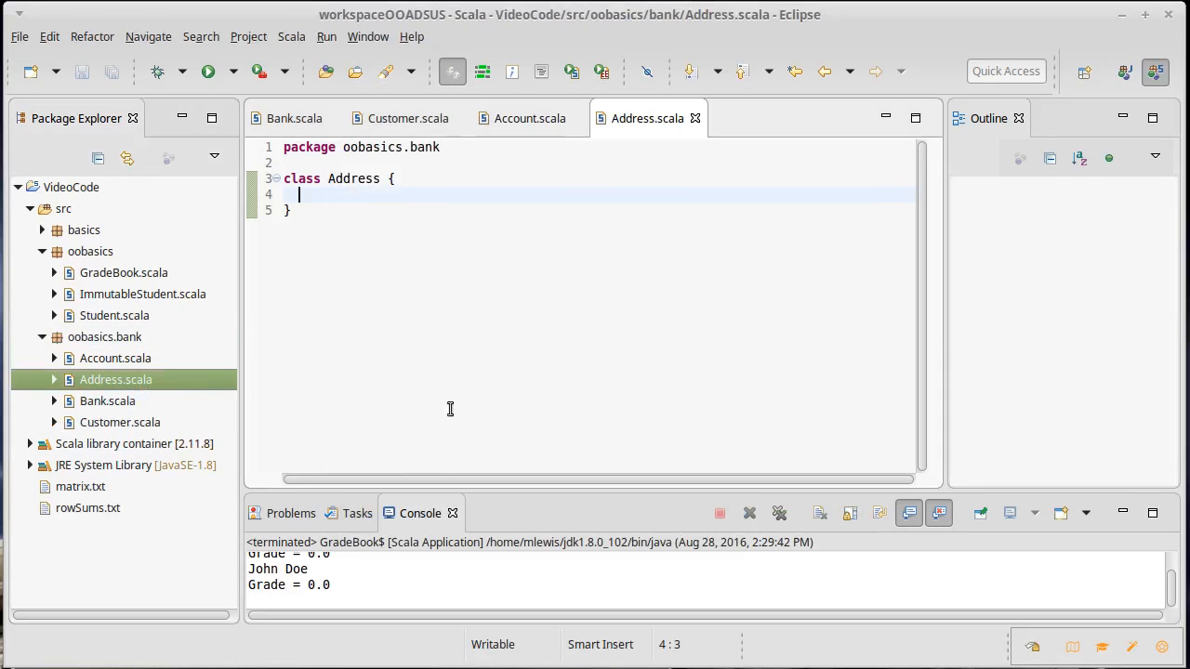
Create the Scala object BankMain in oobasics.bank
{"action": "right_click", "coordinate": [104, 336]}
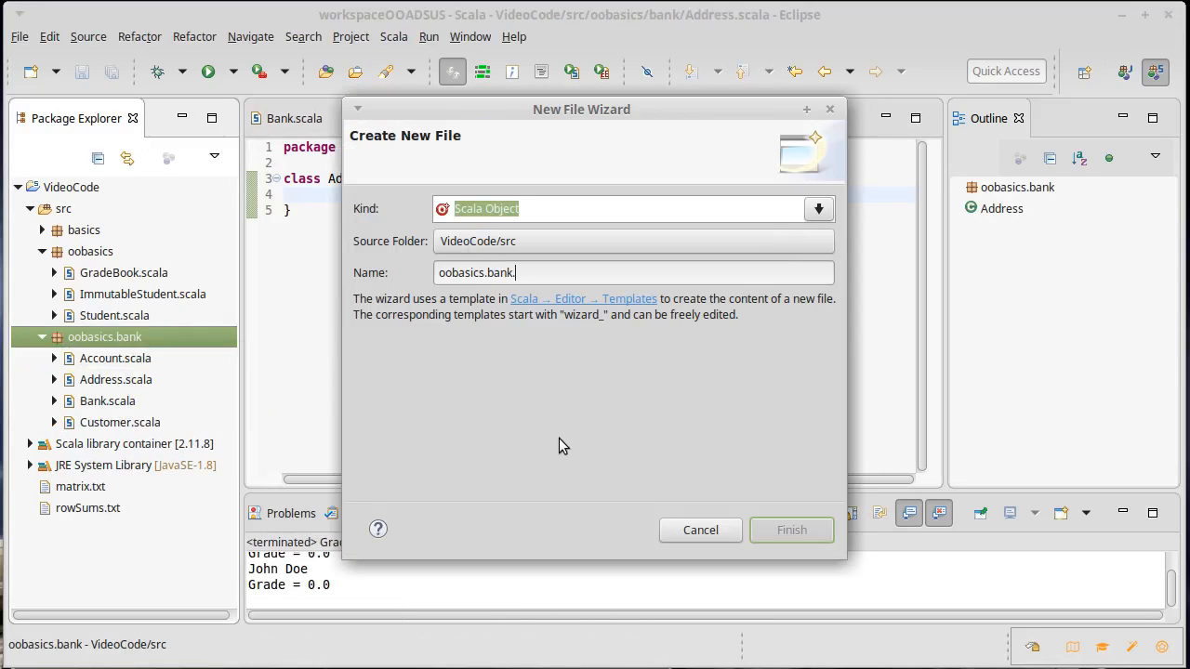
{"action": "type", "text": "Bank"}
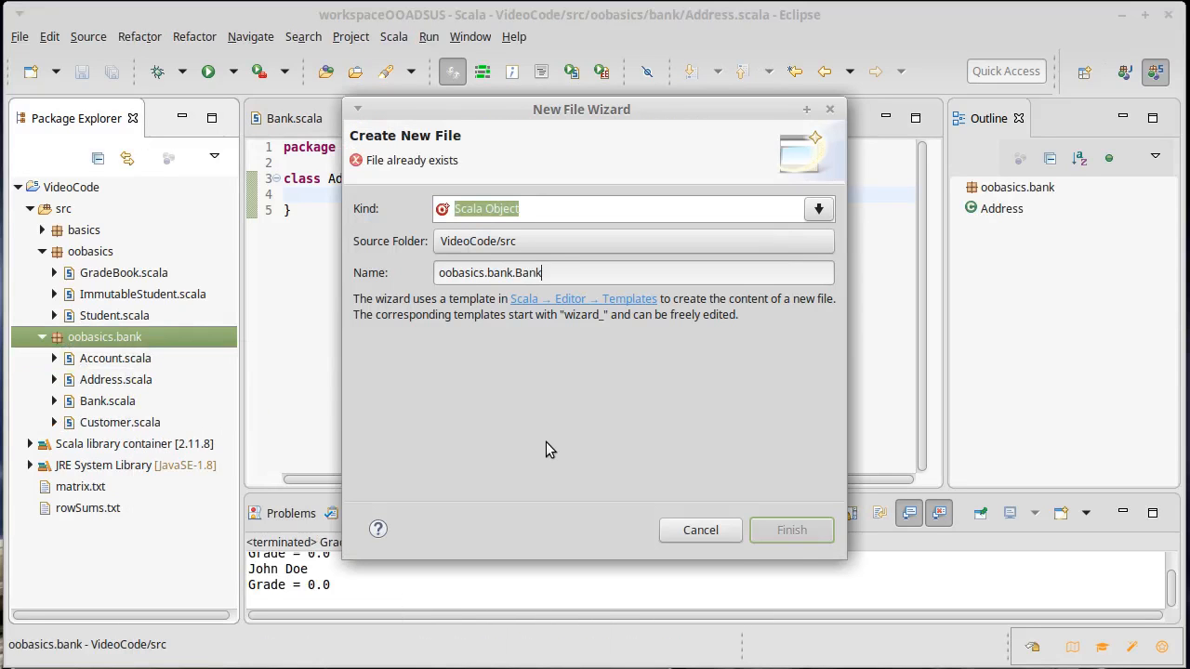
{"action": "type", "text": "Main"}
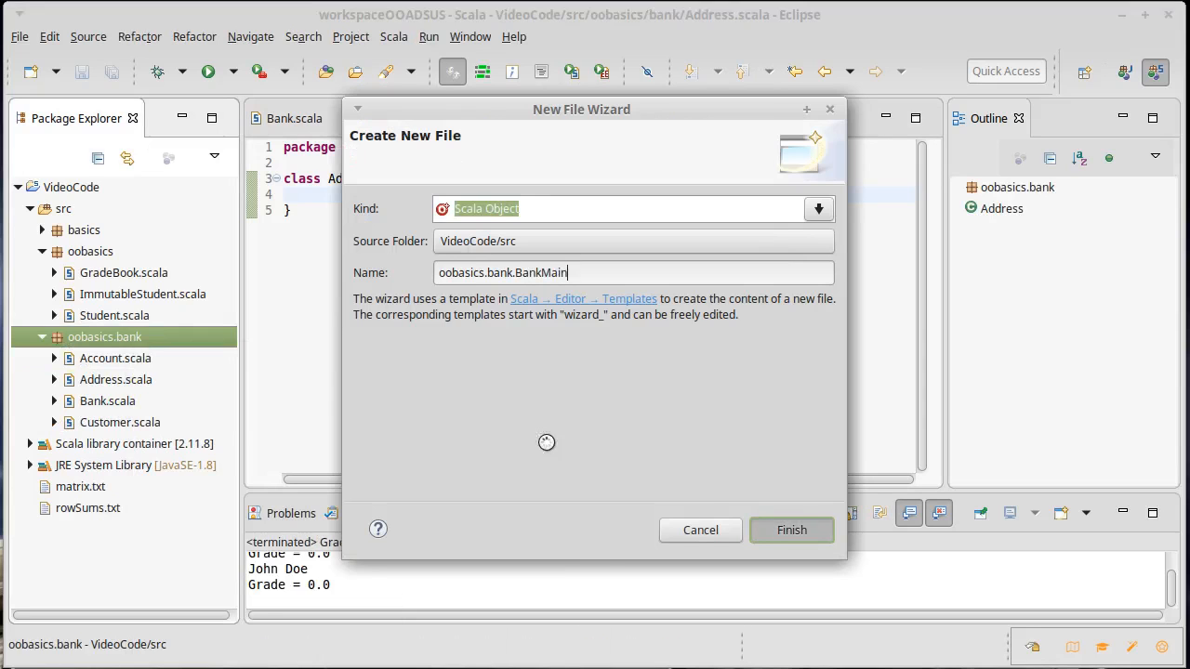
{"action": "left_click", "coordinate": [792, 530]}
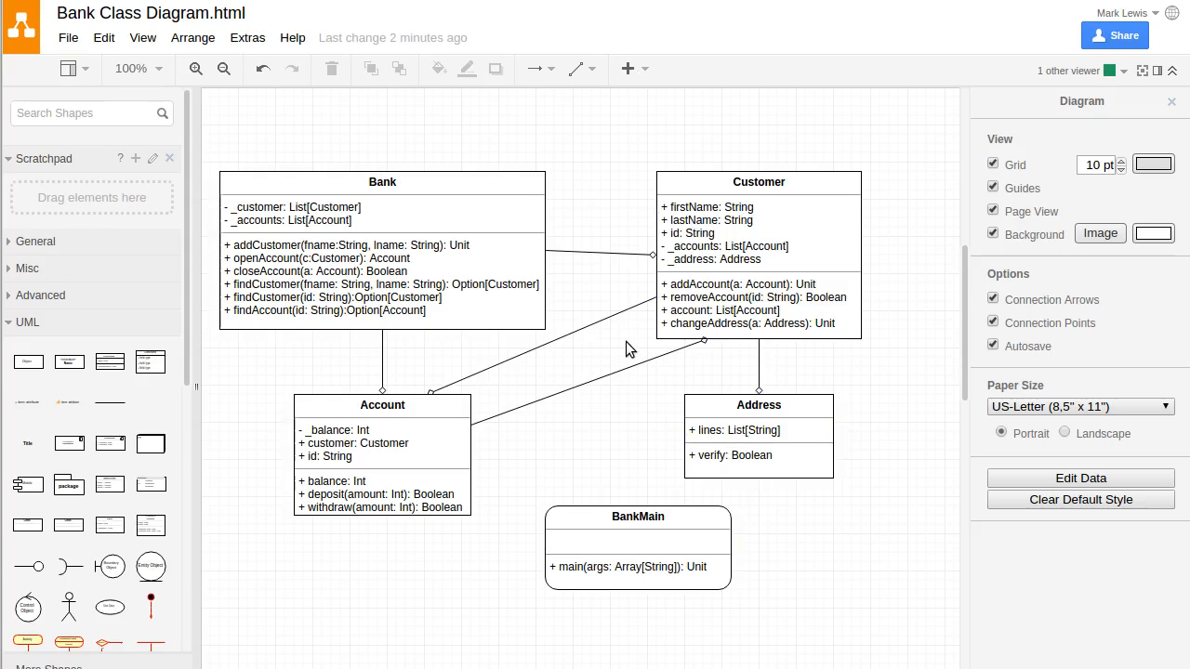
{"action": "left_click", "coordinate": [383, 219]}
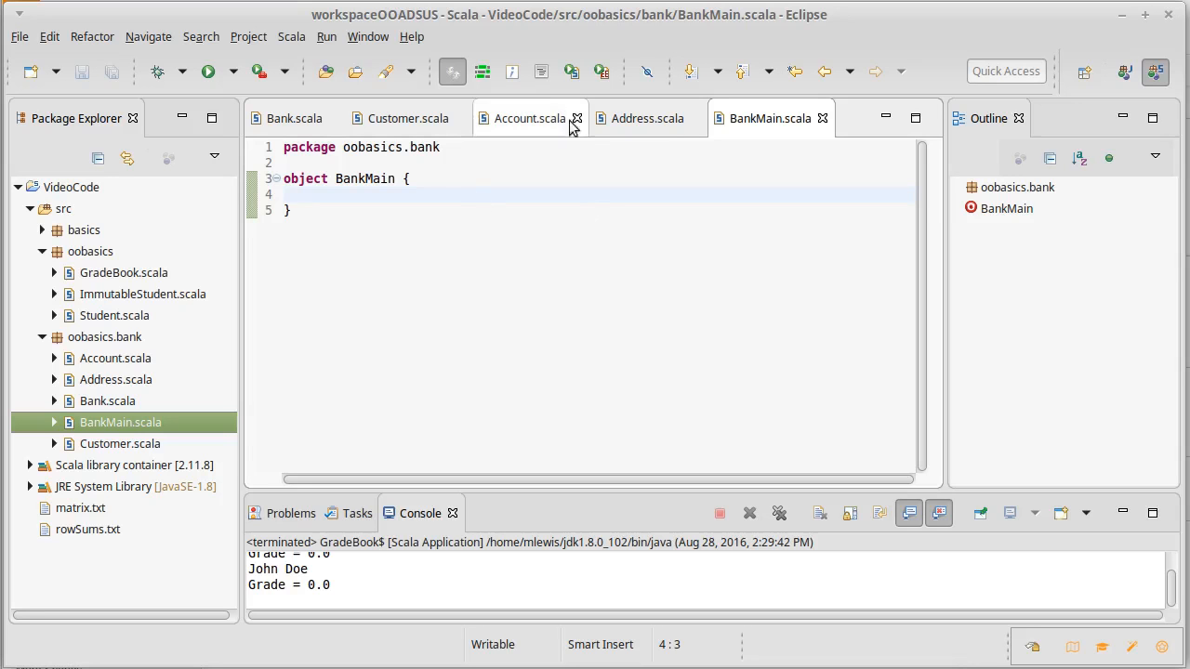
Add a private var _balance: Int field to the Account class body
{"action": "left_click", "coordinate": [528, 119]}
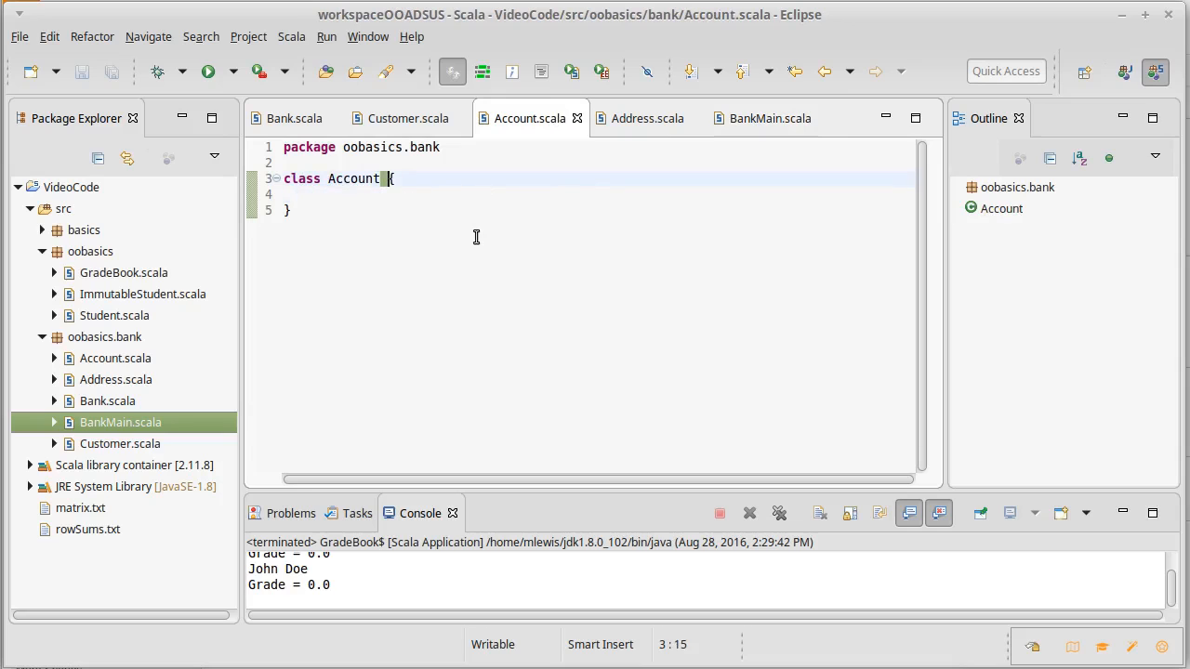
{"action": "type", "text": "("}
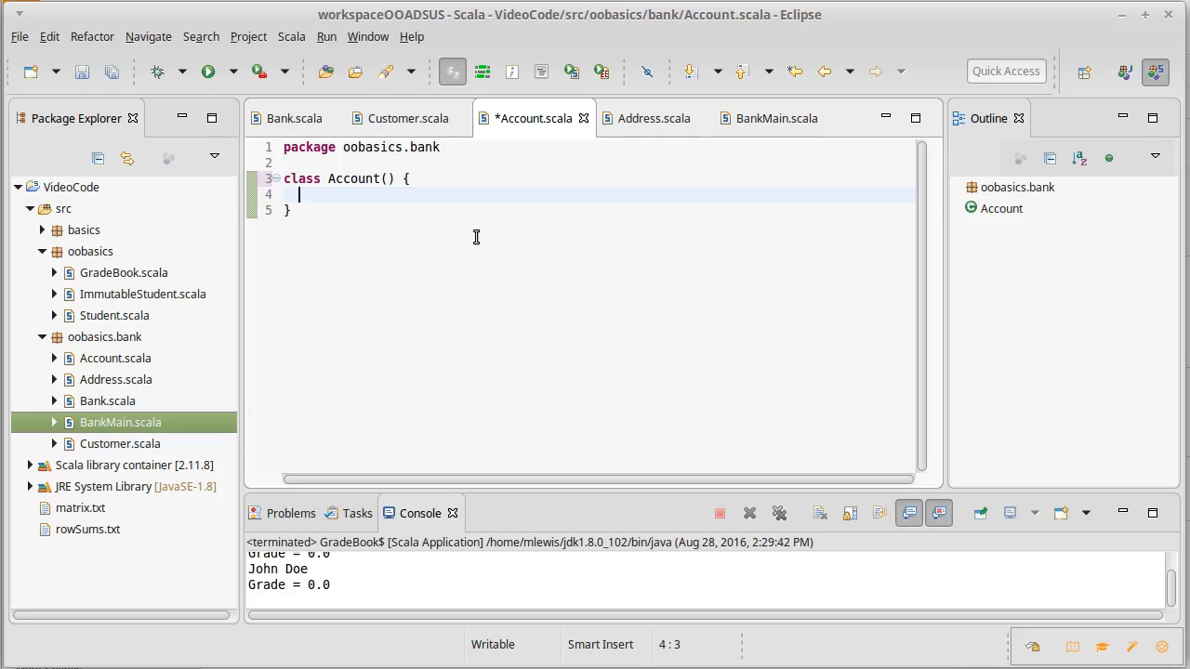
{"action": "type", "text": "private"}
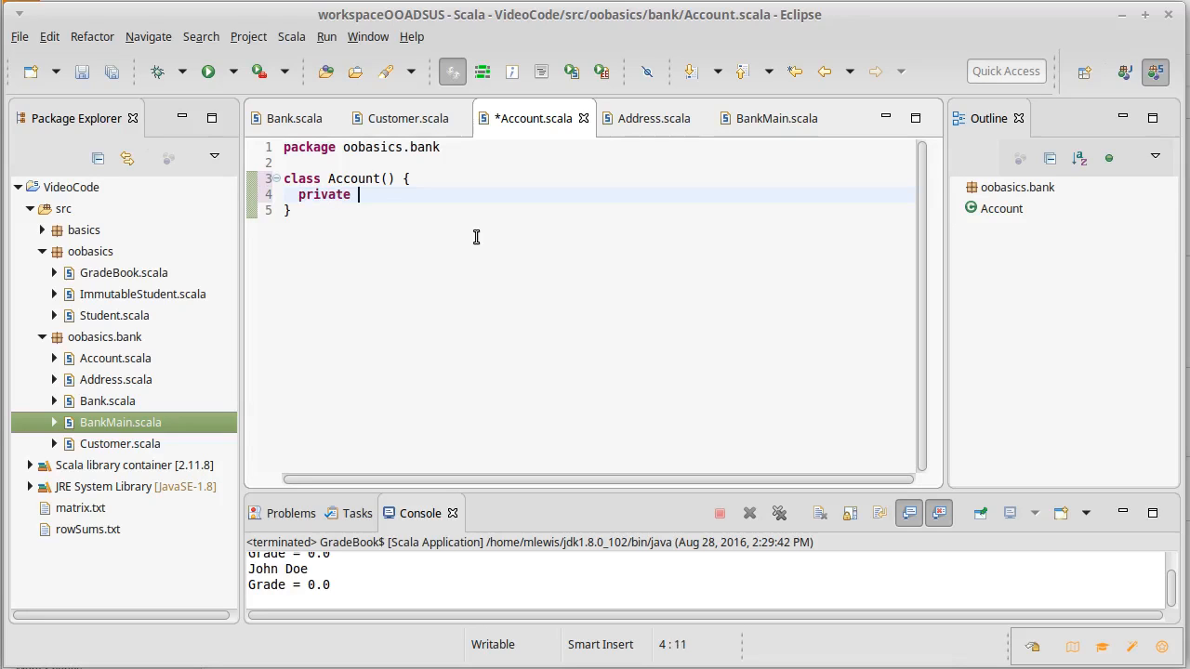
{"action": "type", "text": "var _b"}
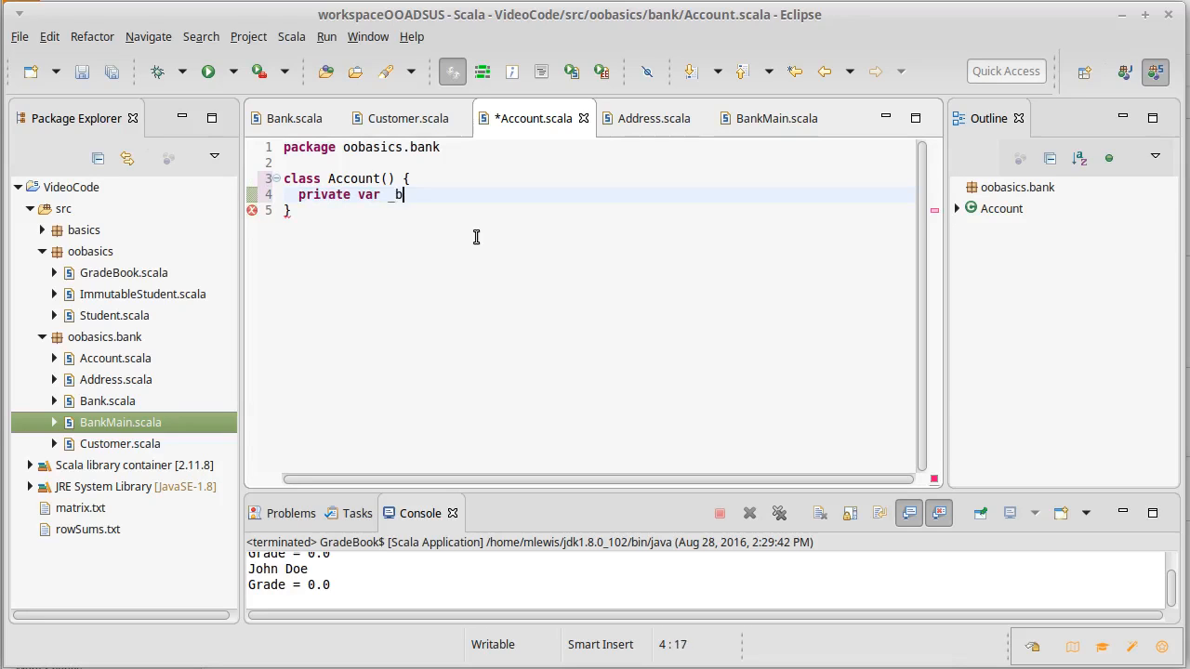
{"action": "type", "text": "alane: In"}
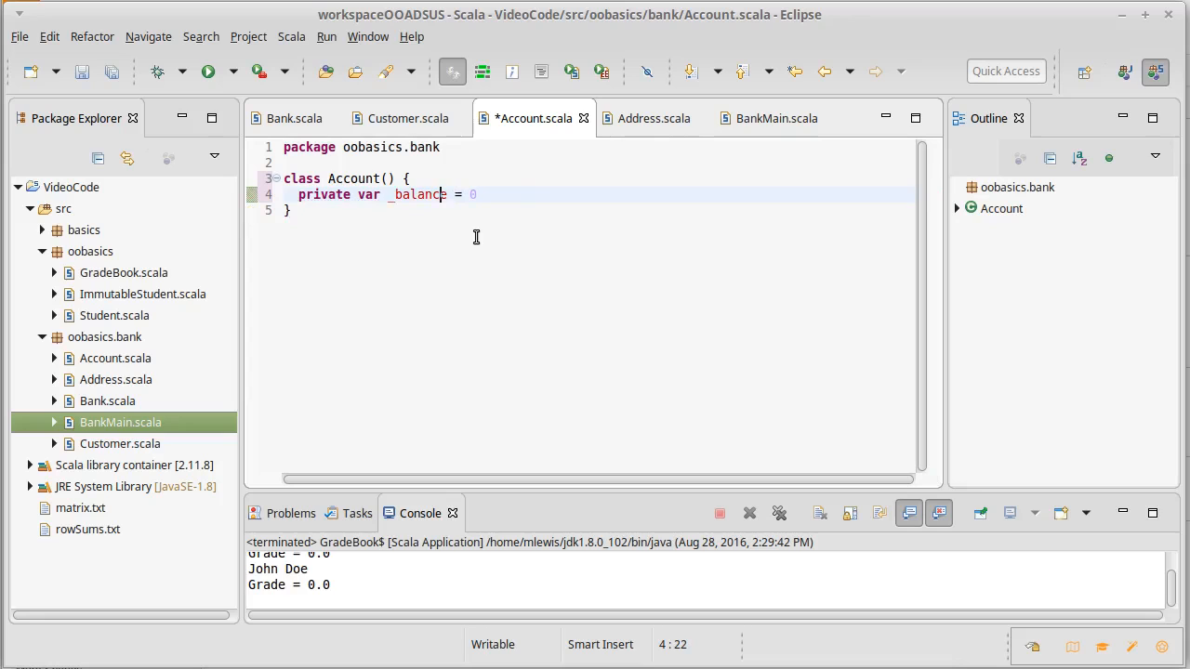
Give Account the constructor parameters val customer: Customer and val id: String
{"action": "left_click", "coordinate": [403, 179]}
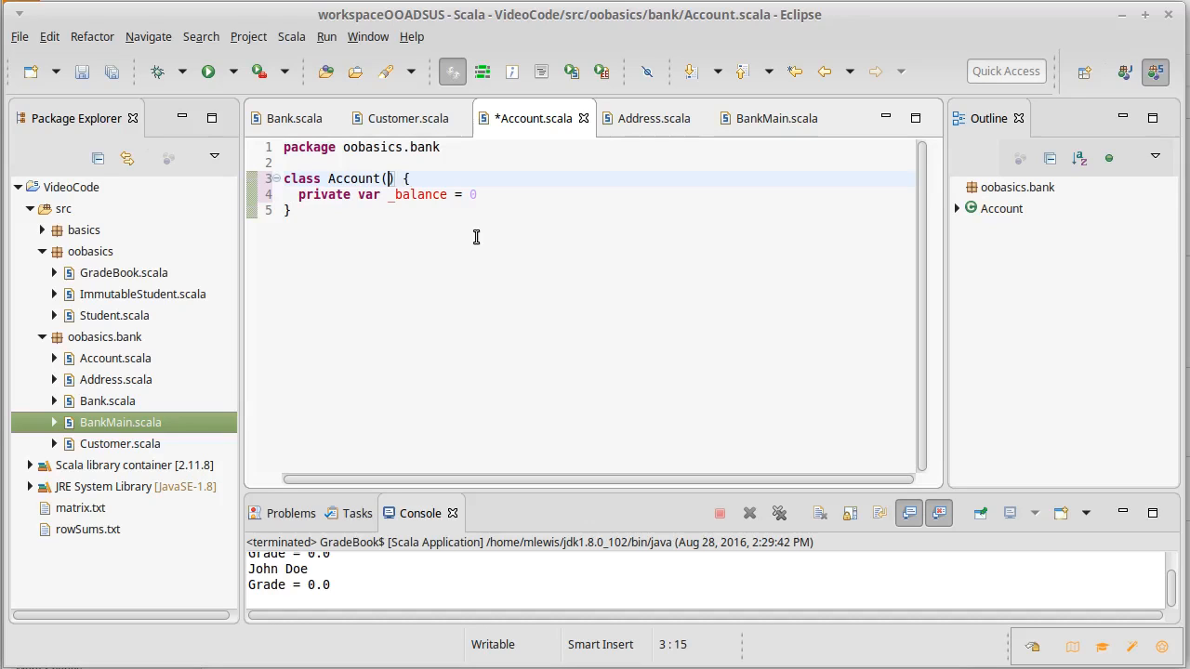
{"action": "type", "text": "customer:Customer,"}
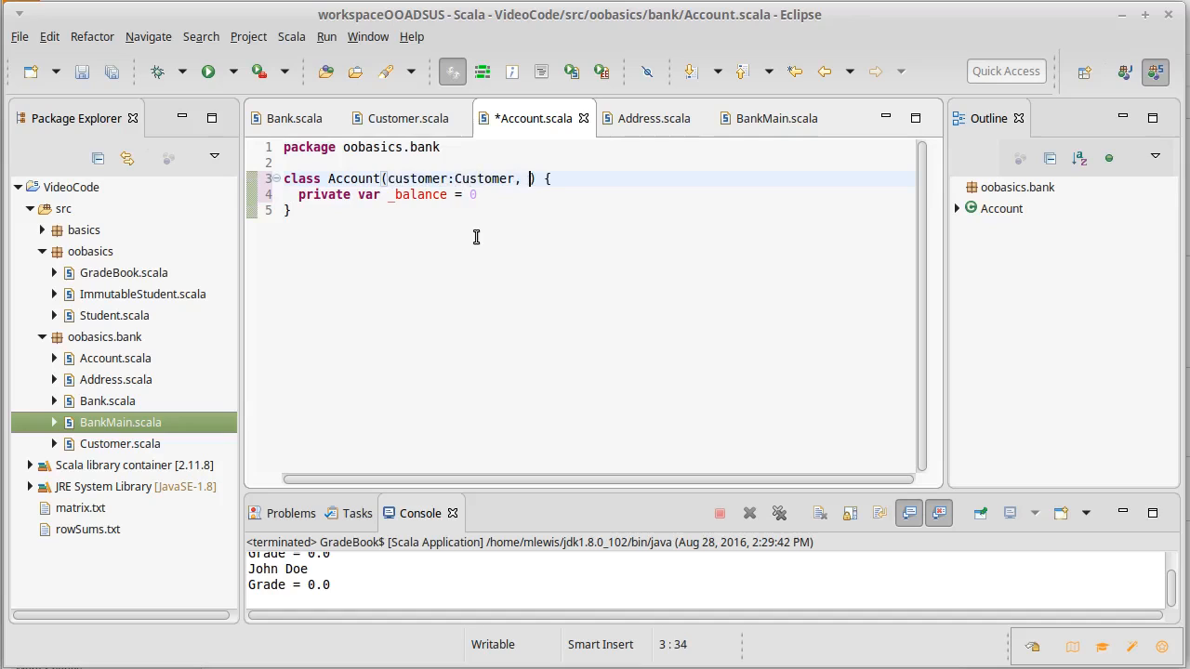
{"action": "type", "text": "id: String"}
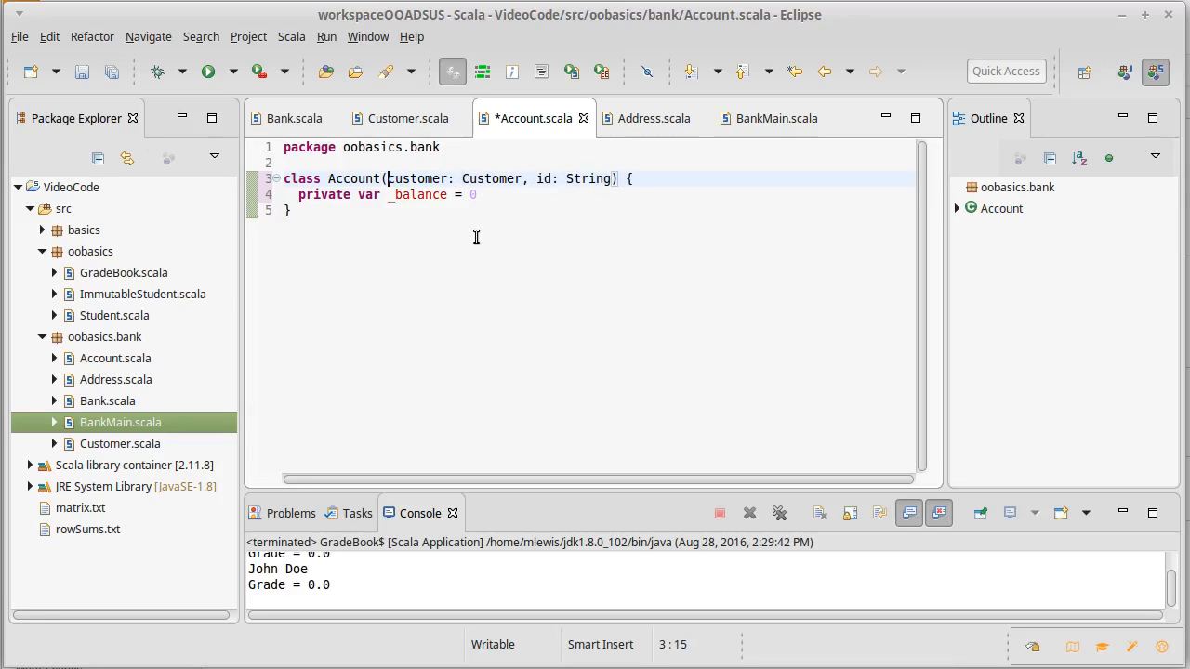
{"action": "type", "text": "val"}
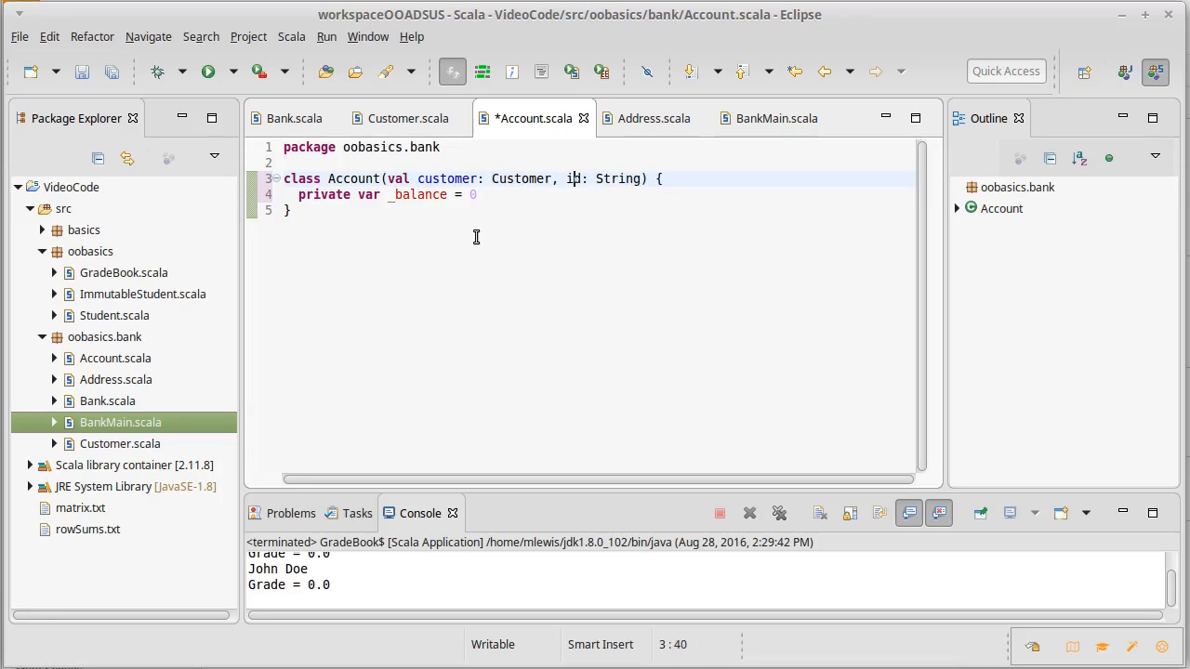
{"action": "type", "text": "val"}
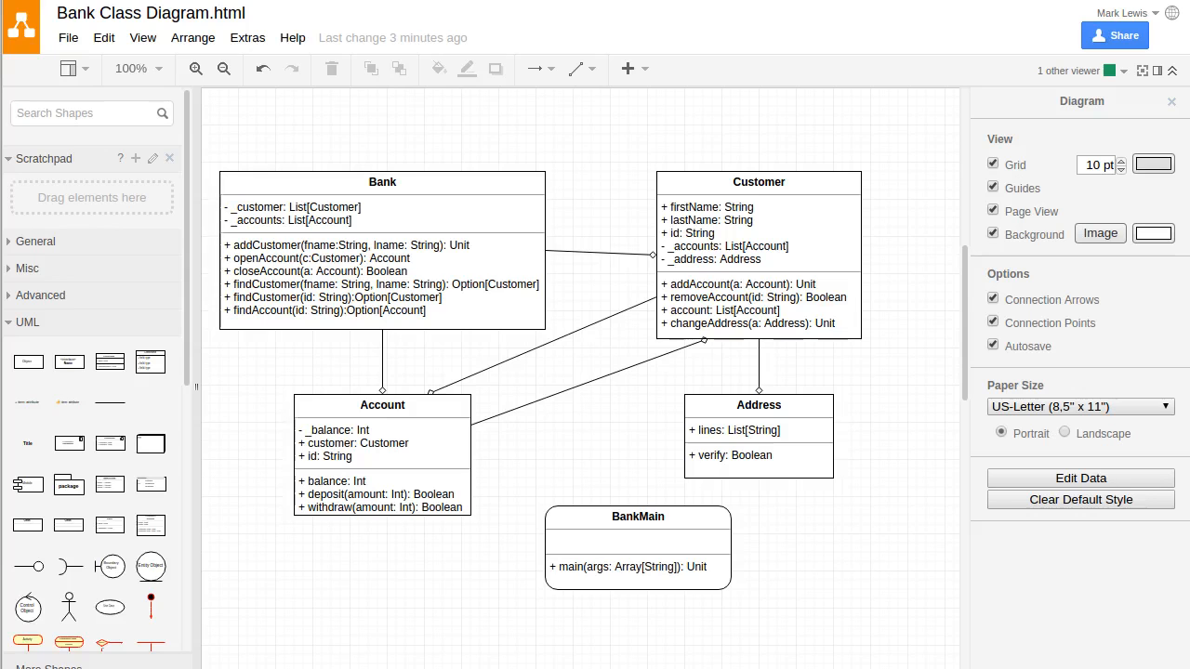
{"action": "mouse_move", "coordinate": [669, 175]}
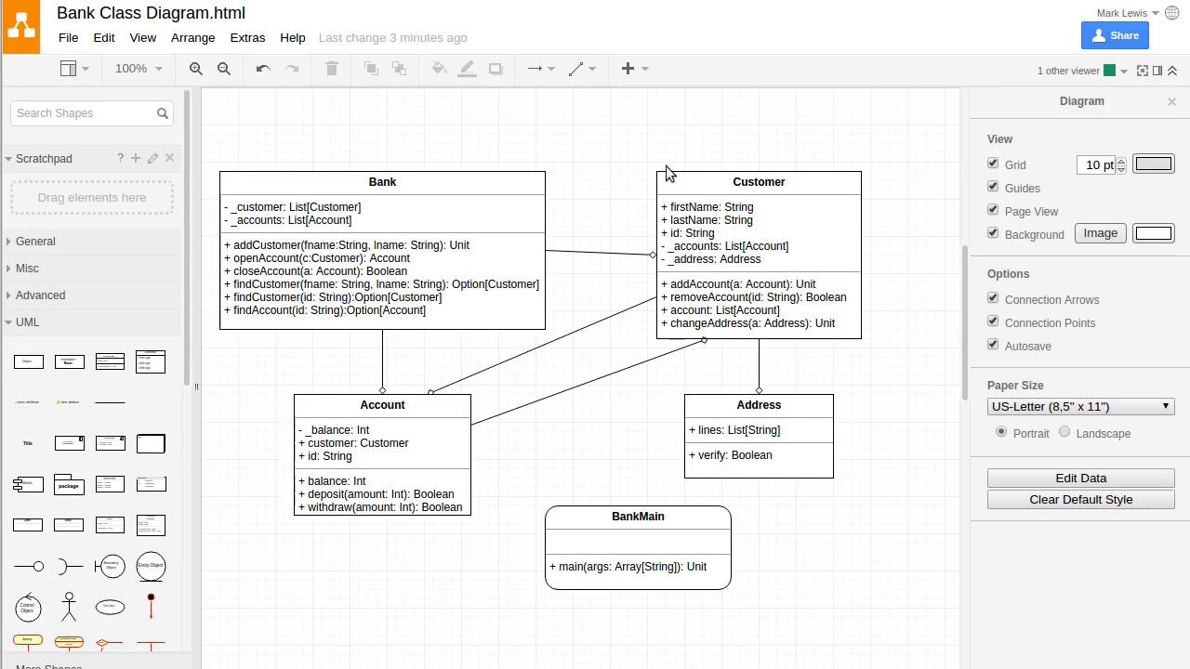
{"action": "left_click", "coordinate": [383, 444]}
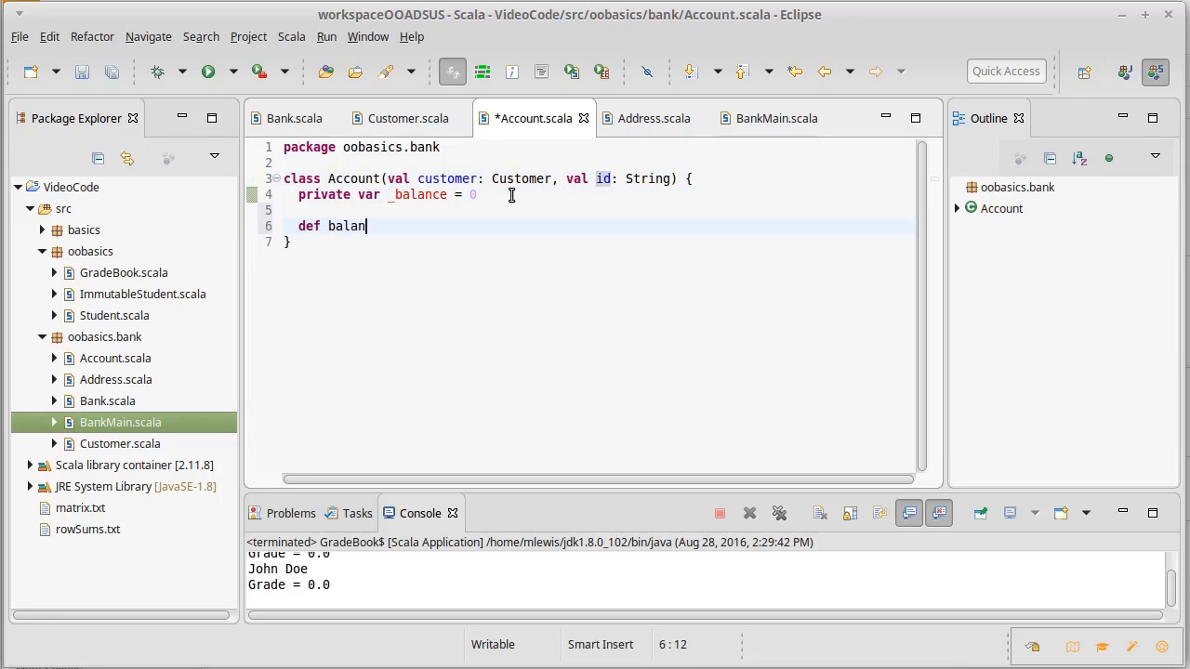
Add the accessor def balance = _balance
{"action": "type", "text": "ce ="}
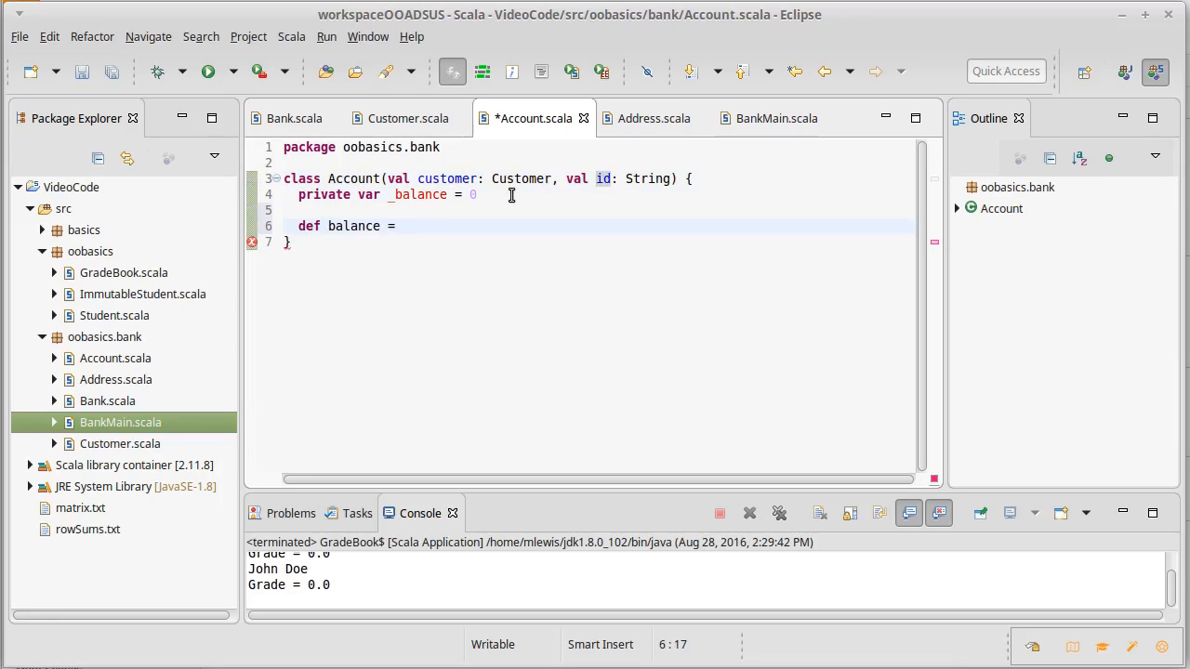
{"action": "type", "text": "_balance"}
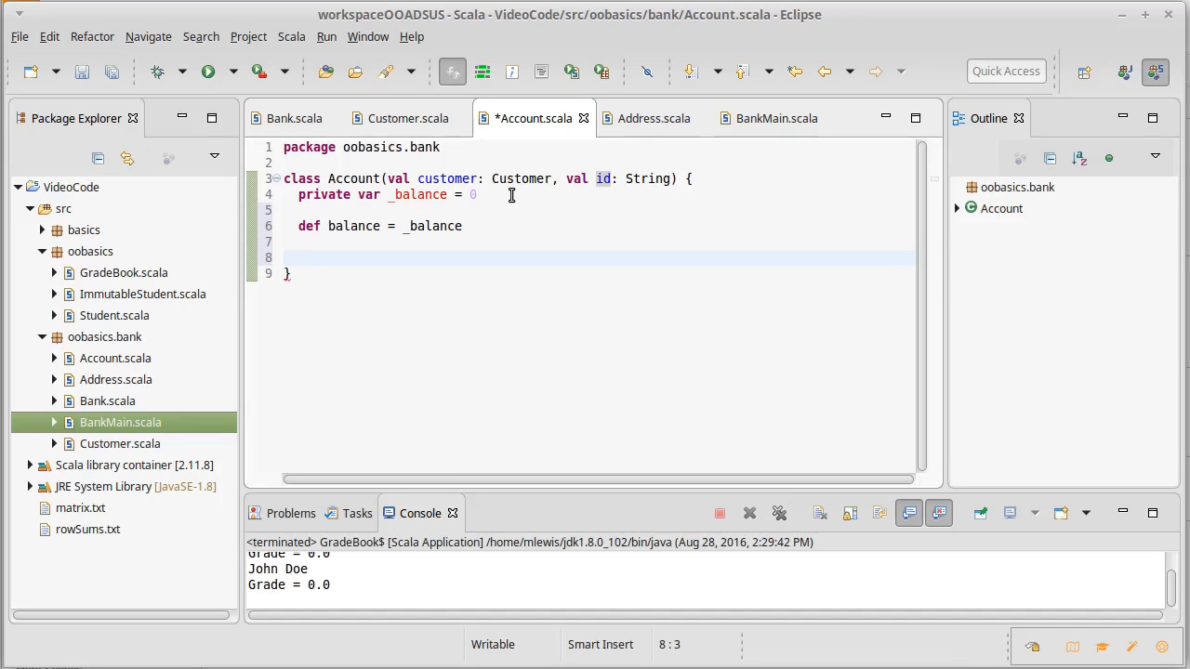
Declare def deposit(amount: Int): Boolean with an empty braced body
{"action": "type", "text": "def"}
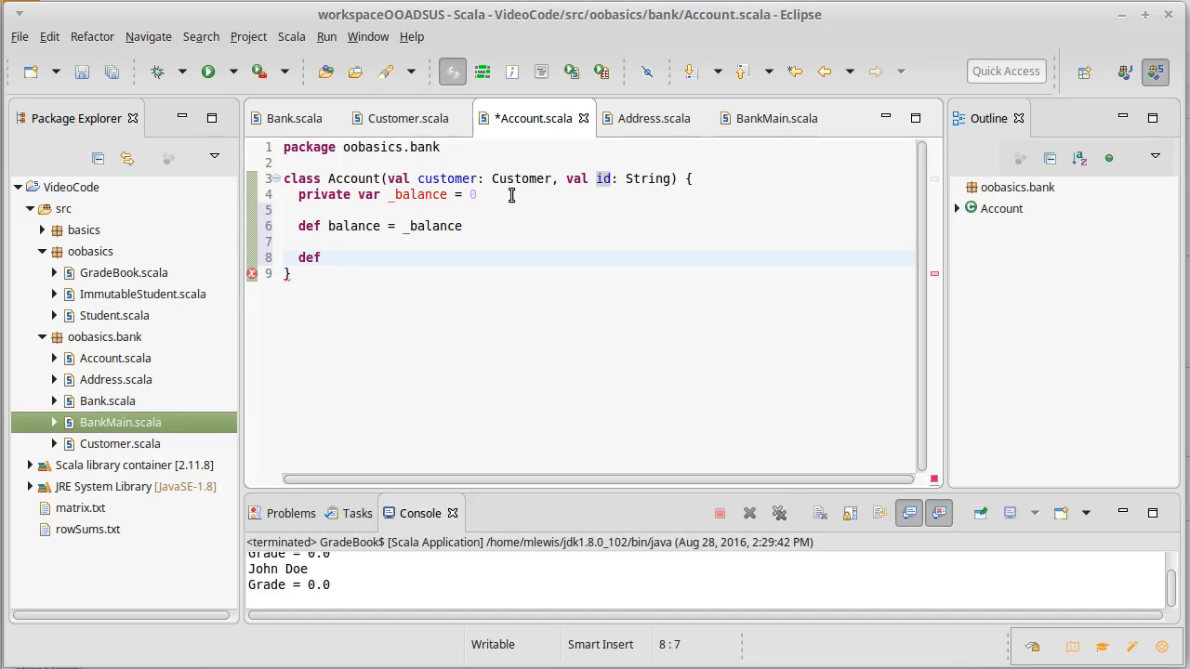
{"action": "type", "text": "deposit"}
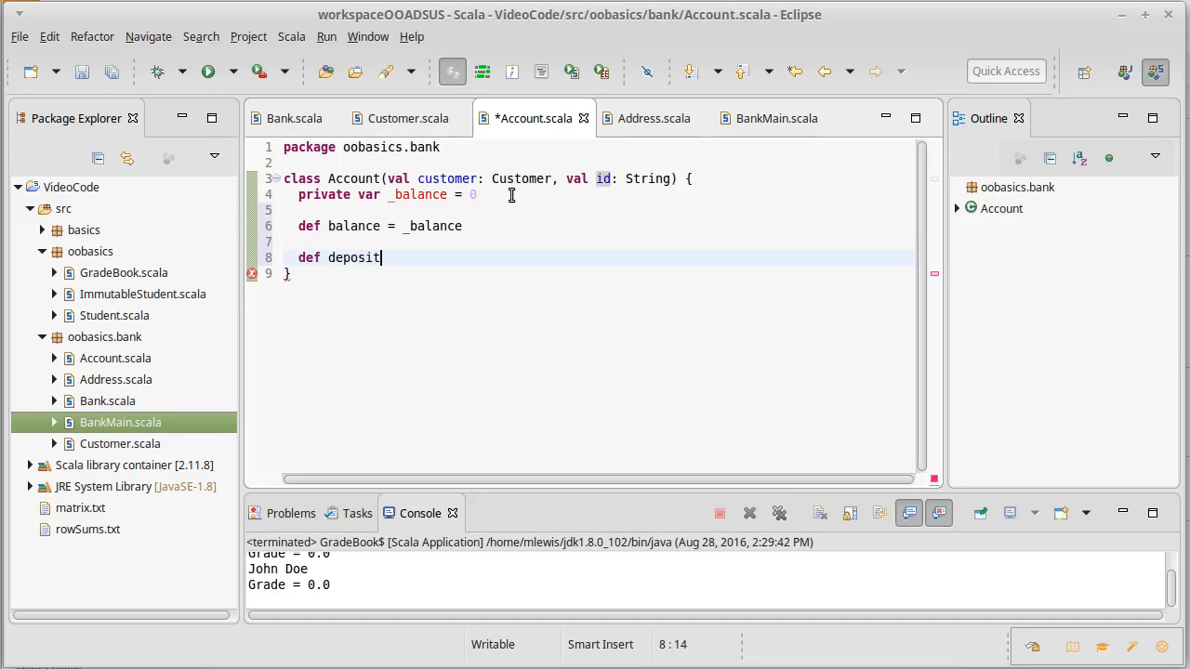
{"action": "type", "text": "(amount"}
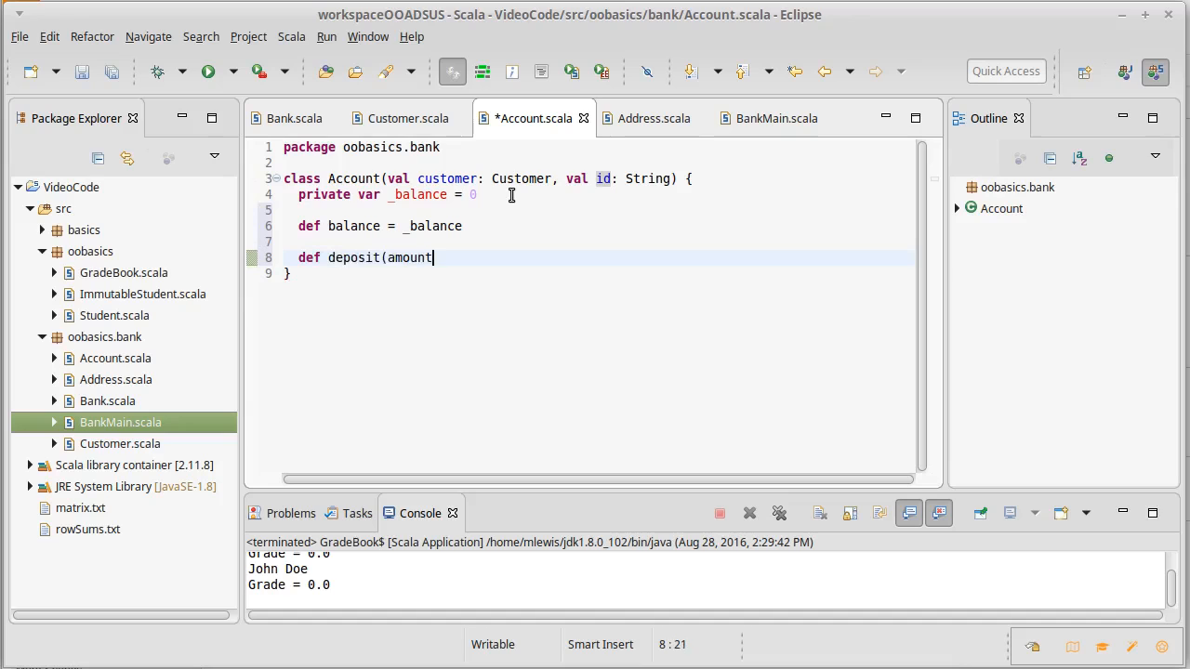
{"action": "type", "text": ": Int)"}
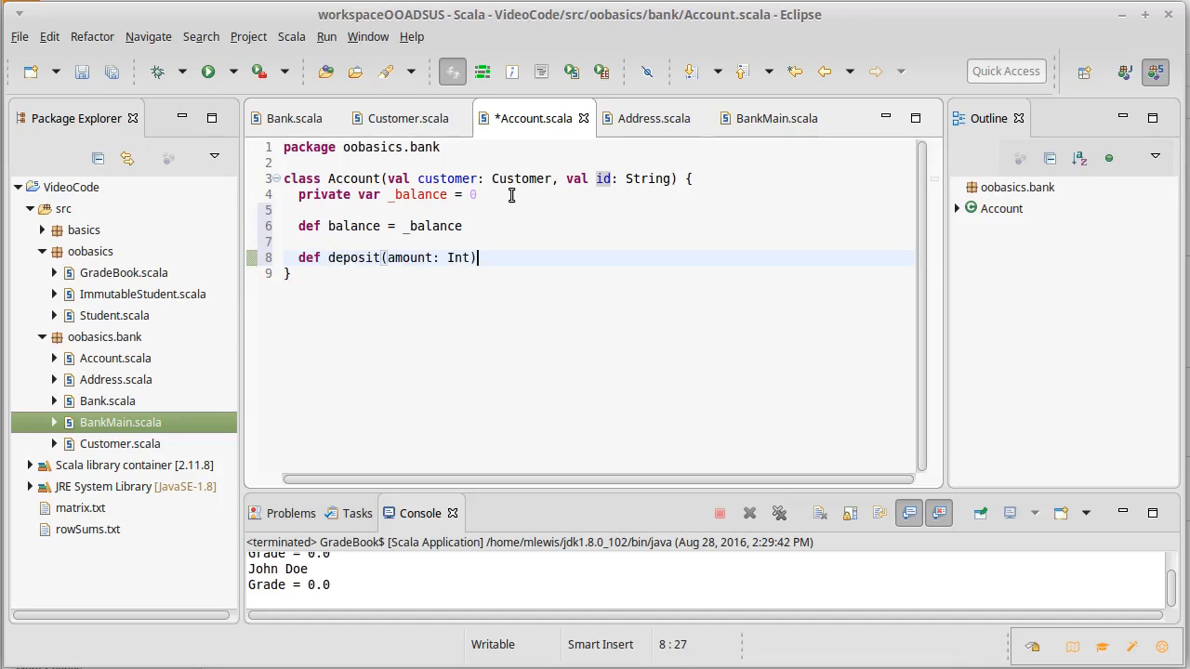
{"action": "type", "text": ": Boolean ="}
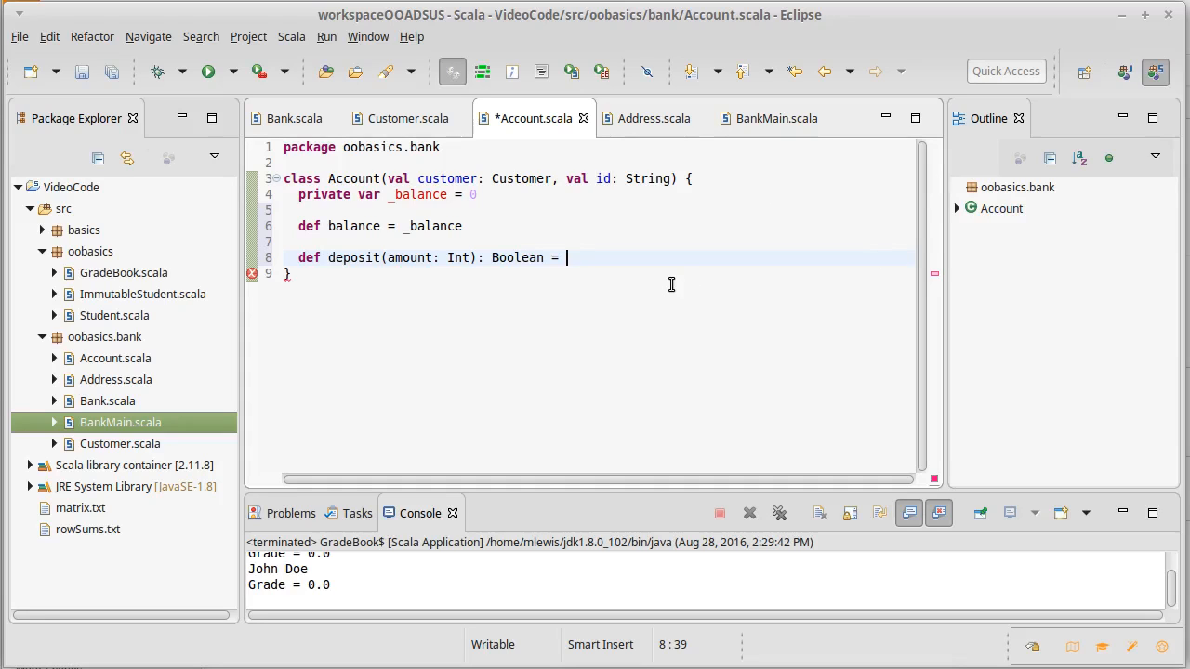
{"action": "type", "text": "{"}
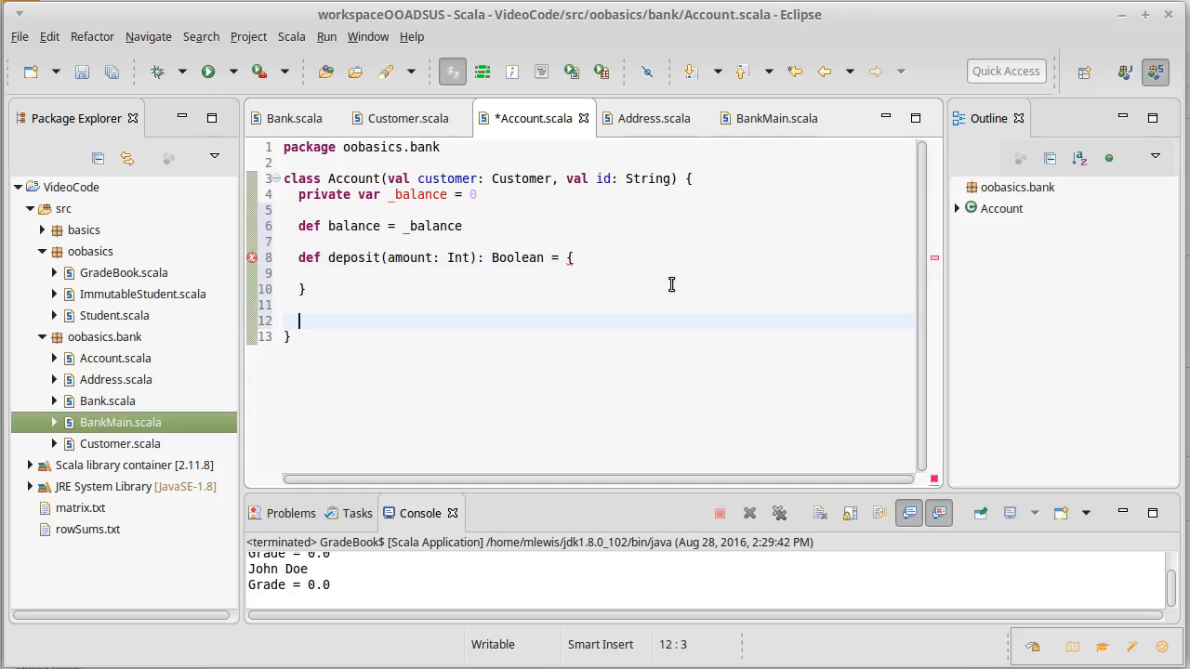
Declare def withdraw(amount: Int): Boolean with an empty braced body
{"action": "type", "text": "def"}
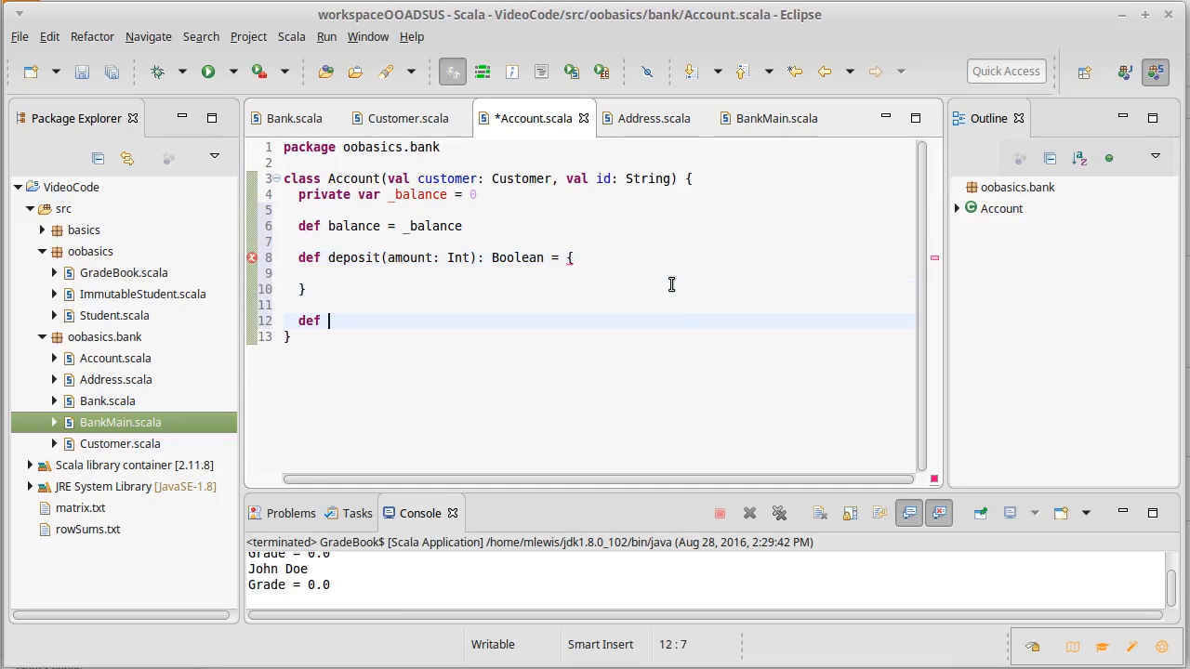
{"action": "type", "text": "withdraw"}
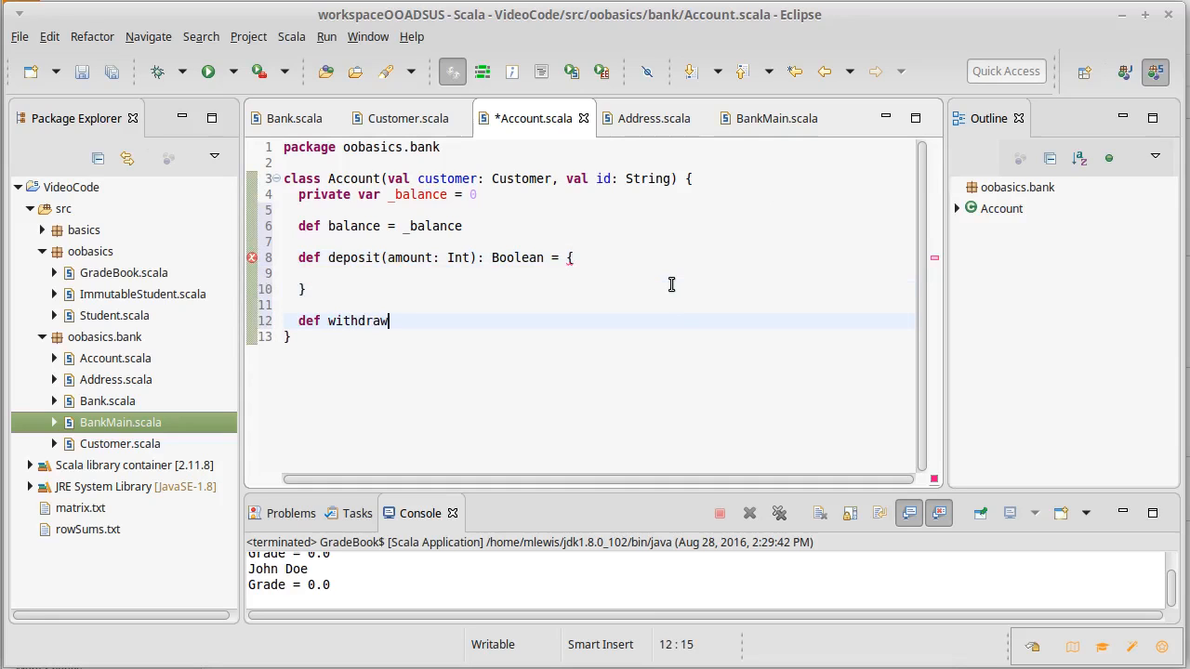
{"action": "type", "text": "(amount"}
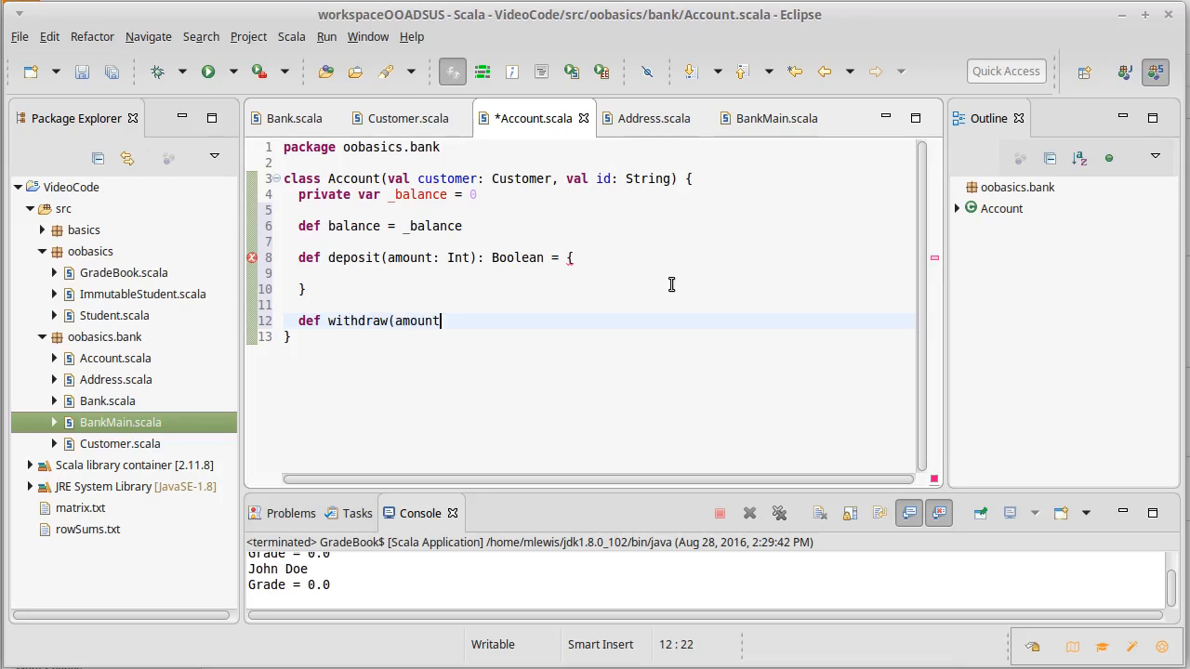
{"action": "type", "text": ": Int)"}
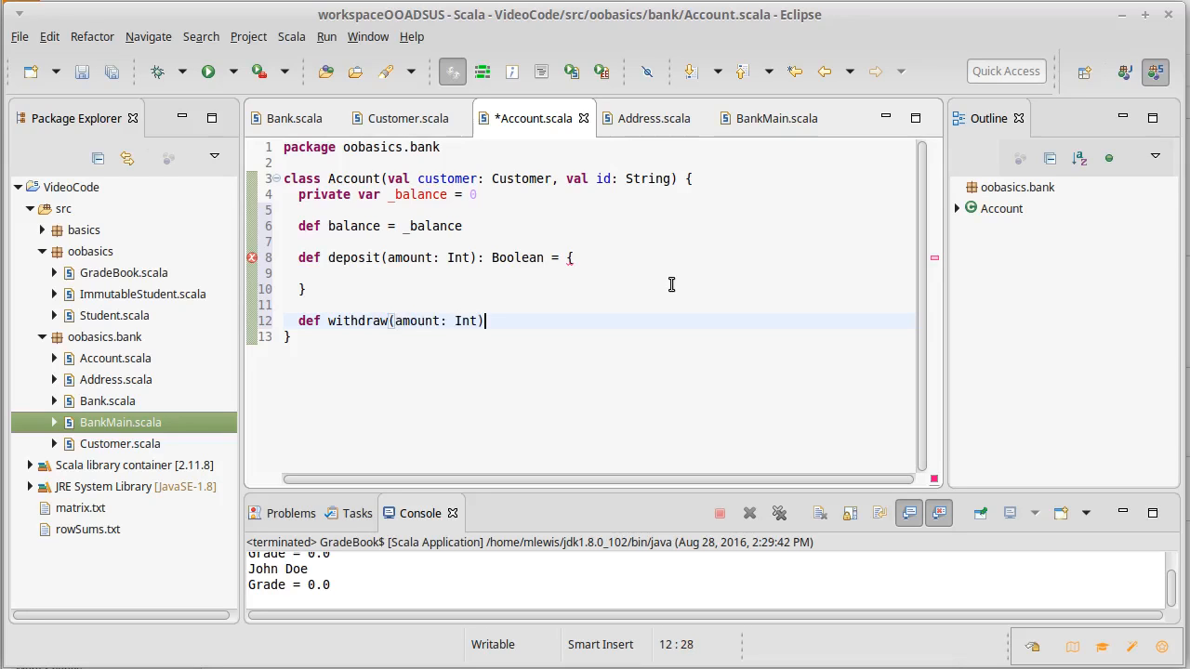
{"action": "type", "text": ": Bole"}
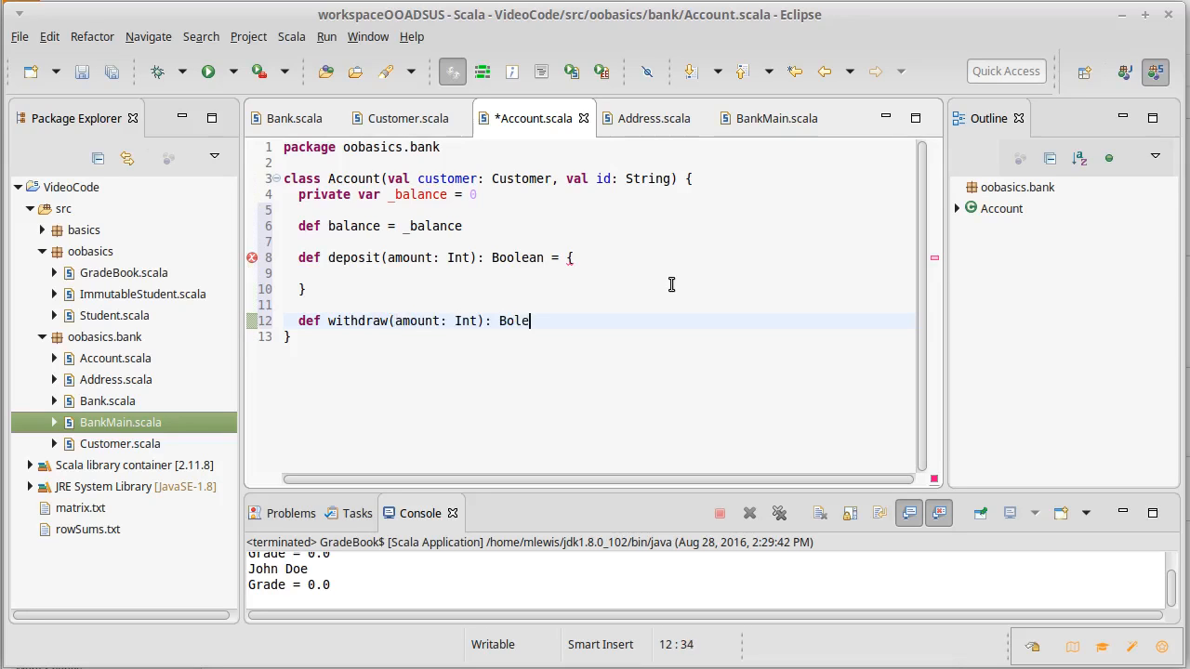
{"action": "key", "text": "BackSpace"}
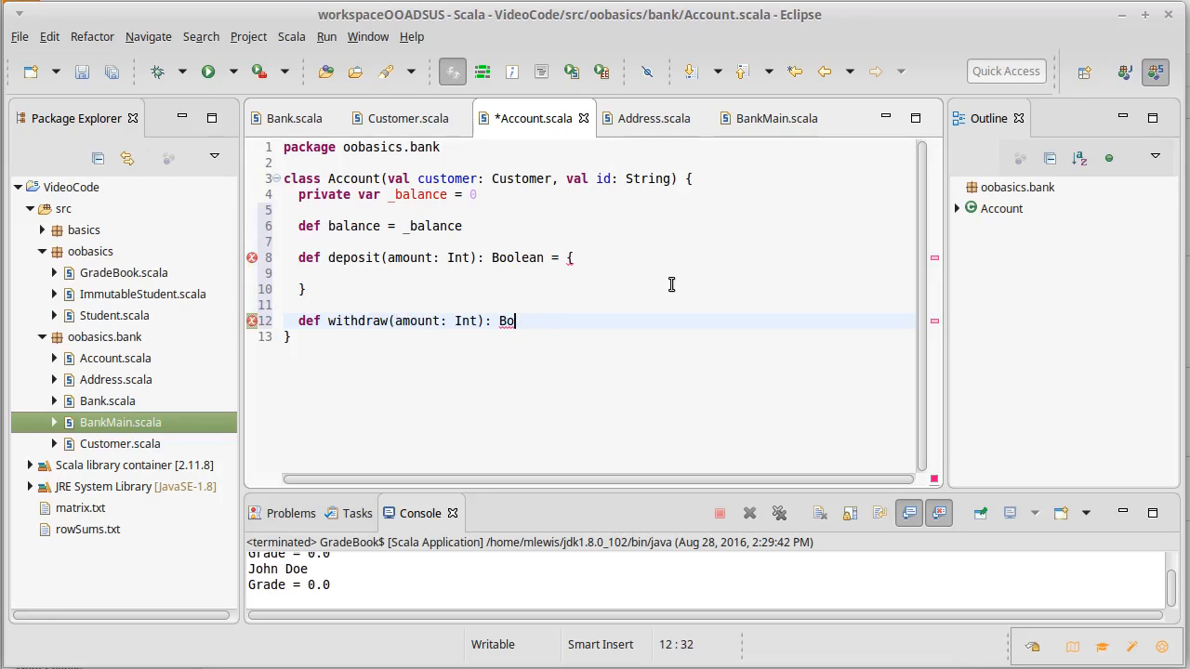
{"action": "type", "text": "olean = {"}
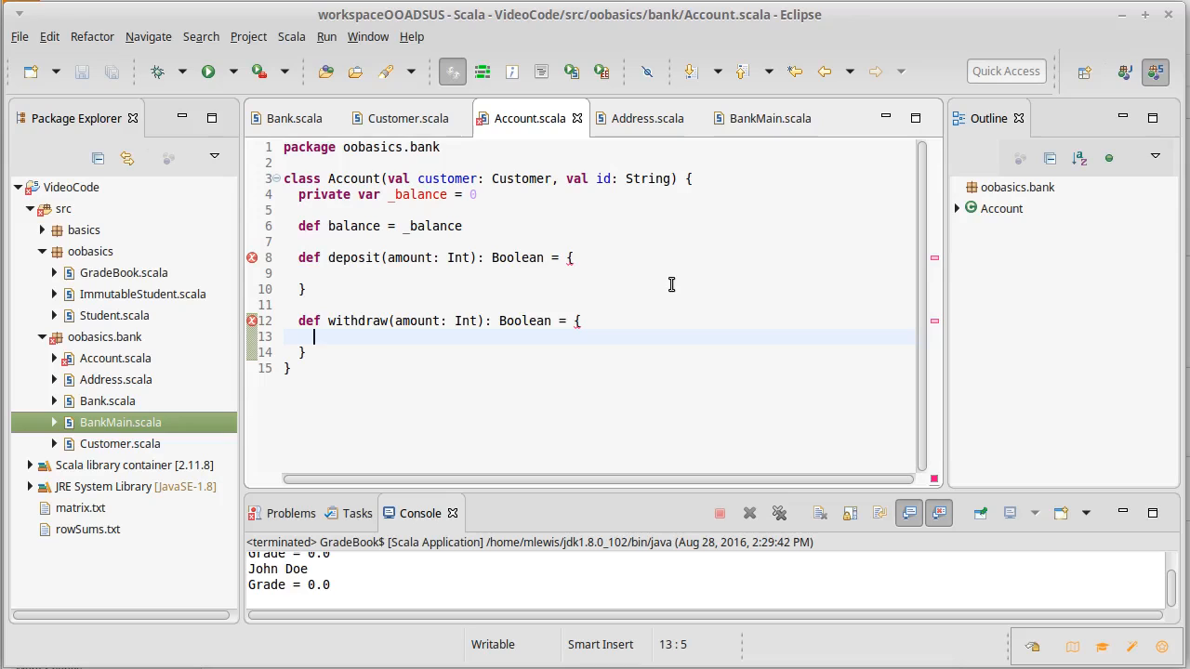
Make withdraw return false when amount < 0 || amount > _balance
{"action": "type", "text": "if("}
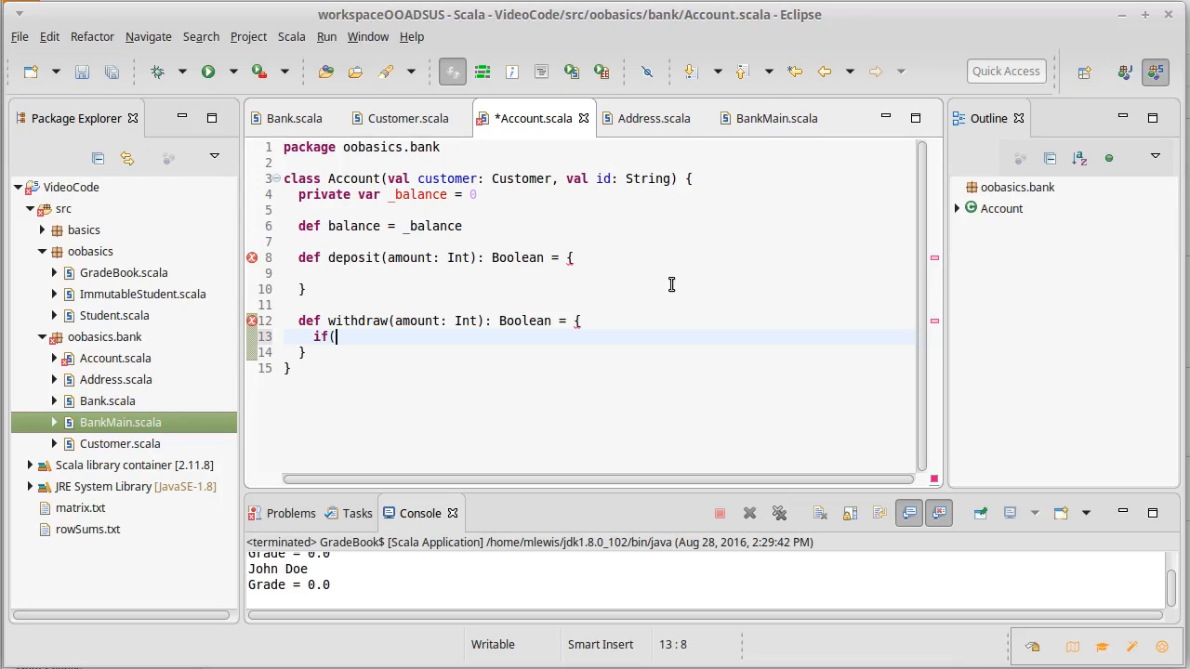
{"action": "type", "text": "amou"}
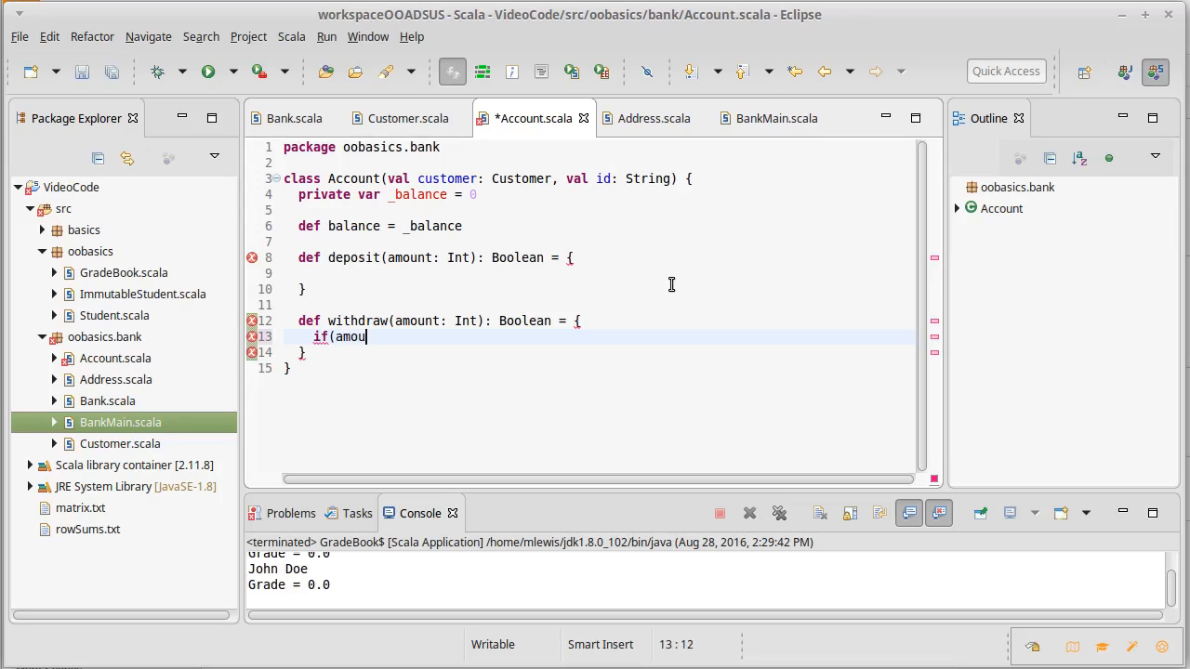
{"action": "type", "text": "nt <"}
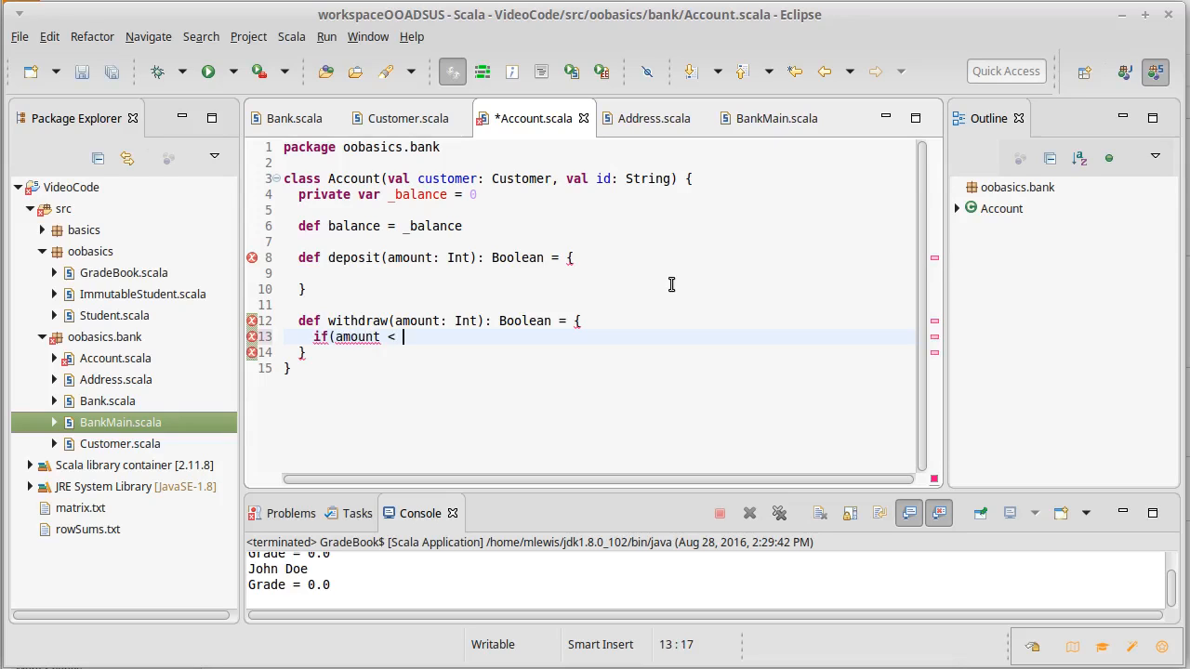
{"action": "type", "text": "0"}
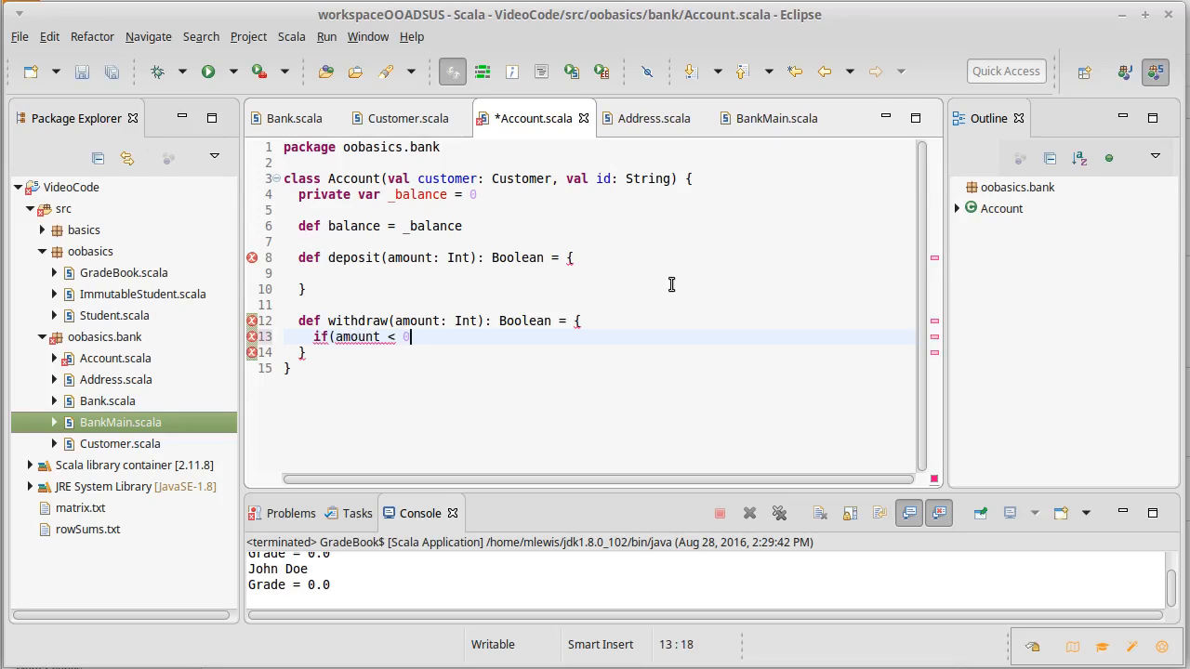
{"action": "type", "text": "|| amount > _balance"}
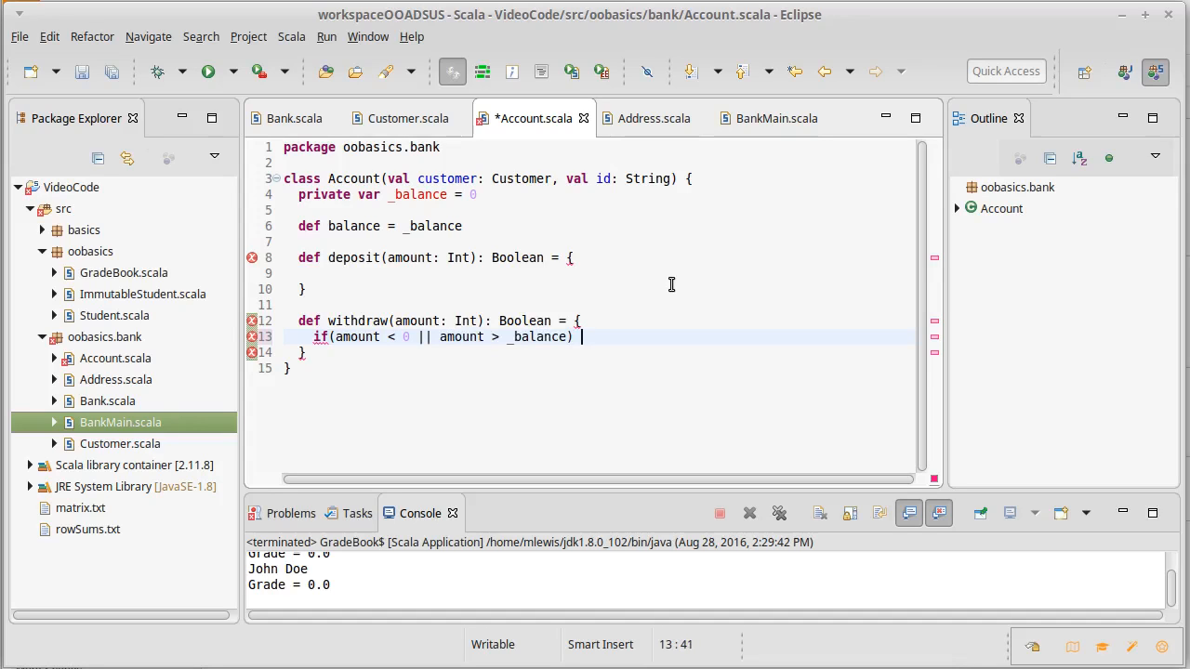
{"action": "type", "text": "false"}
{"action": "type", "text": "else {"}
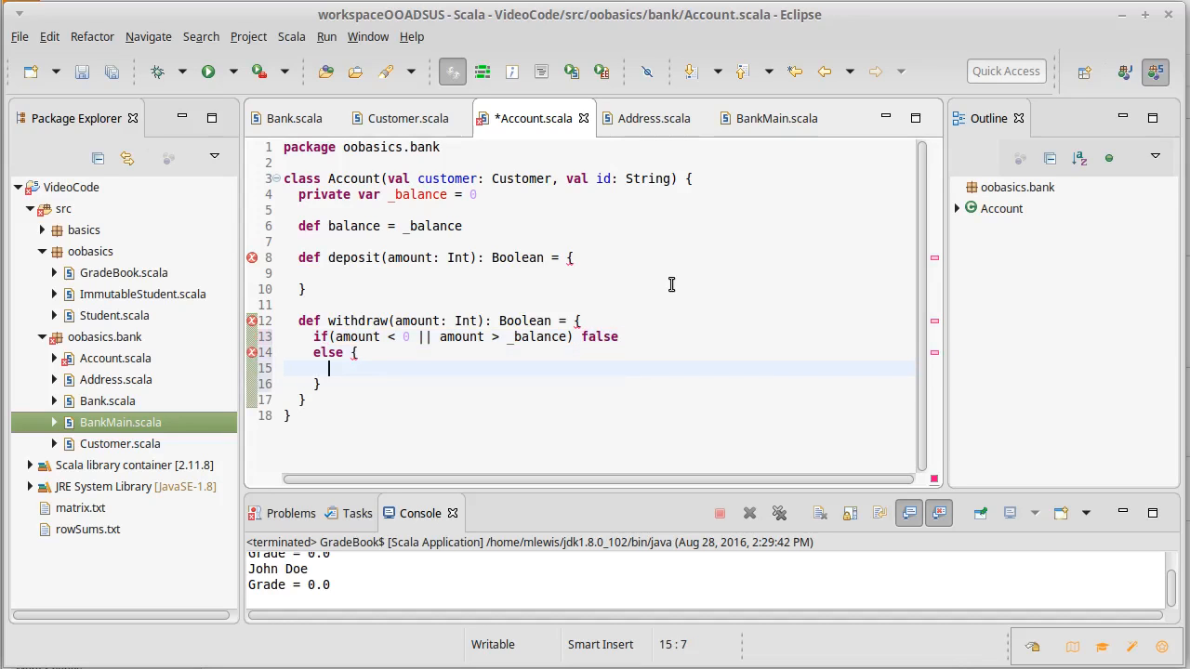
Otherwise subtract amount from _balance and return true, then save with Ctrl+S
{"action": "type", "text": "ba"}
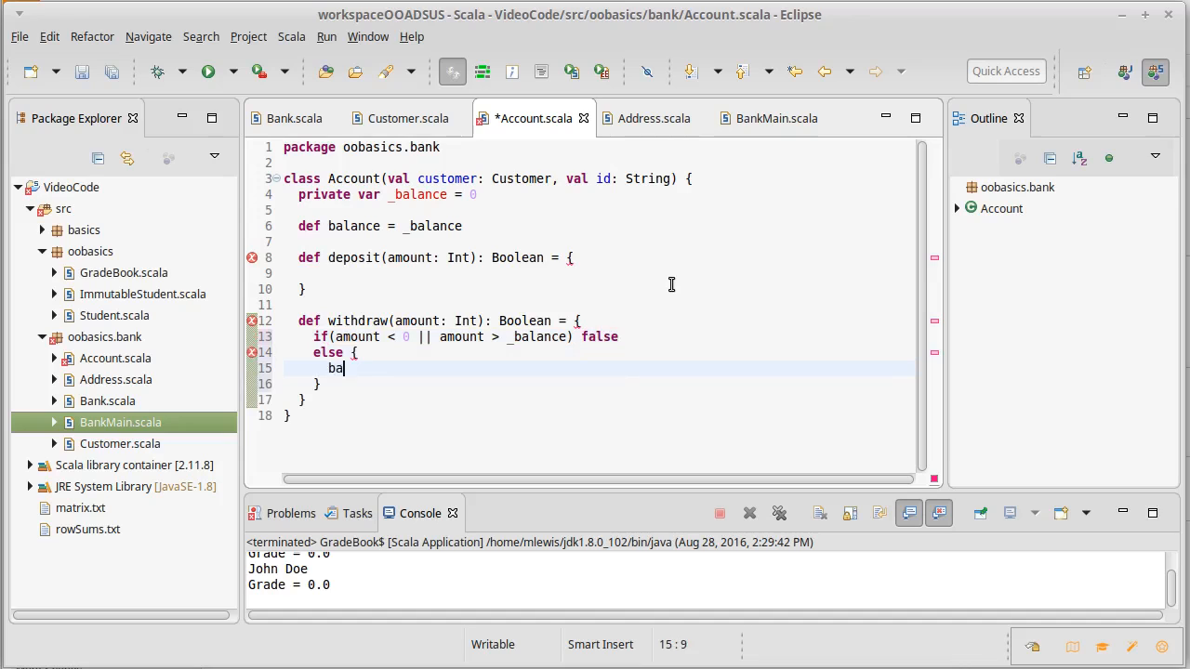
{"action": "type", "text": "_blanace"}
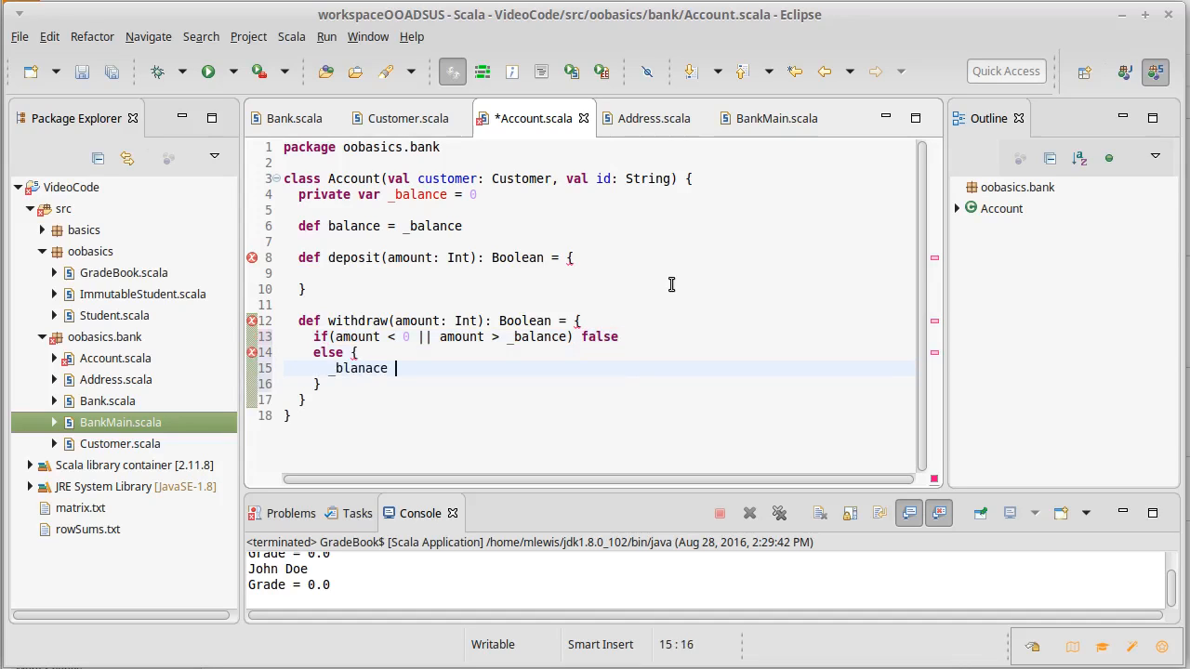
{"action": "type", "text": "-="}
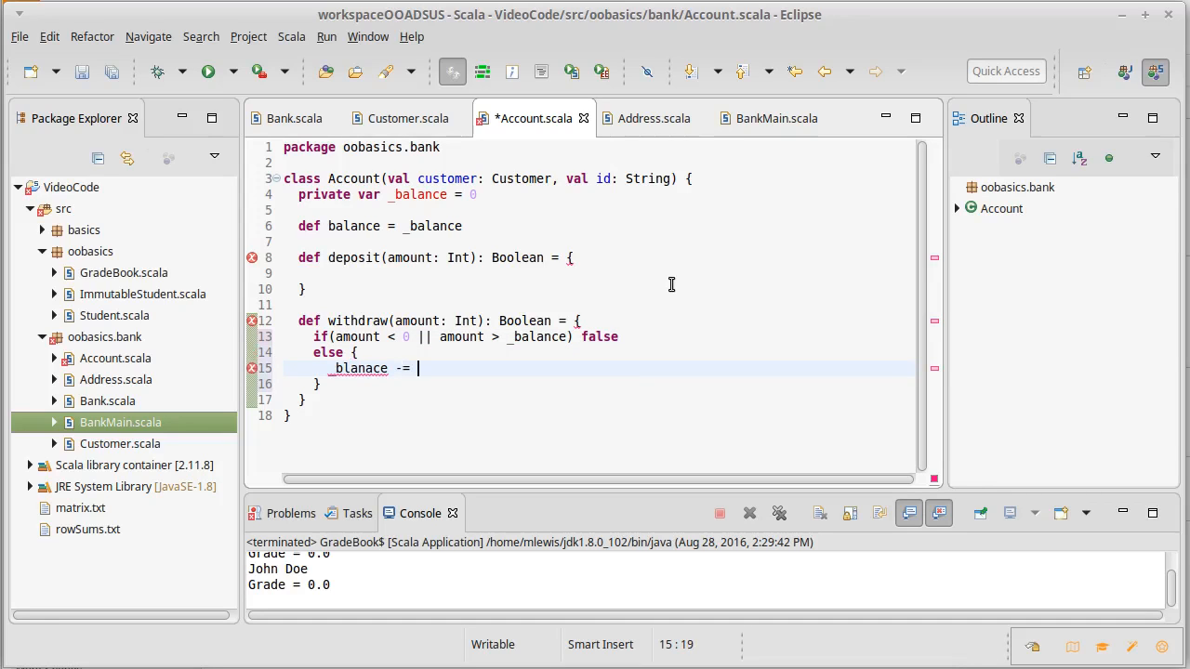
{"action": "type", "text": "amount"}
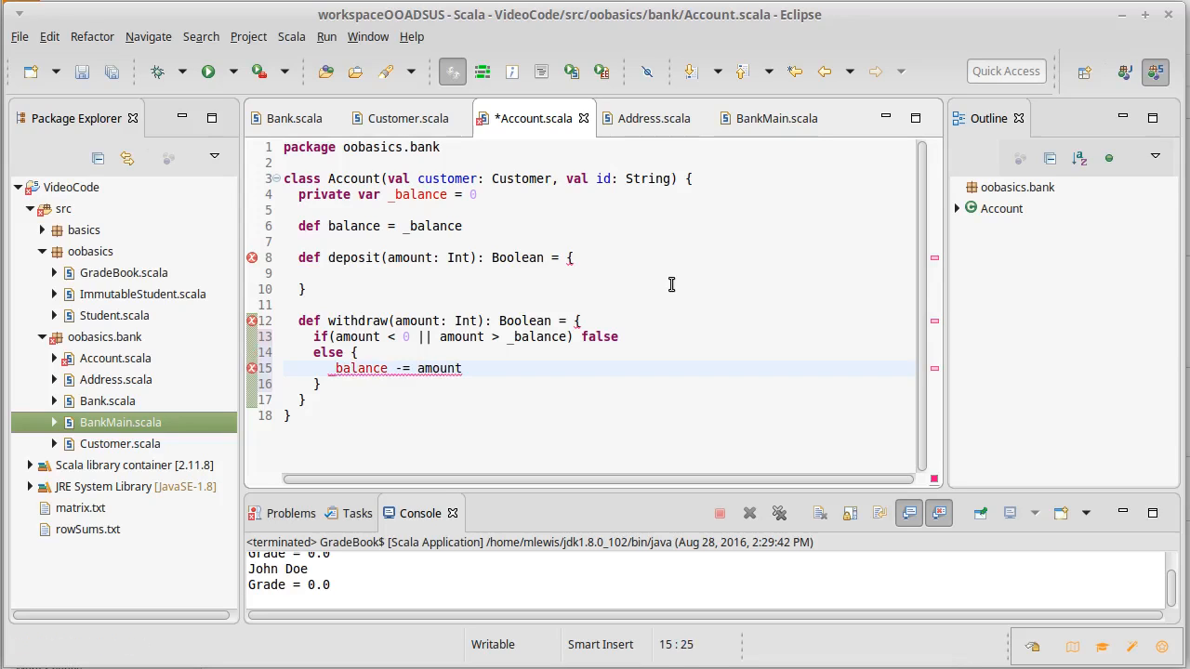
{"action": "type", "text": "true"}
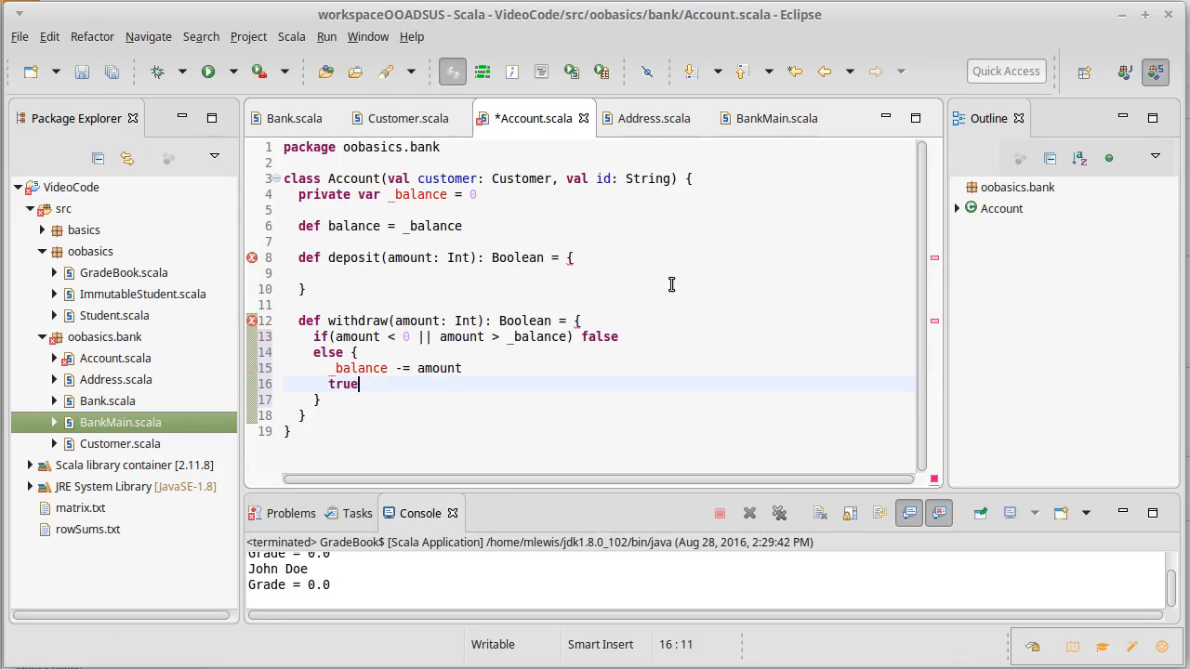
{"action": "key", "text": "ctrl+s"}
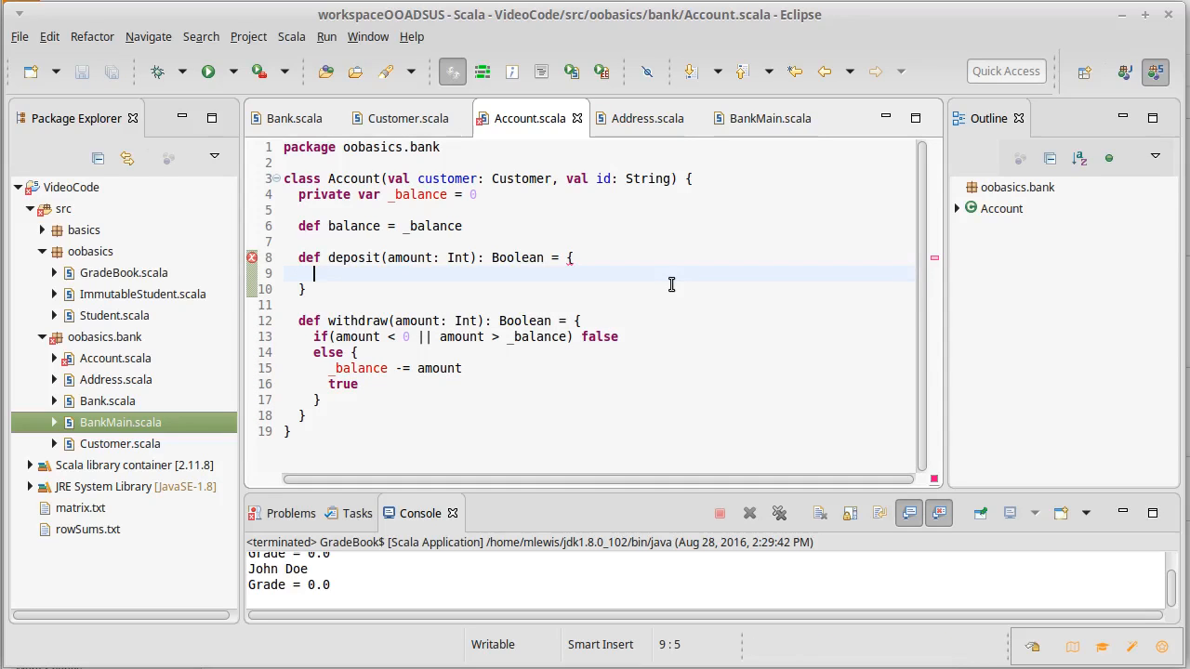
Make deposit return false when amount < 0
{"action": "type", "text": "if("}
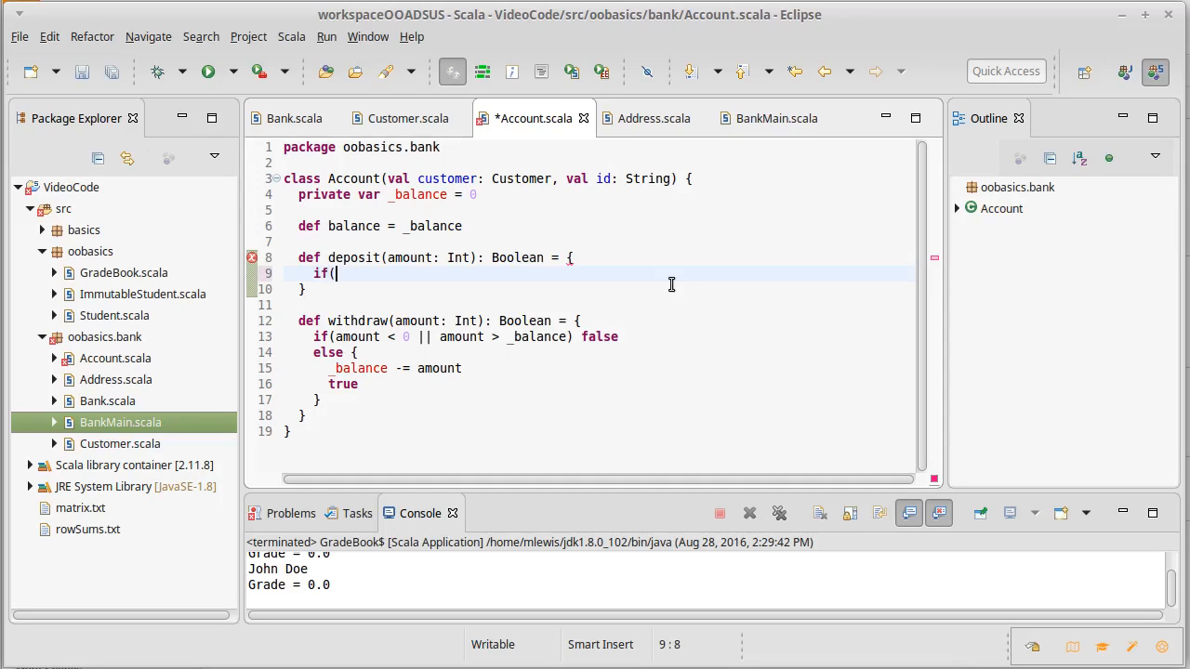
{"action": "type", "text": "amount"}
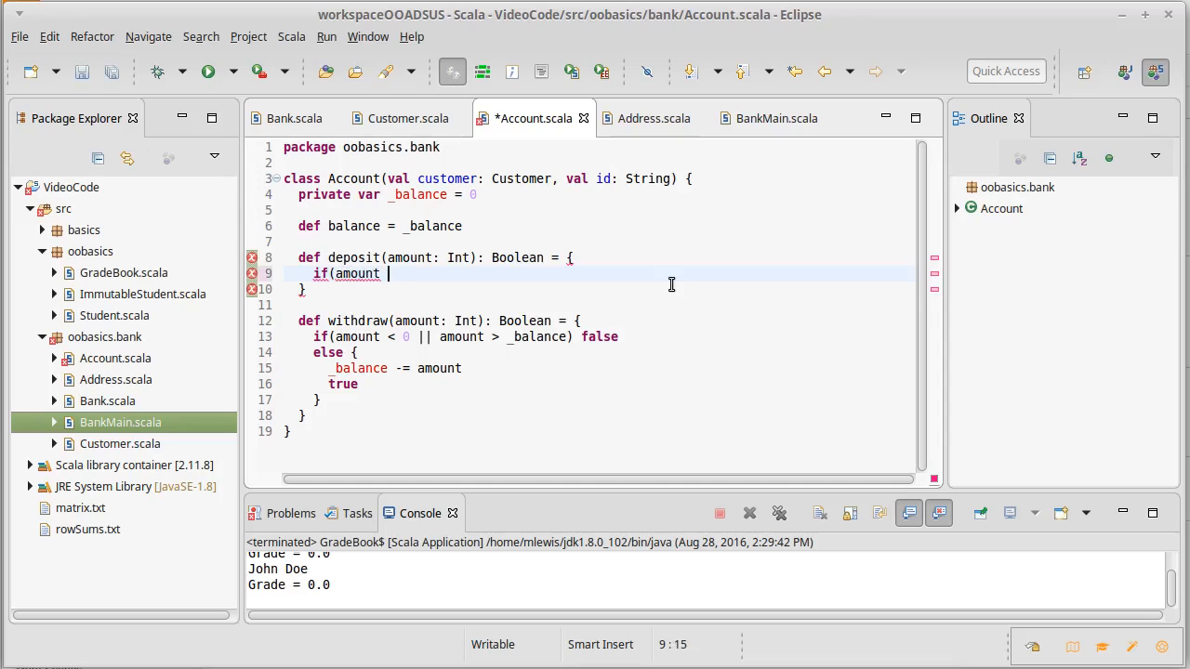
{"action": "type", "text": "< 0) fa"}
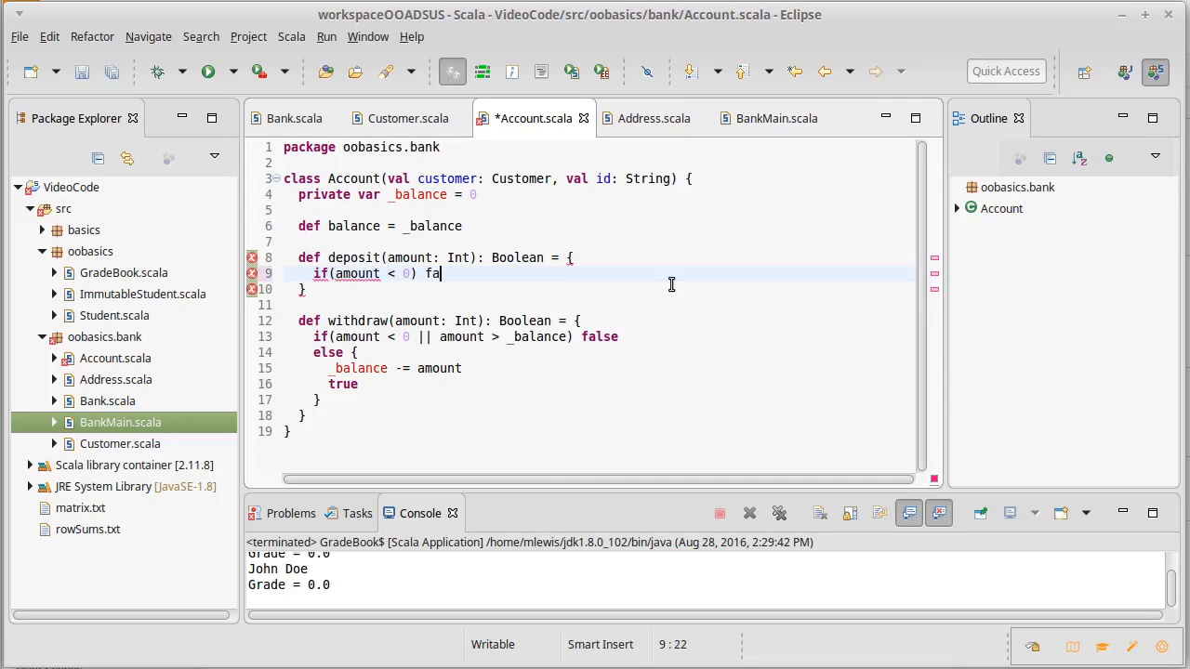
{"action": "type", "text": "lse"}
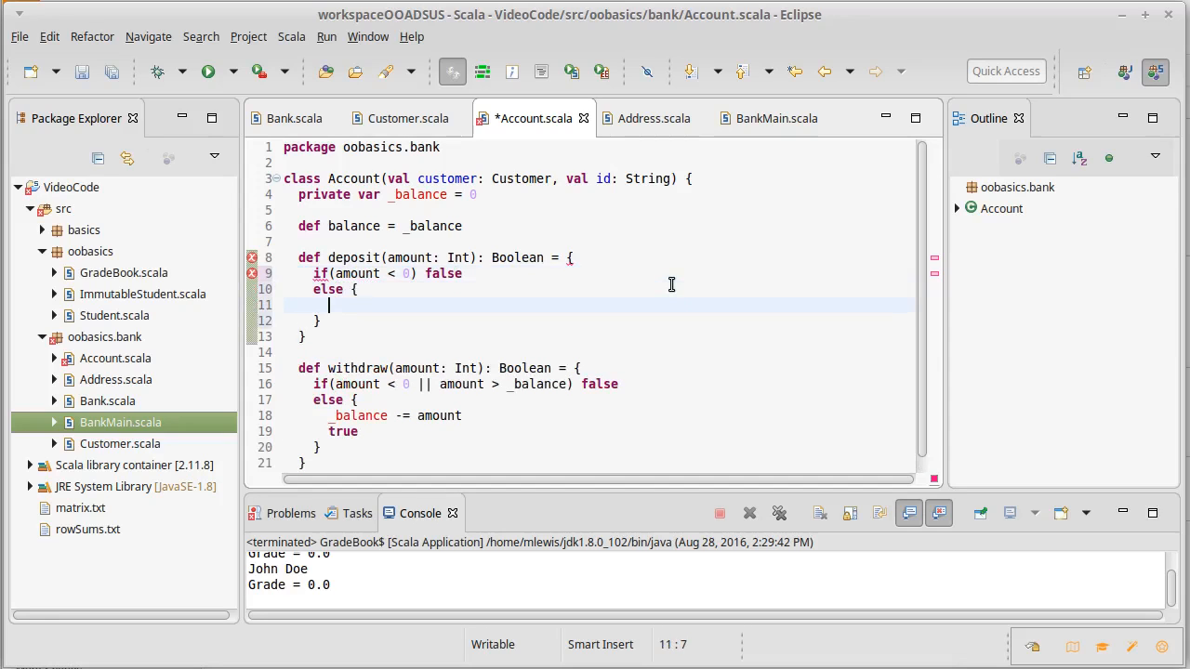
Otherwise add amount to _balance and return true
{"action": "type", "text": "_ba"}
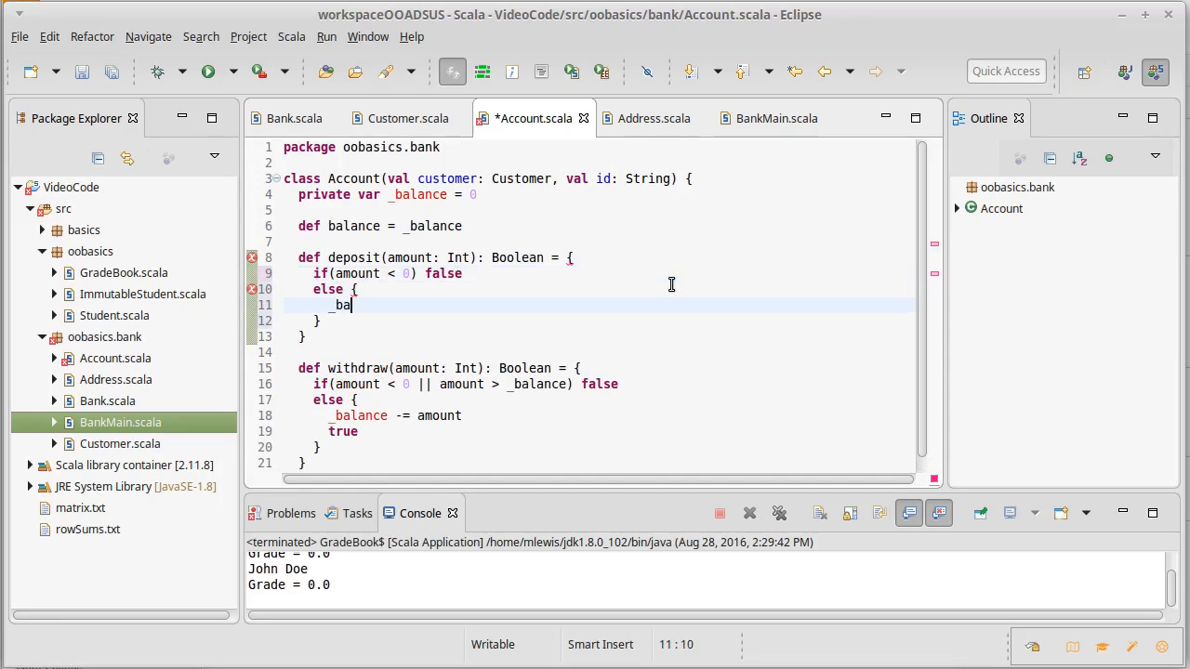
{"action": "type", "text": "lance +"}
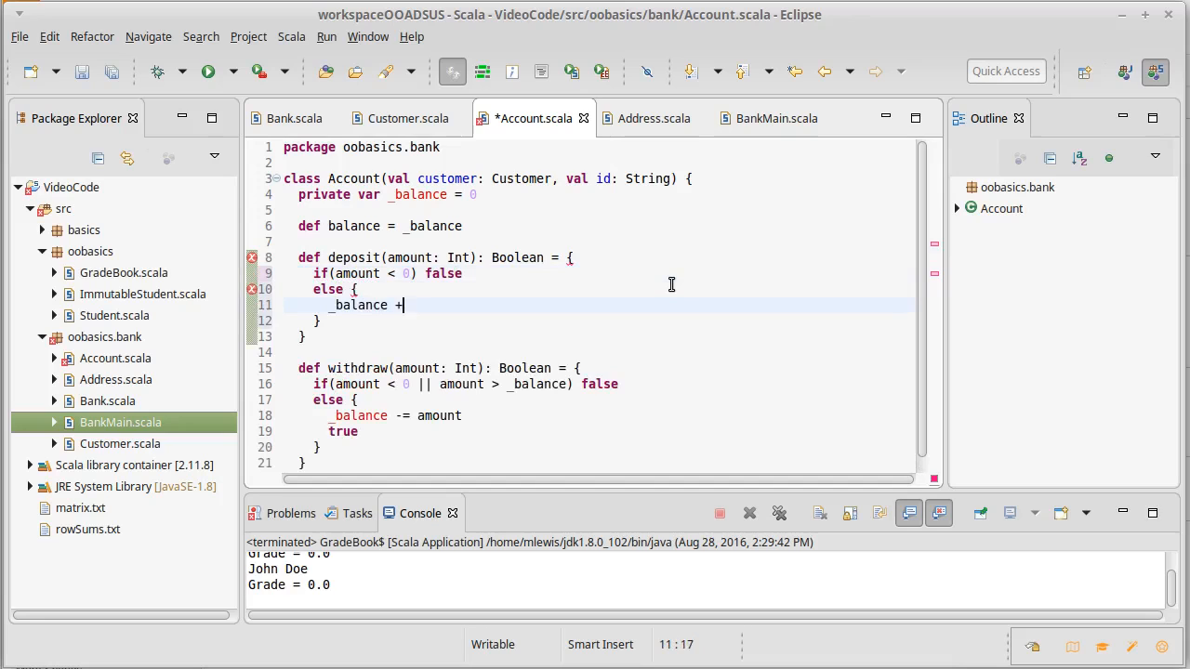
{"action": "type", "text": "= amount"}
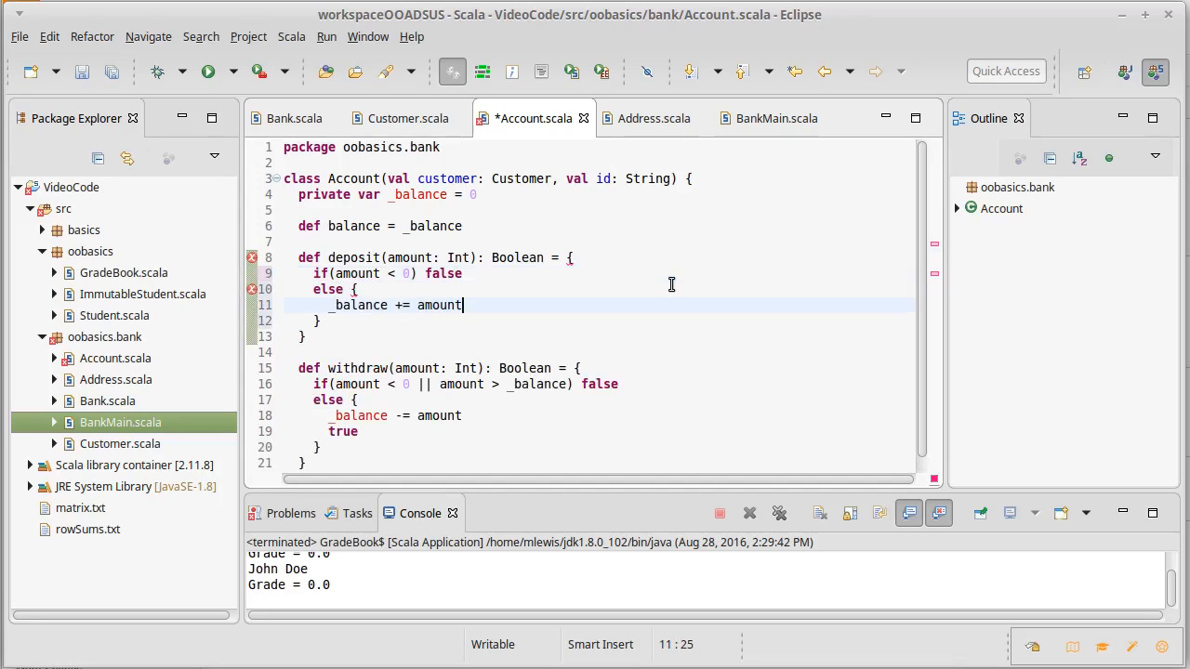
{"action": "type", "text": "true"}
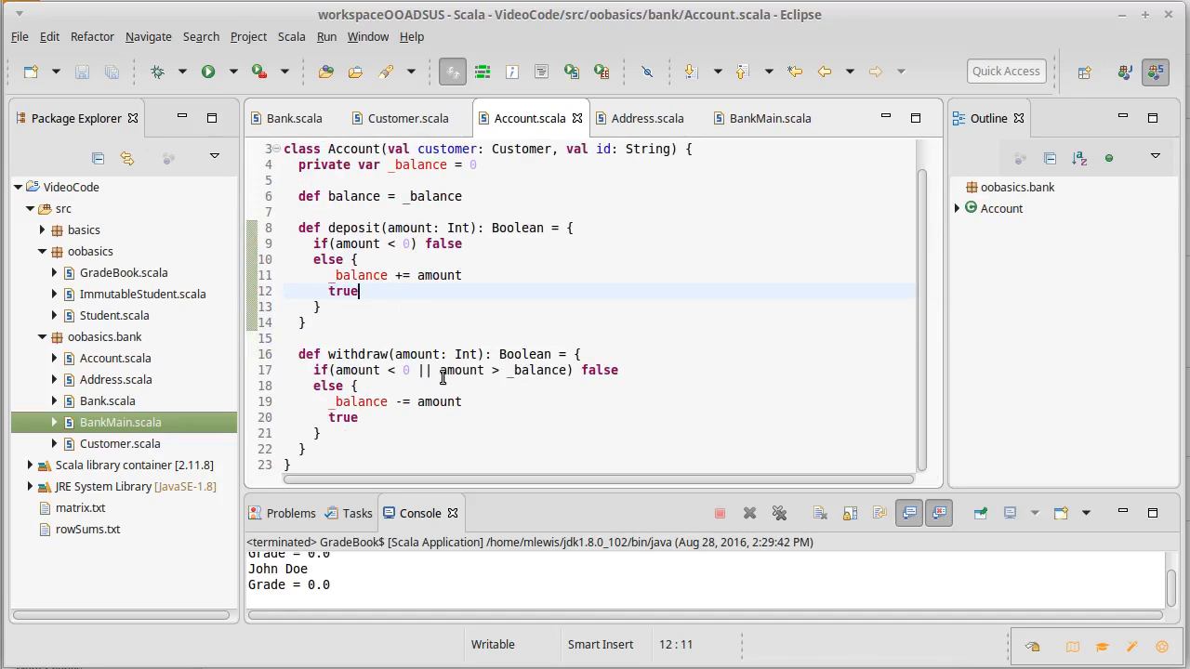
{"action": "mouse_move", "coordinate": [427, 354]}
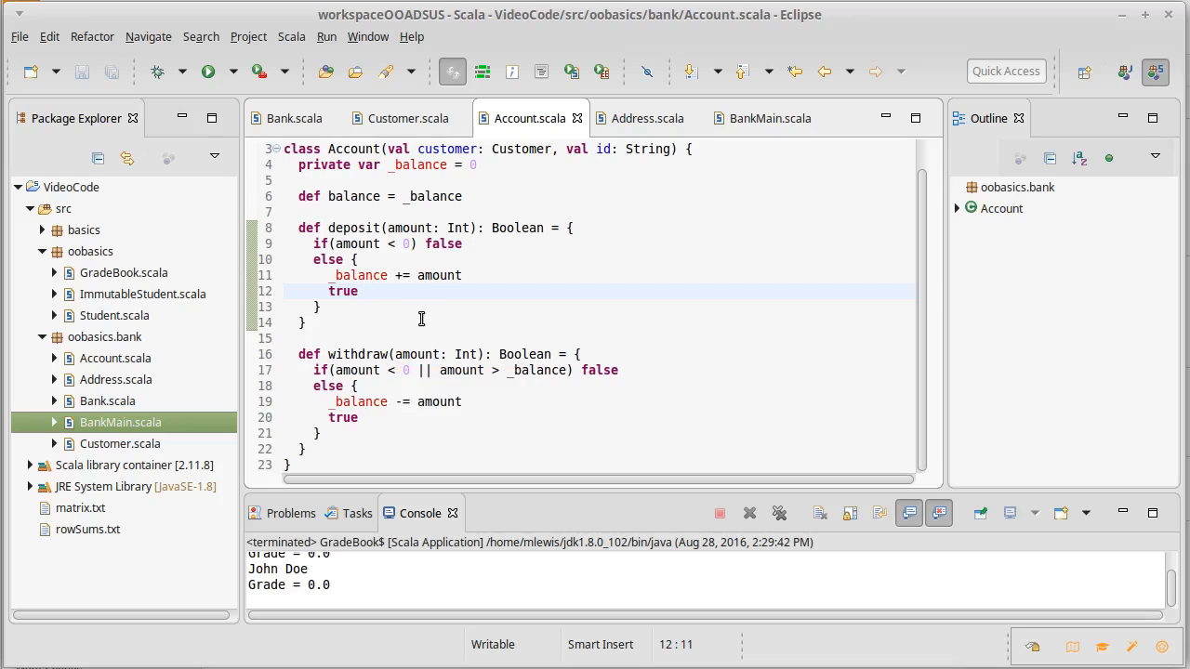
{"action": "left_click", "coordinate": [358, 290]}
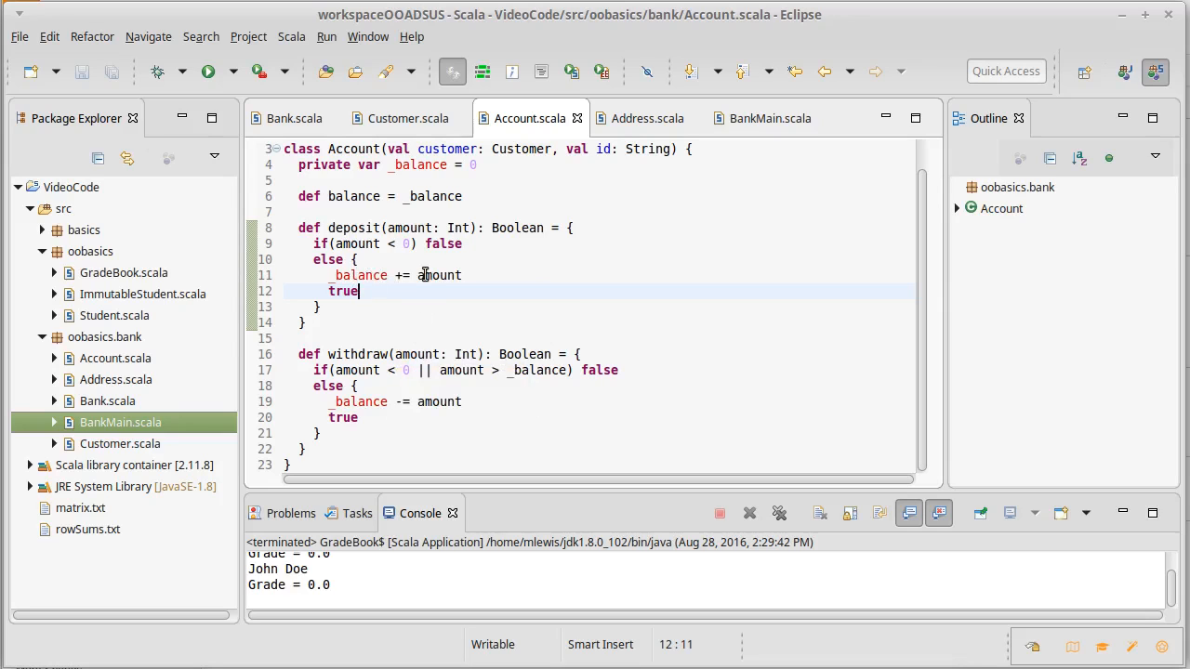
{"action": "mouse_move", "coordinate": [442, 275]}
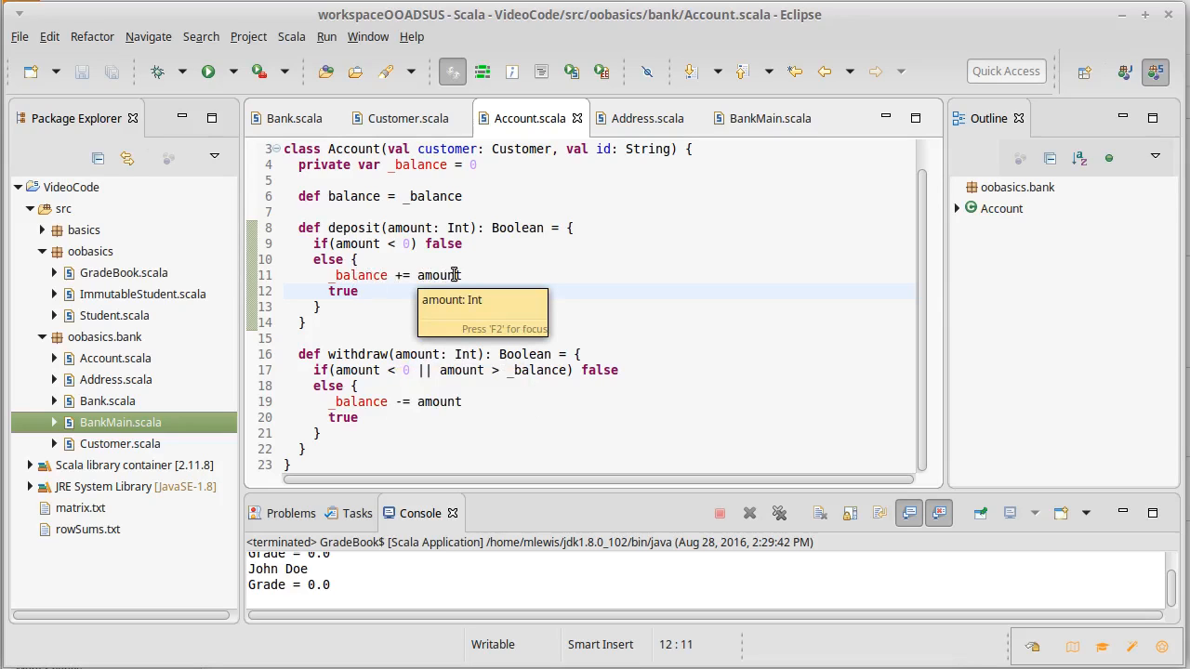